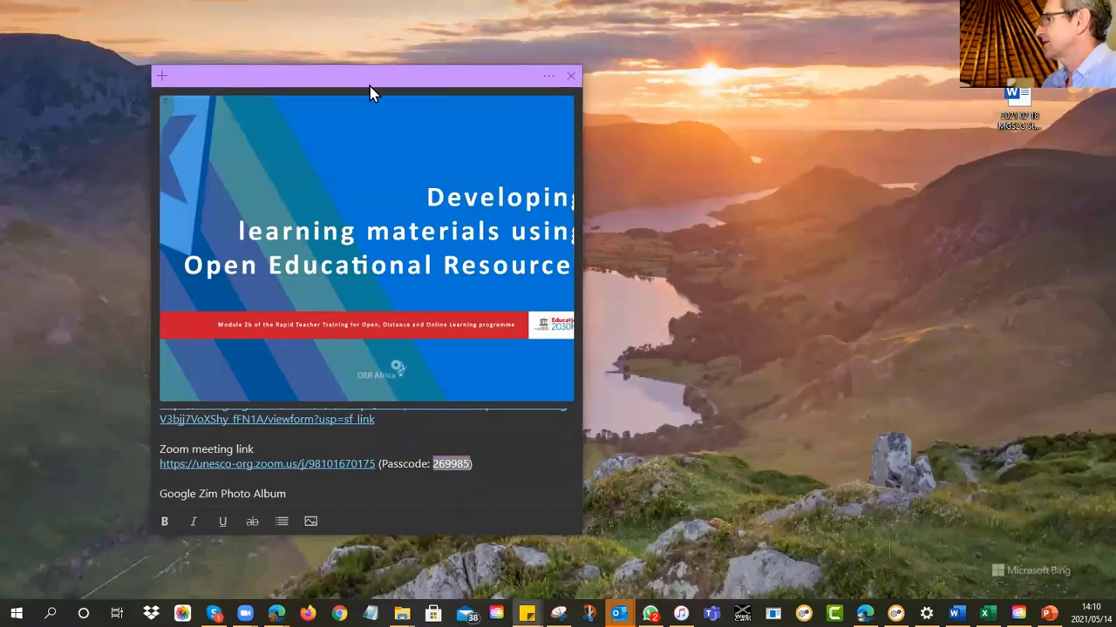
Step: Bring the OER1 Hardware Maintenance document up in Word over the Films & TV library
left_click(572, 77)
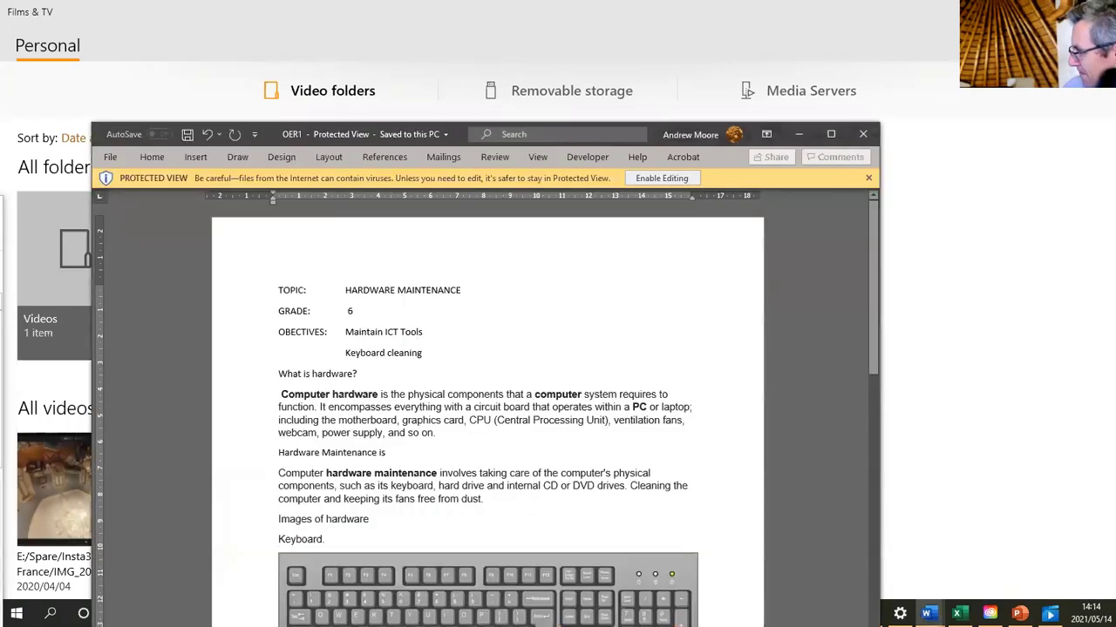
Step: Enable editing on the protected document, maximise Word and zoom in on the page
left_click(830, 132)
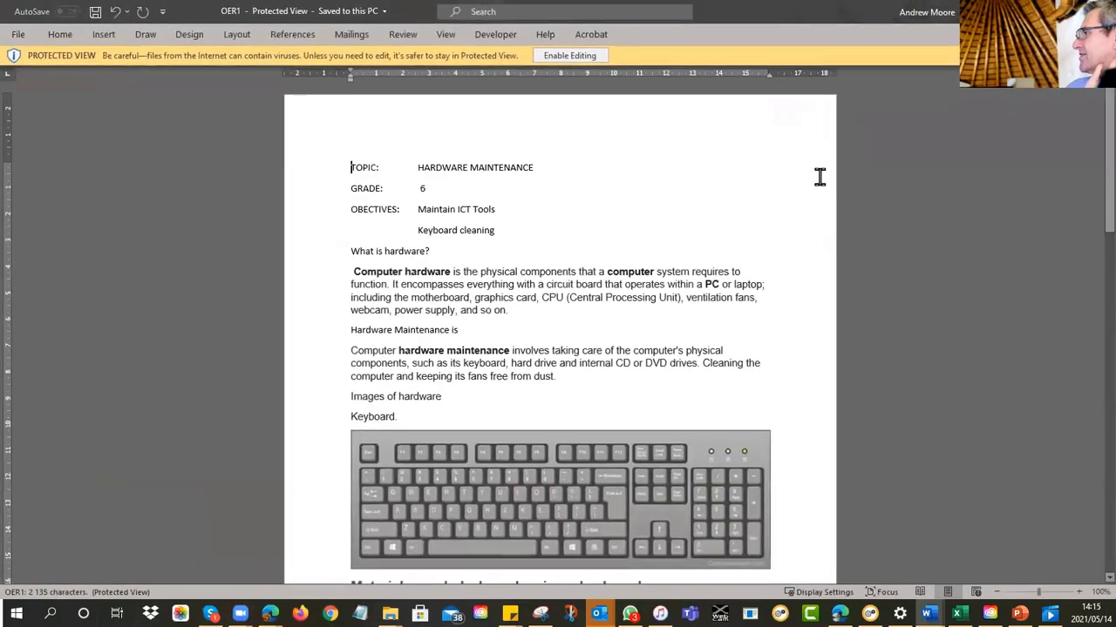
left_click(568, 54)
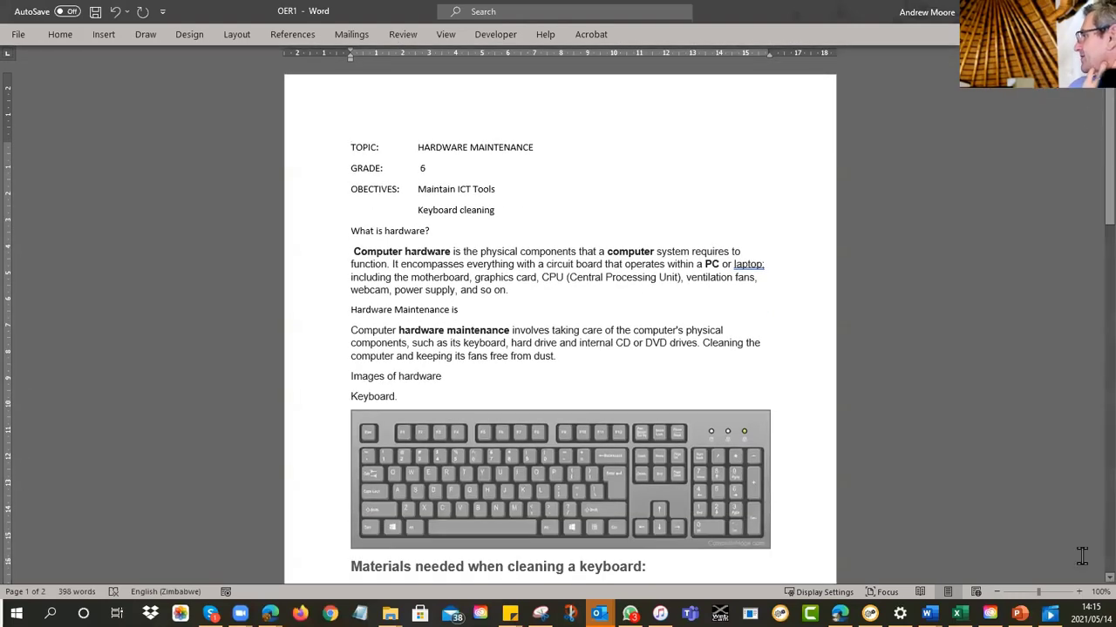
left_click(1079, 593)
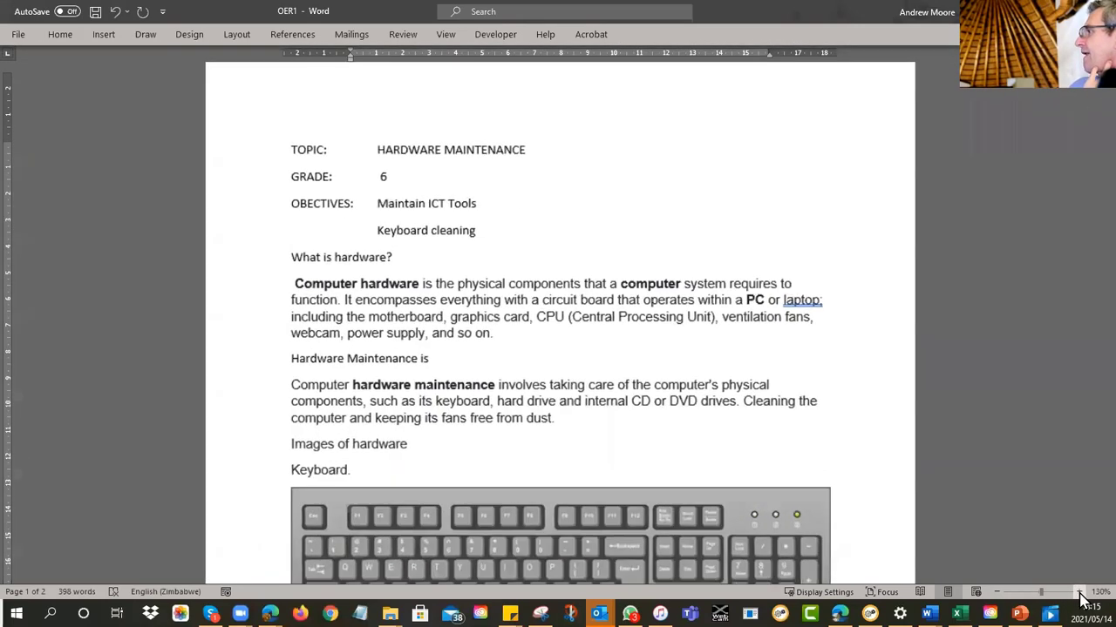
left_click(1081, 593)
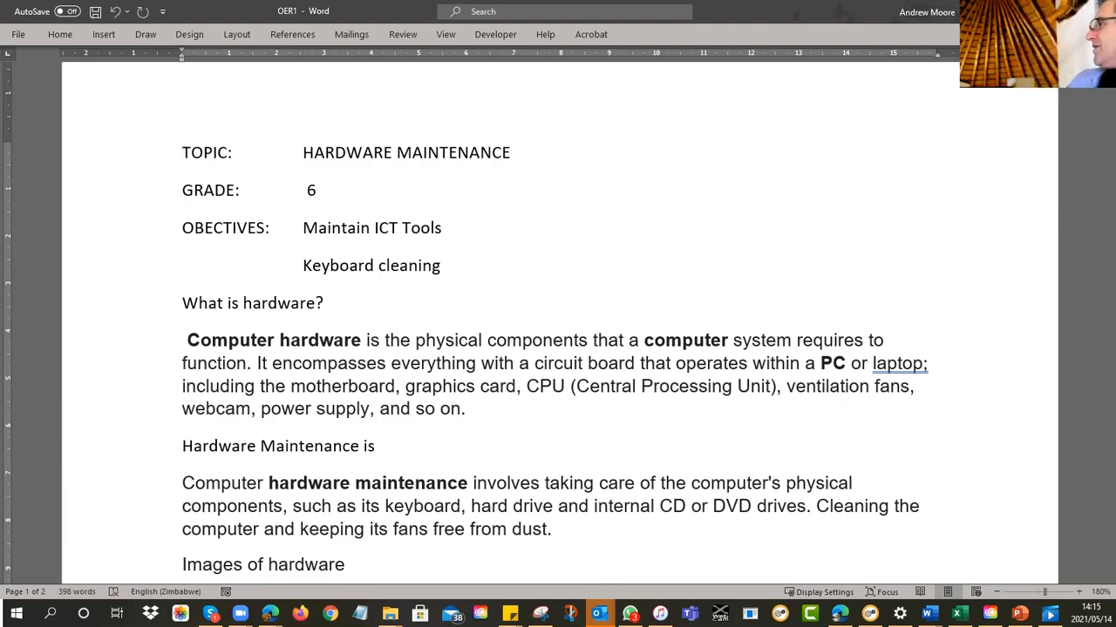
Step: Scroll through the keyboard-cleaning steps down to the youtu.be link and licence line
scroll("down", 3)
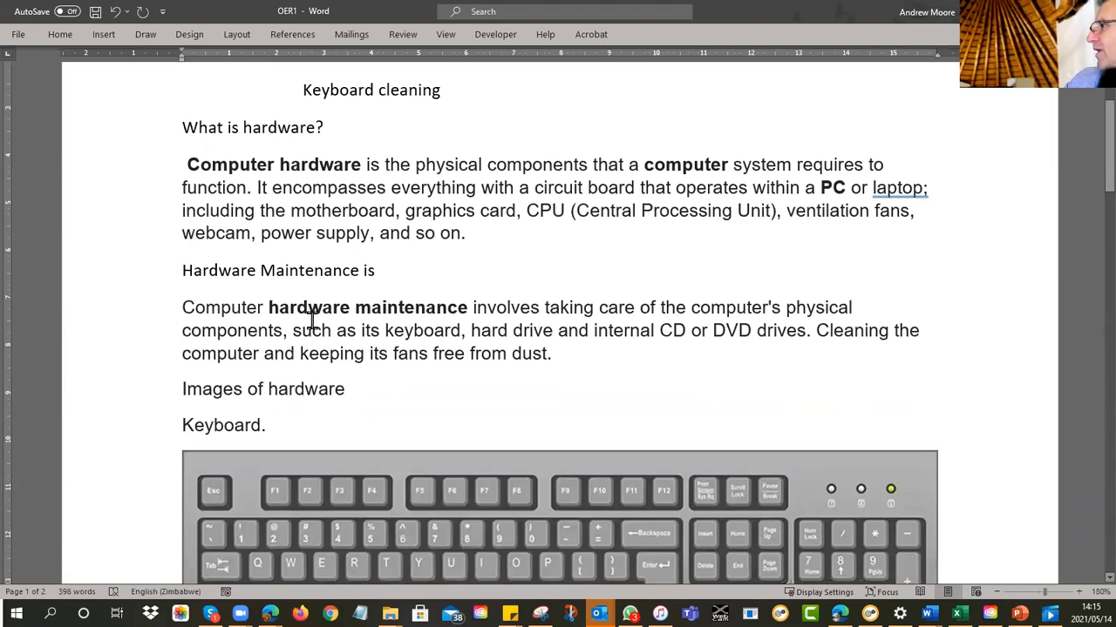
scroll("down", 3)
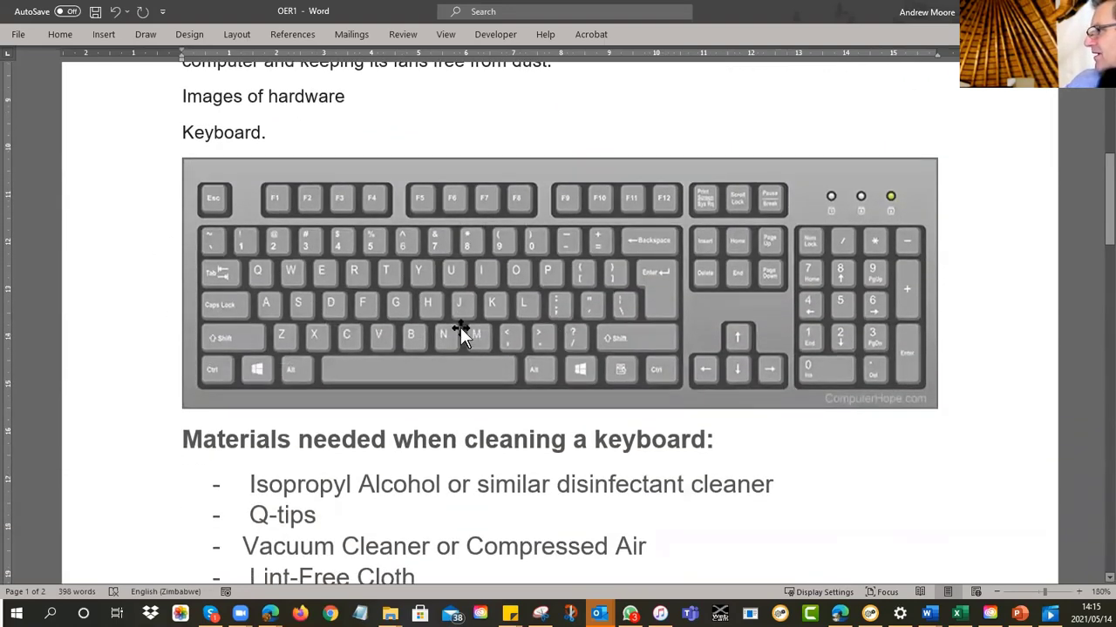
scroll("down", 3)
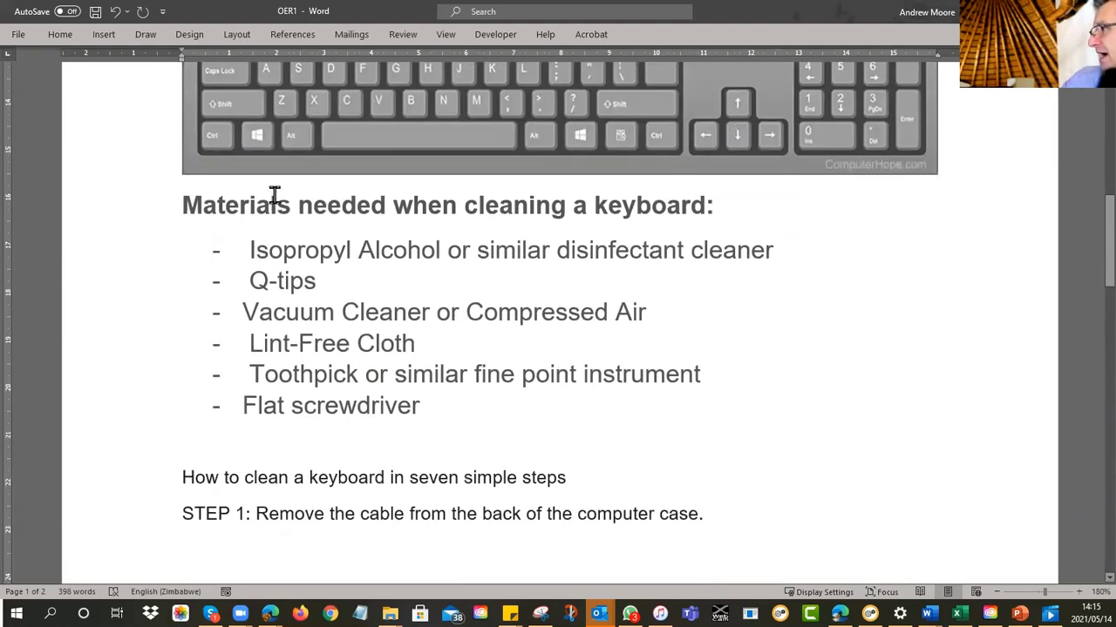
mouse_move(368, 277)
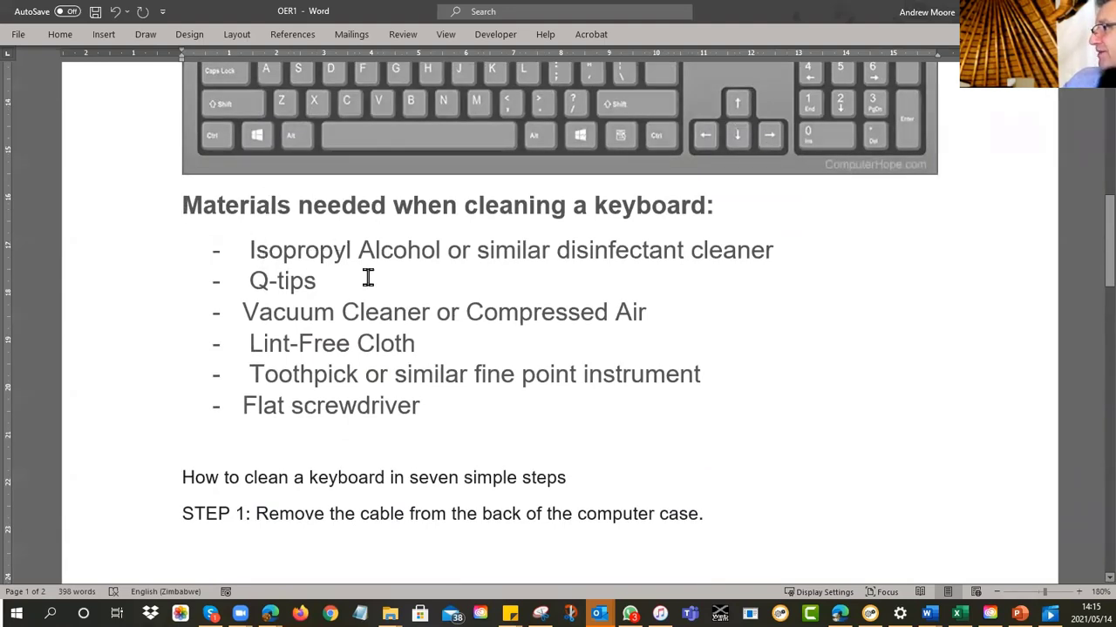
mouse_move(366, 317)
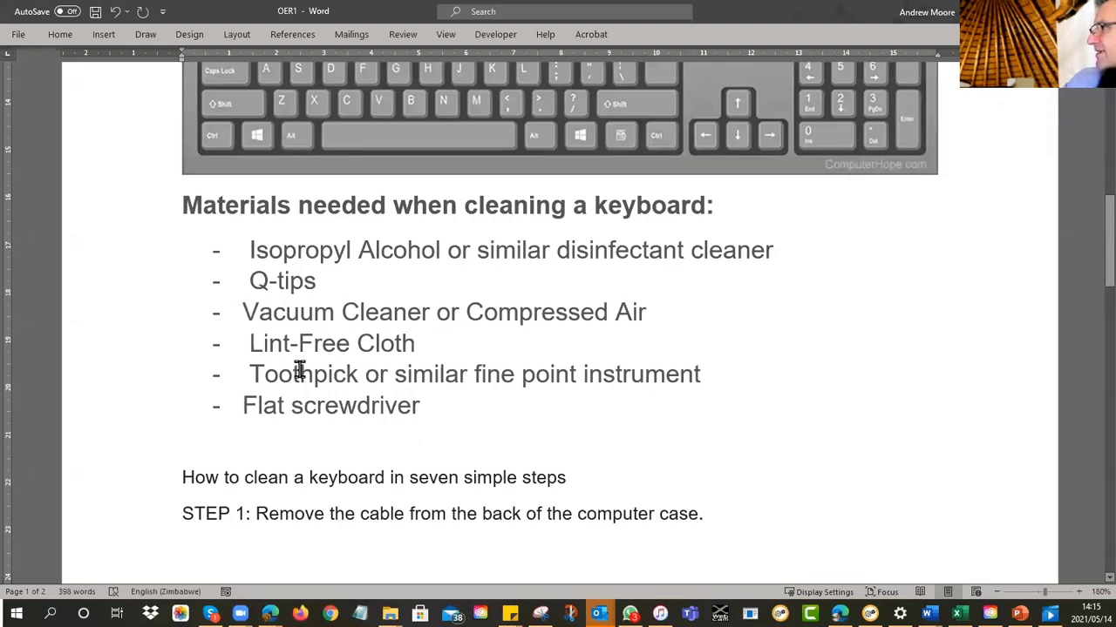
mouse_move(484, 416)
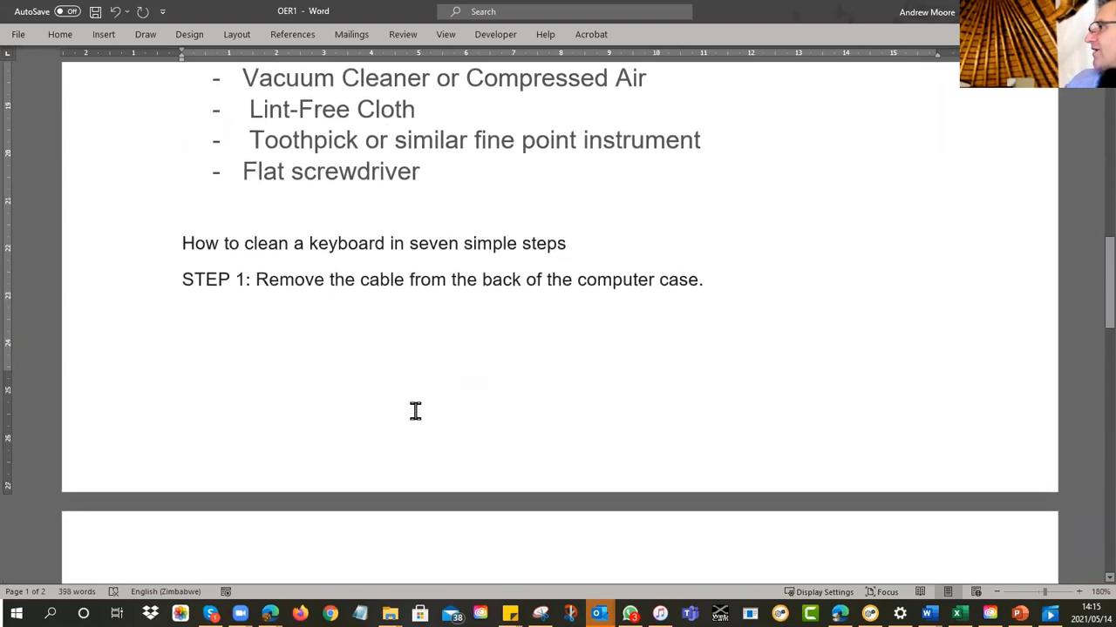
scroll("down", 3)
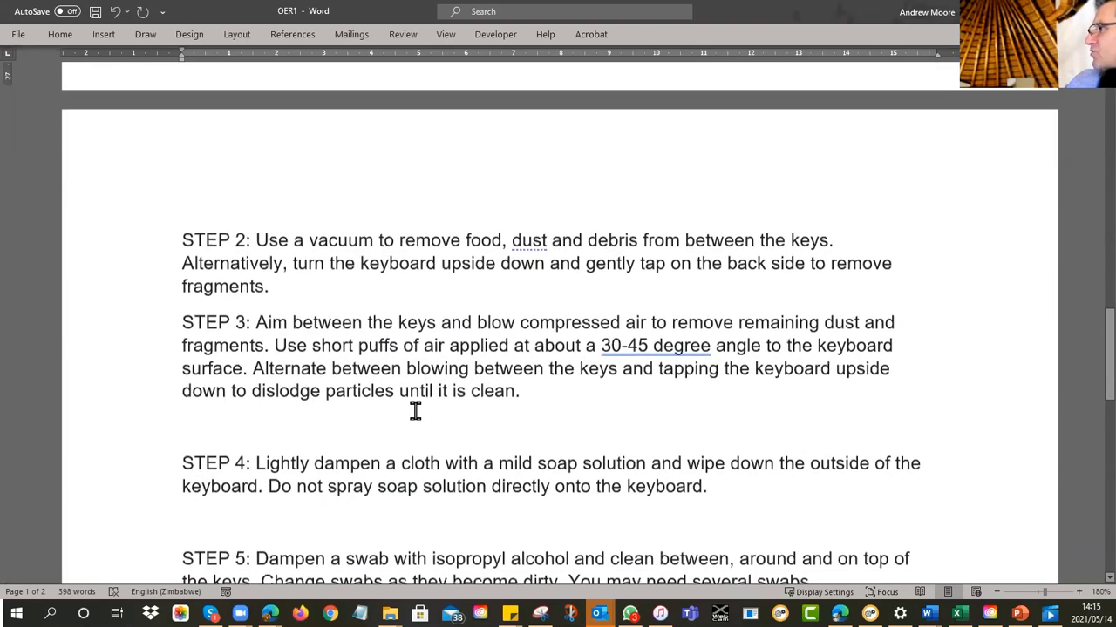
scroll("down", 3)
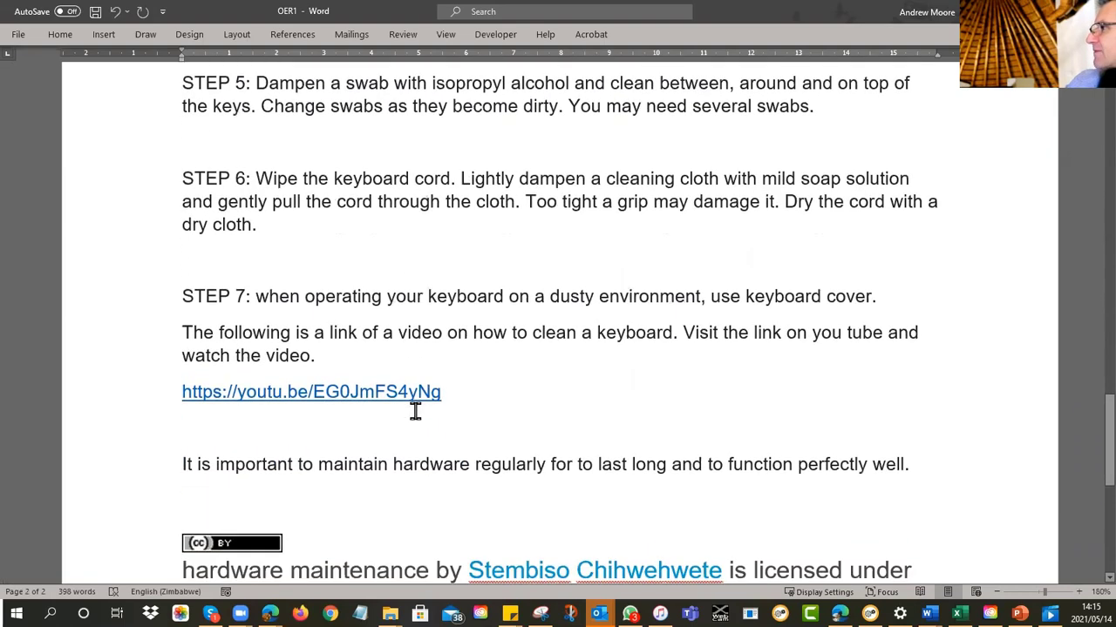
scroll("down", 3)
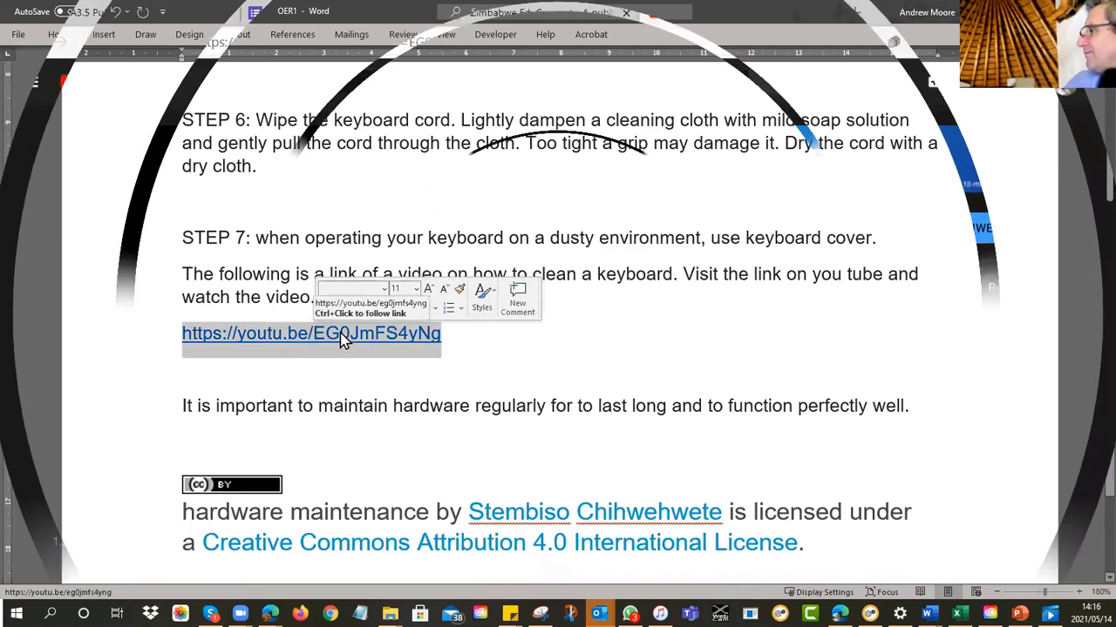
left_click(311, 333)
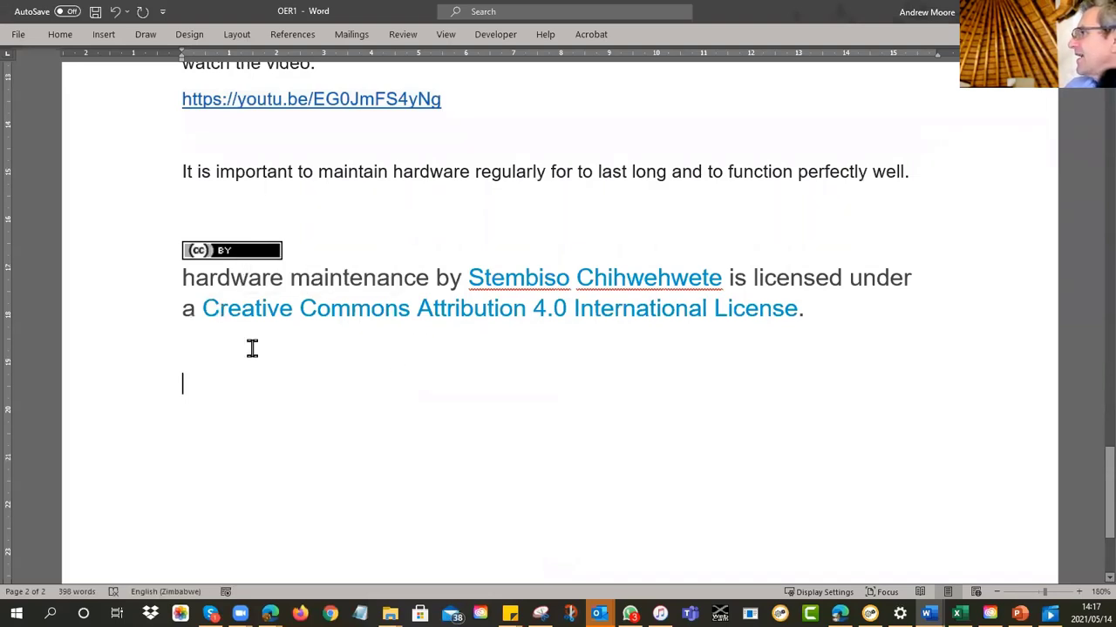
mouse_move(697, 499)
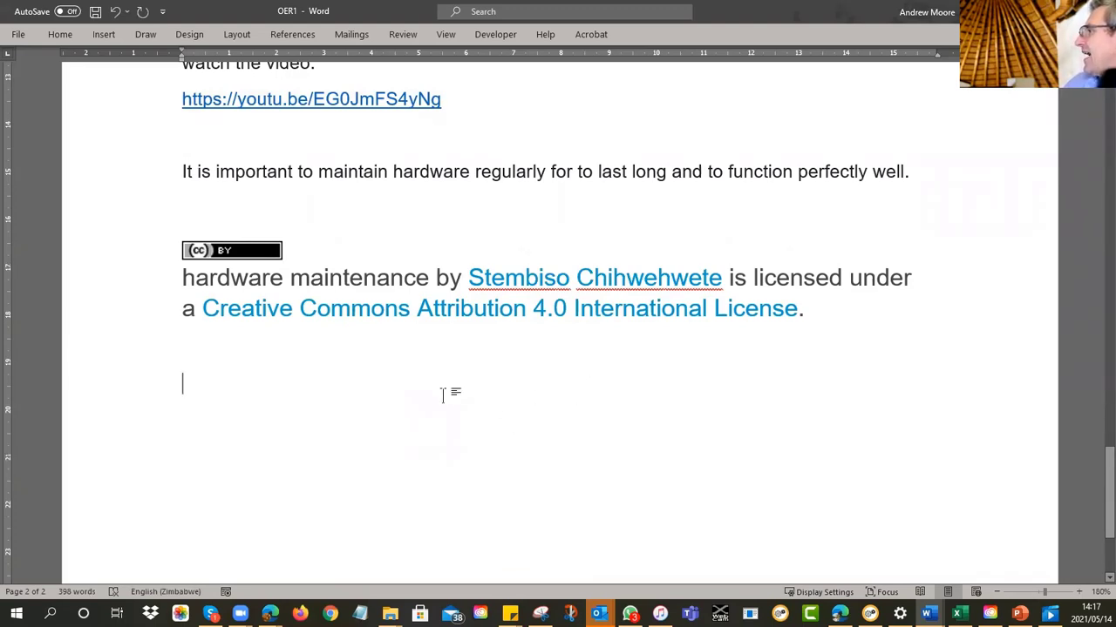
mouse_move(603, 391)
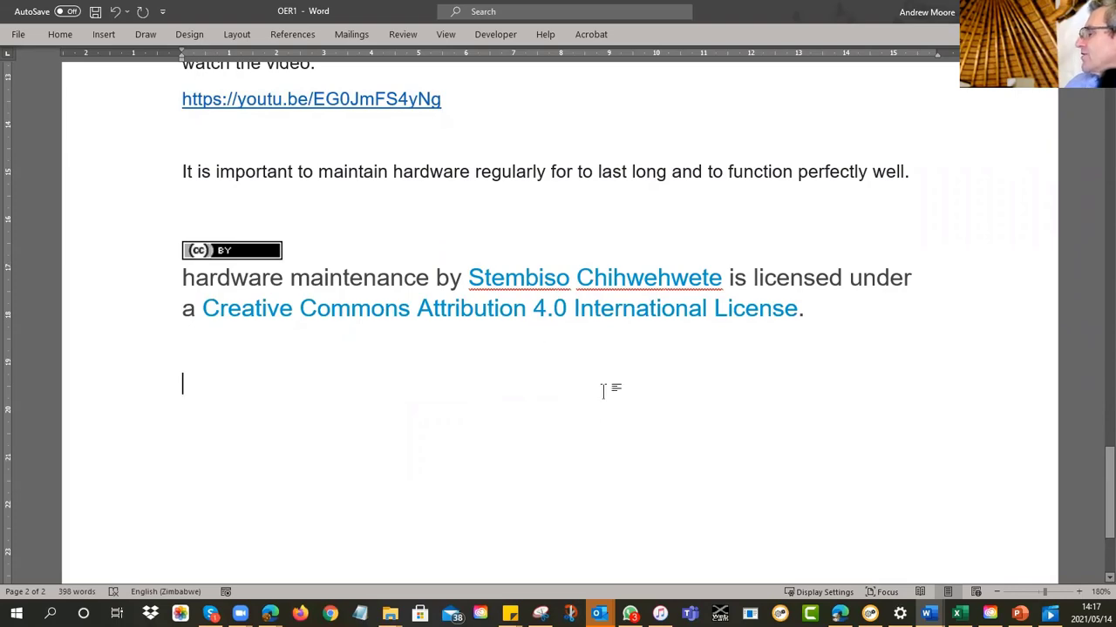
scroll("up", 3)
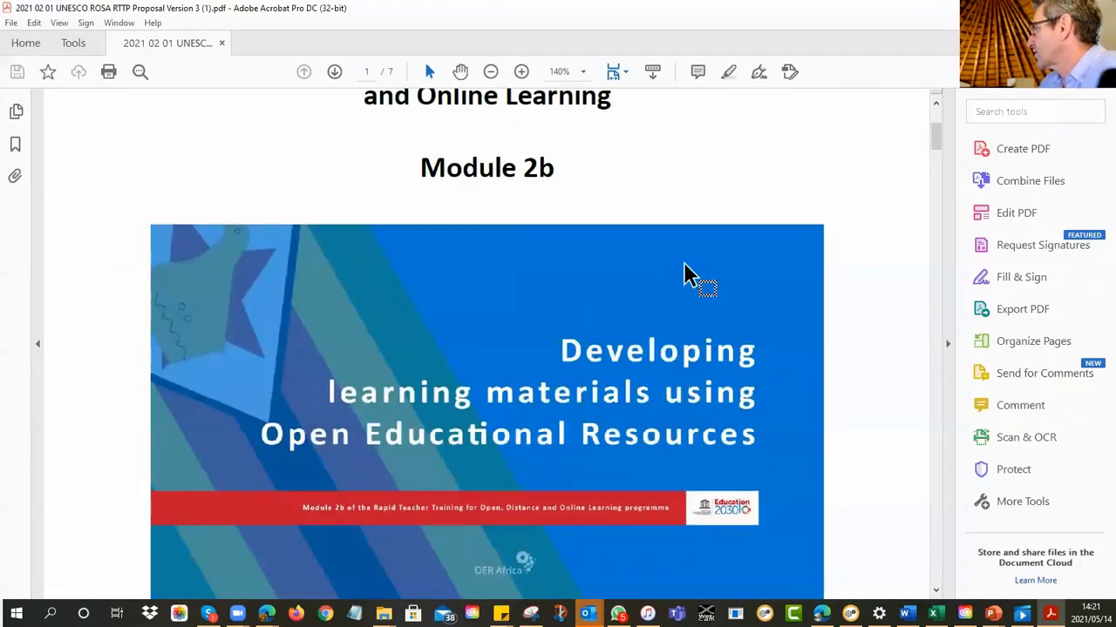
Step: Reach the assessment criteria table and highlight the fourth criterion about uploading resources
scroll("down", 3)
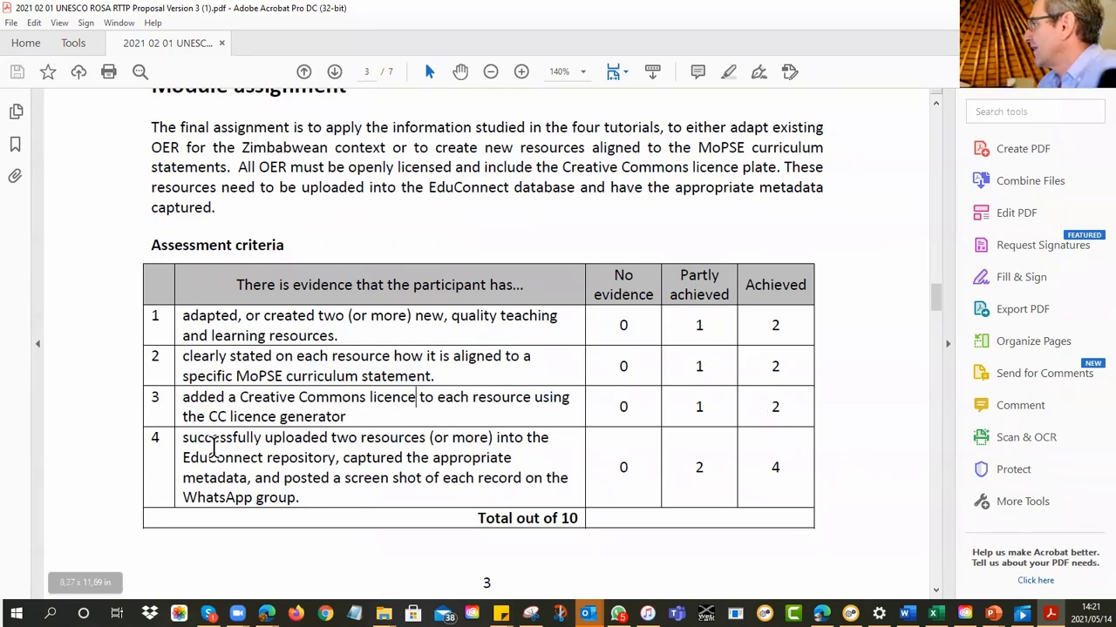
left_click_drag(181, 438, 312, 499)
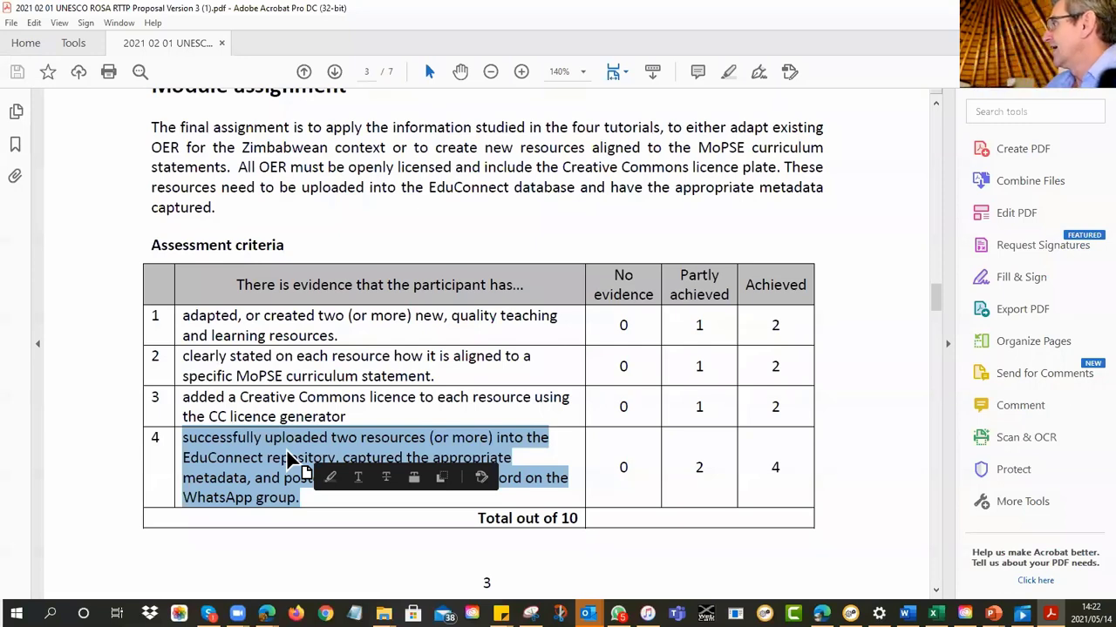
left_click(387, 444)
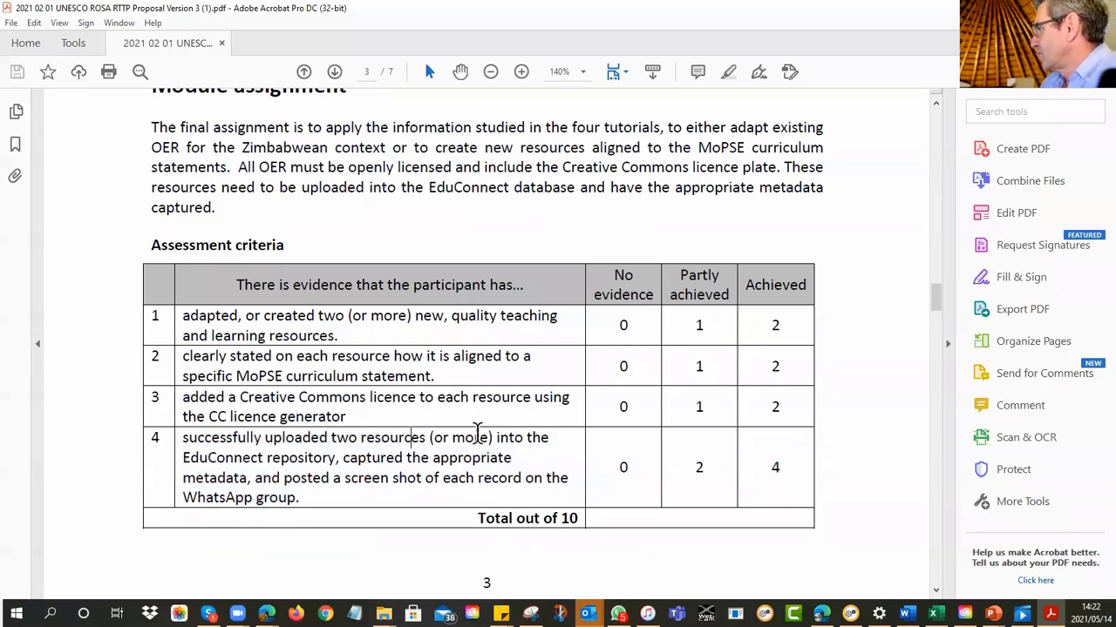
left_click(774, 467)
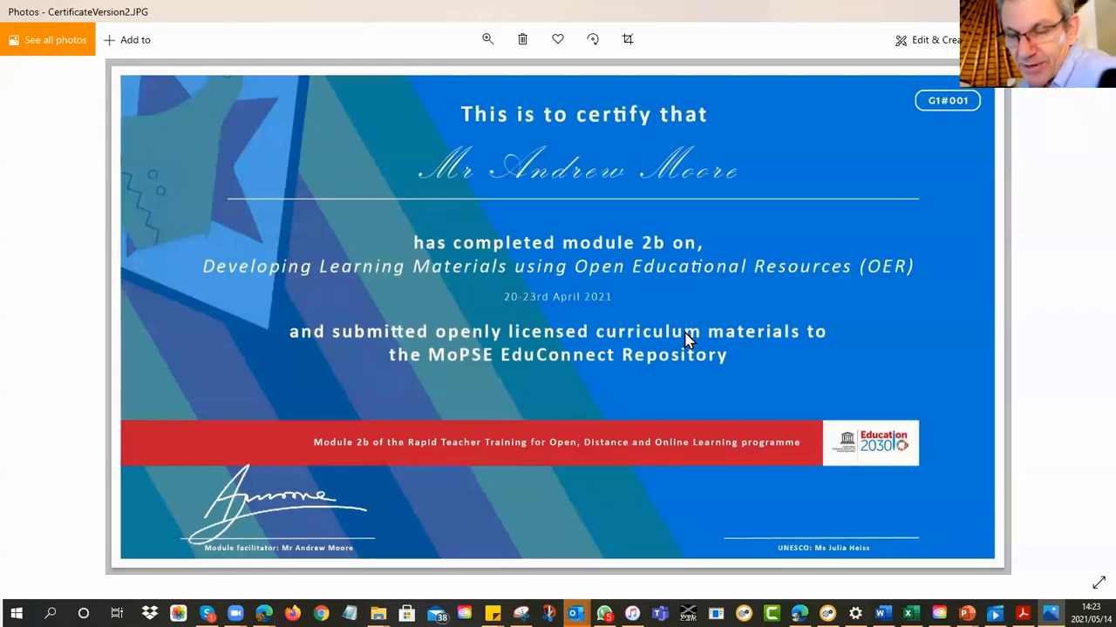
mouse_move(1025, 225)
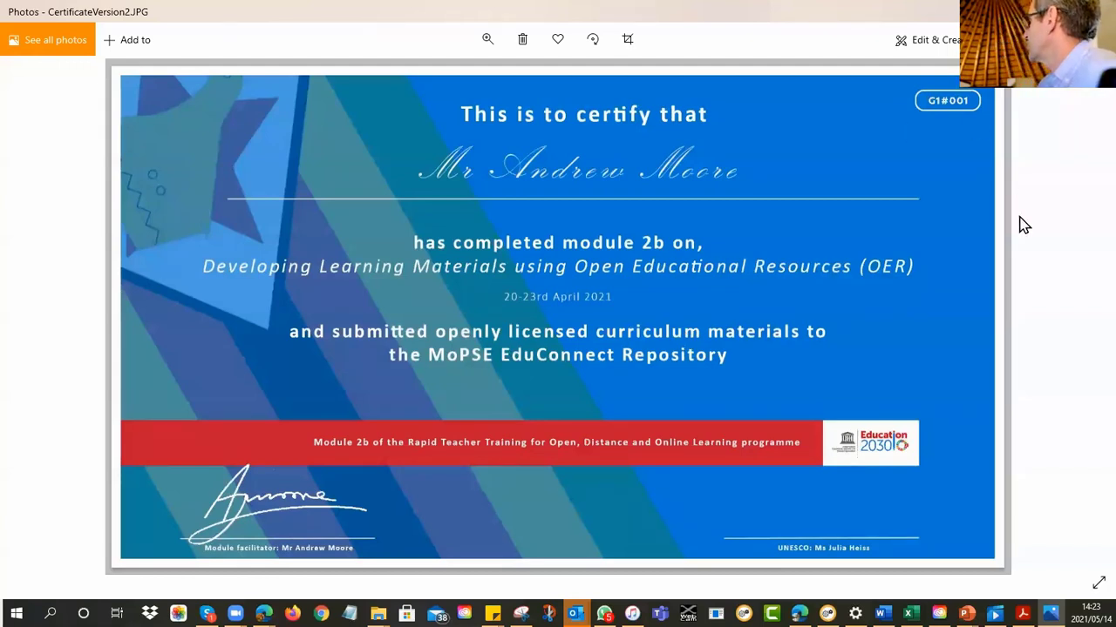
mouse_move(26, 178)
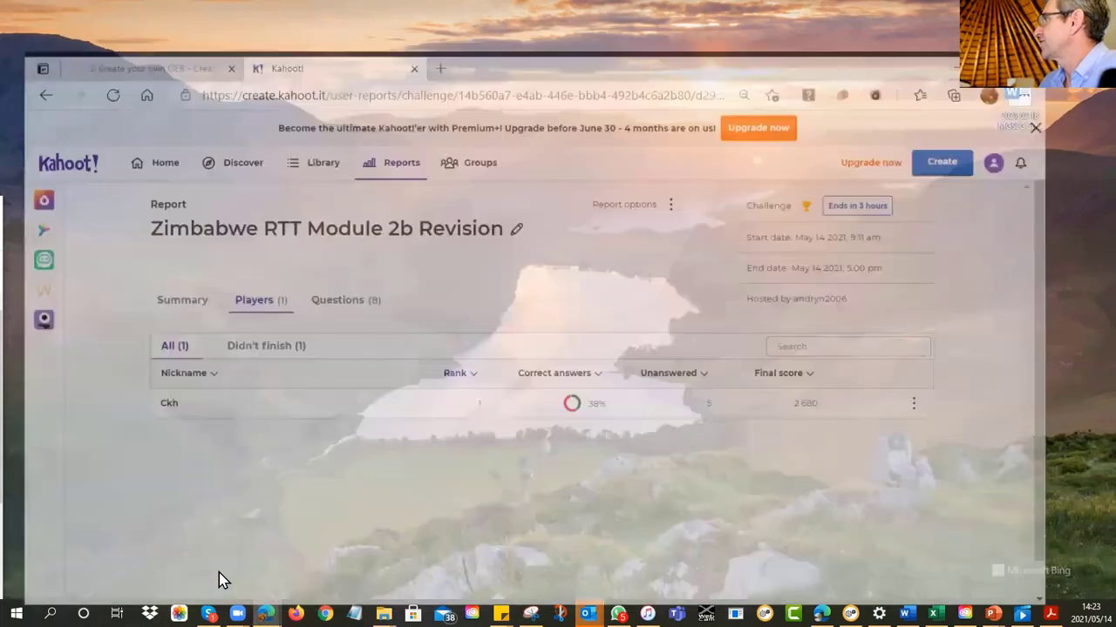
left_click(338, 13)
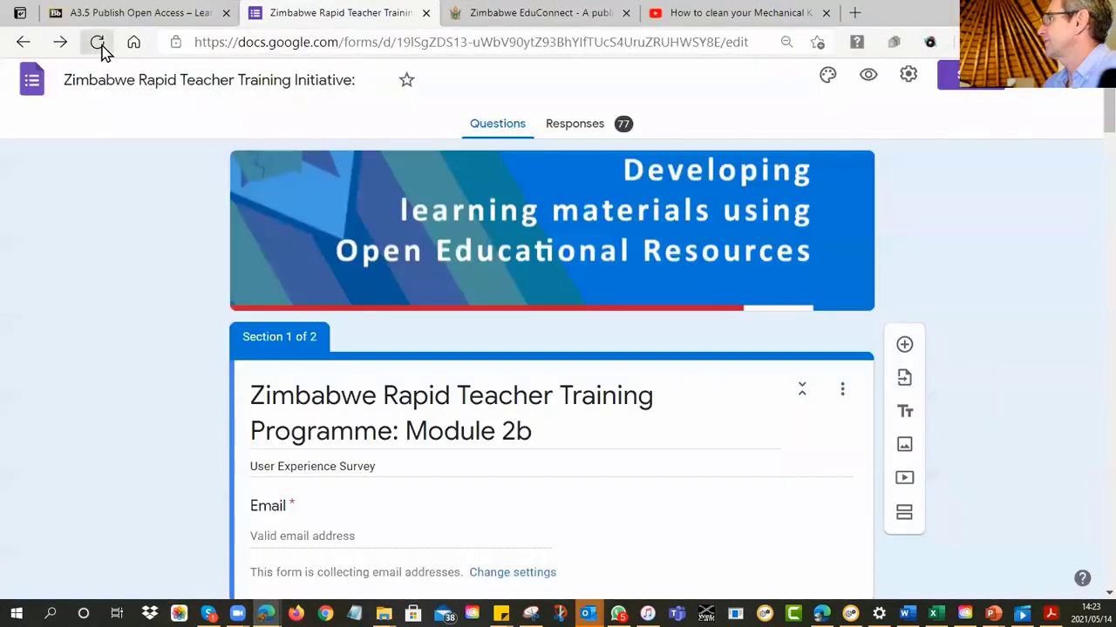
left_click(98, 42)
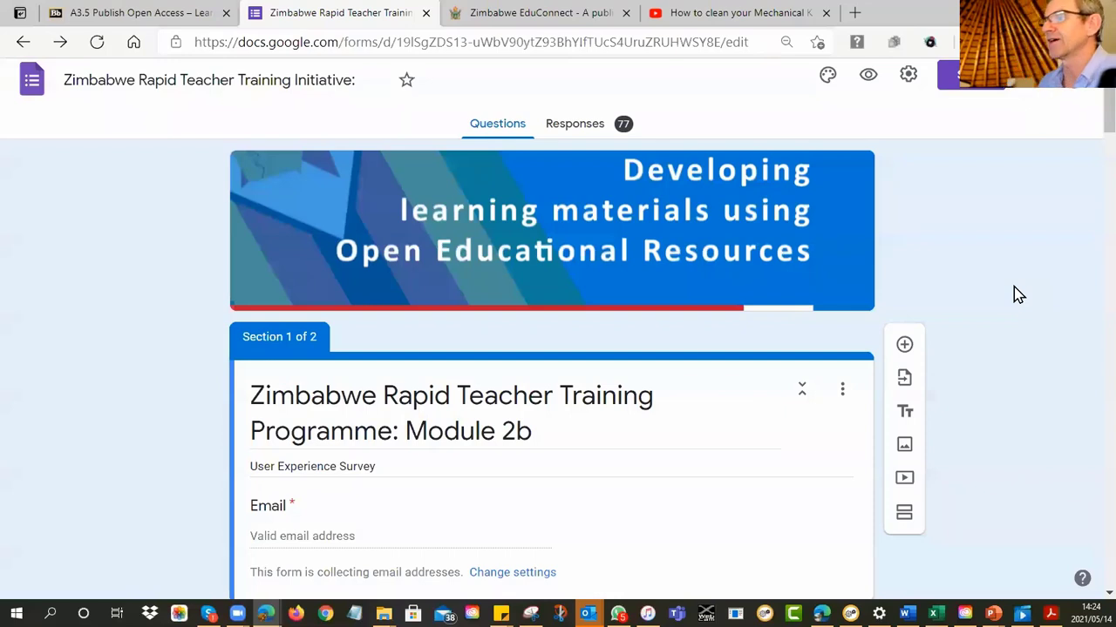
mouse_move(908, 107)
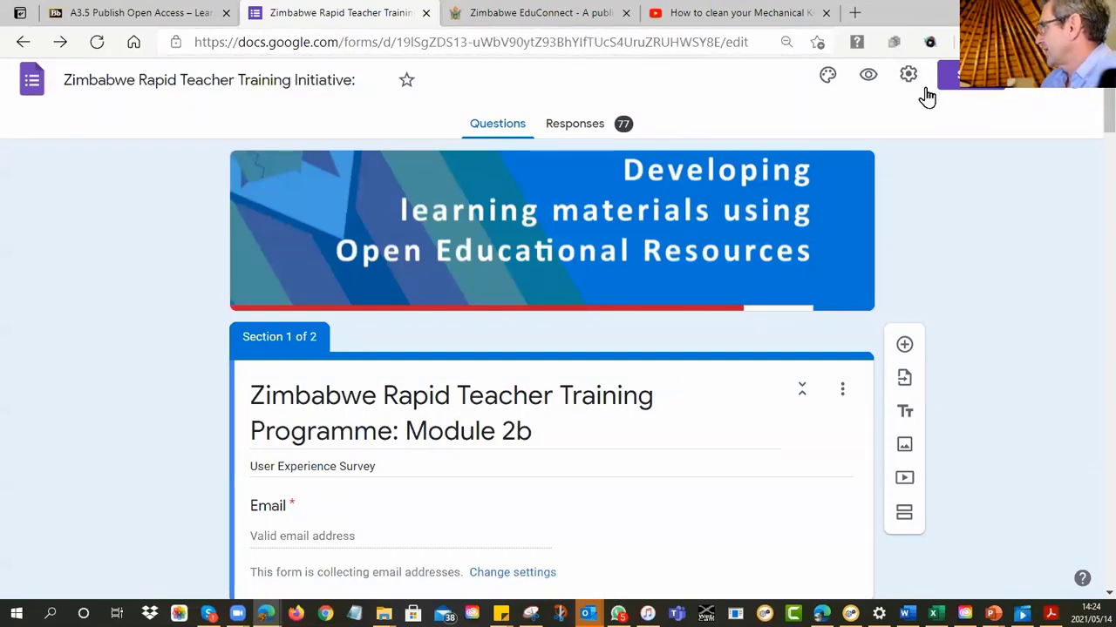
mouse_move(94, 281)
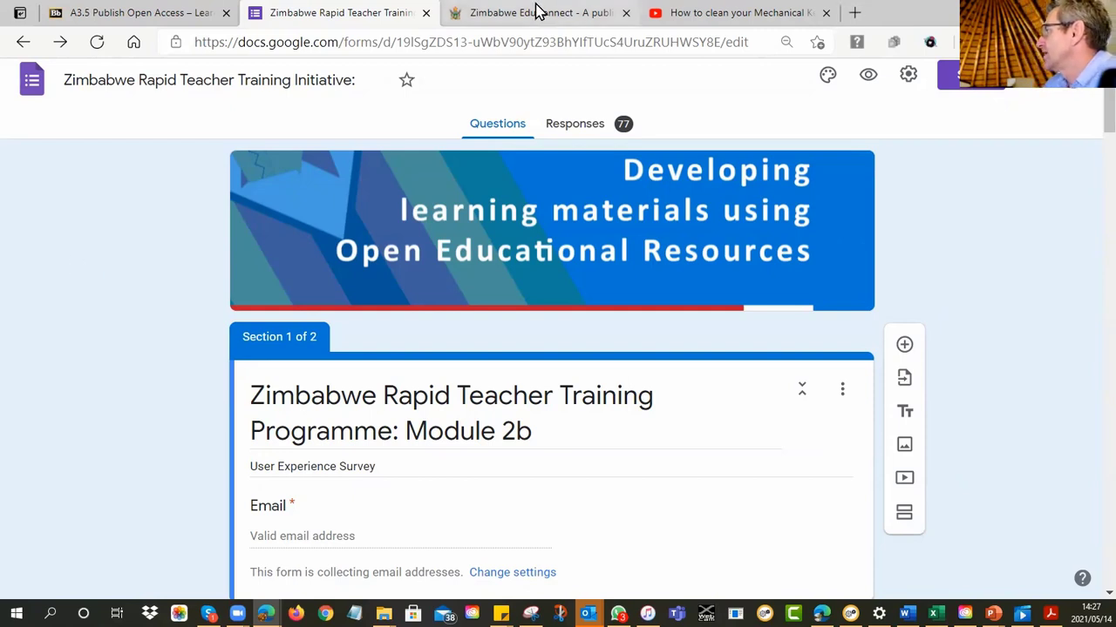
Step: Switch to the EduConnect tab and attempt to sign in from the registration page
left_click(539, 12)
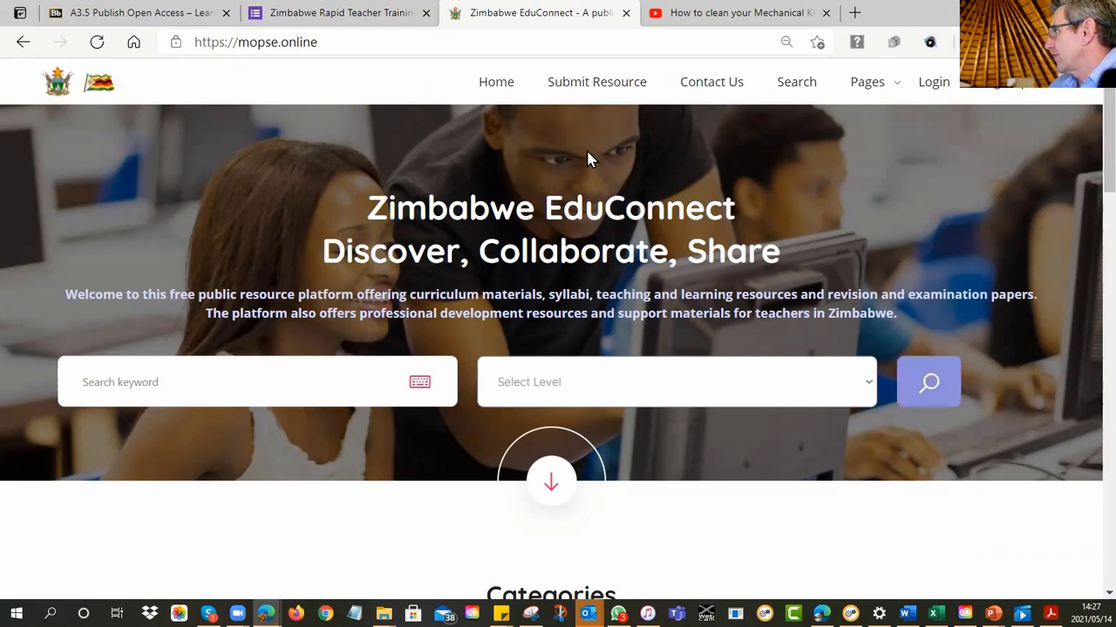
mouse_move(935, 82)
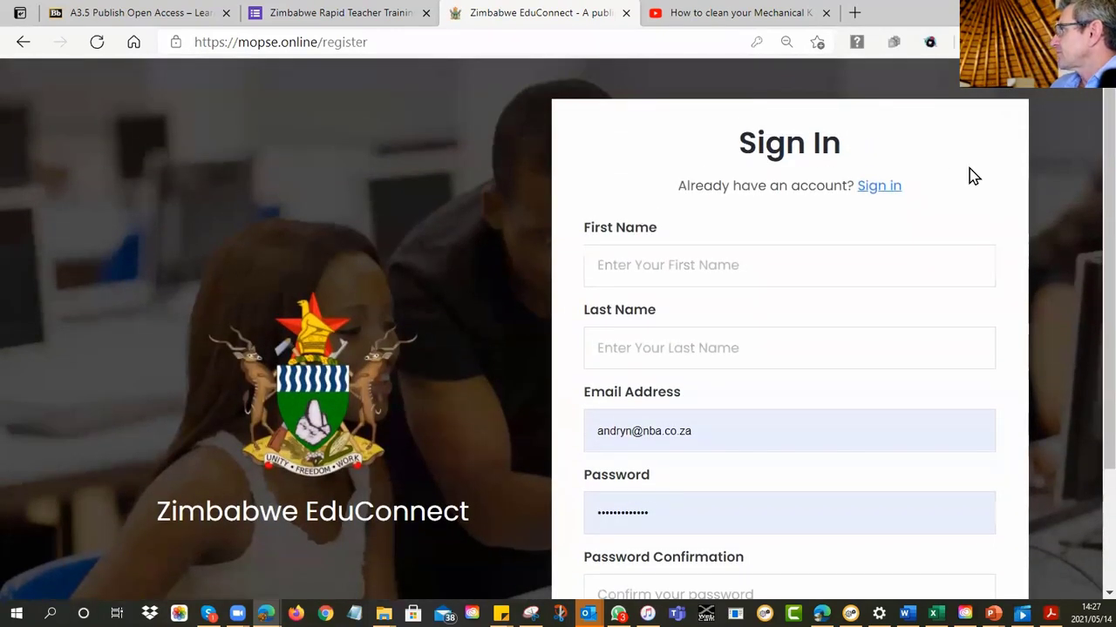
left_click(931, 41)
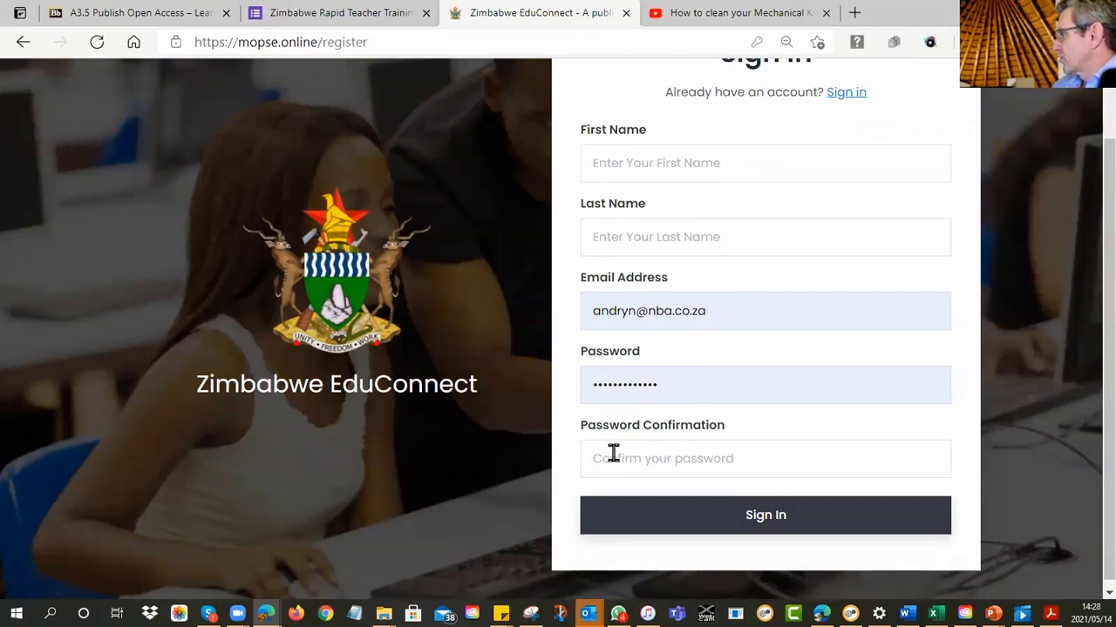
left_click(765, 516)
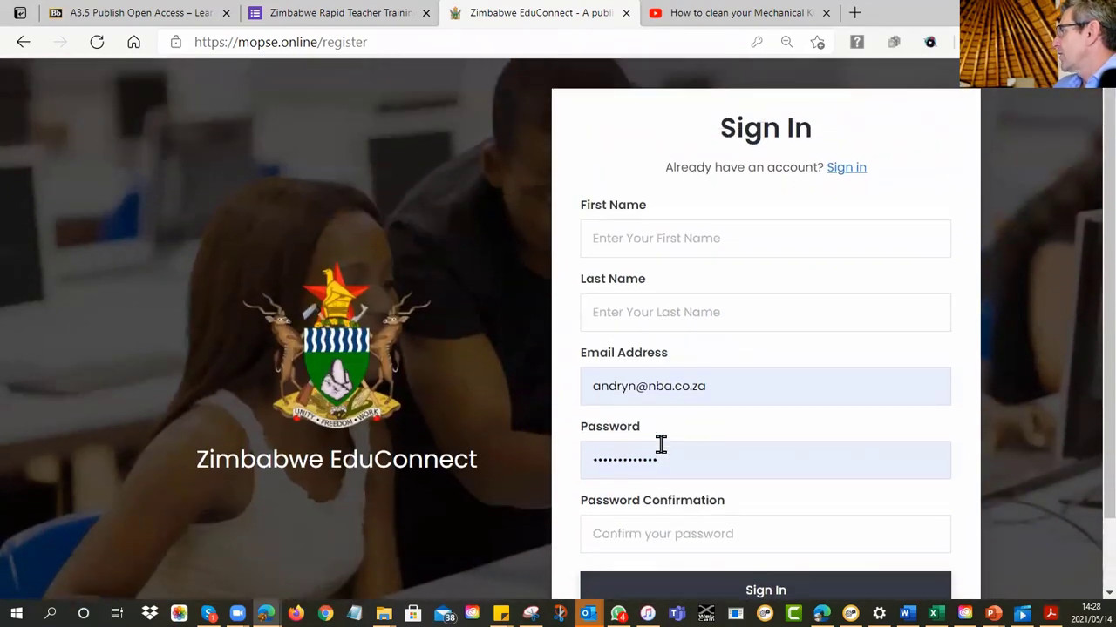
scroll("down", 3)
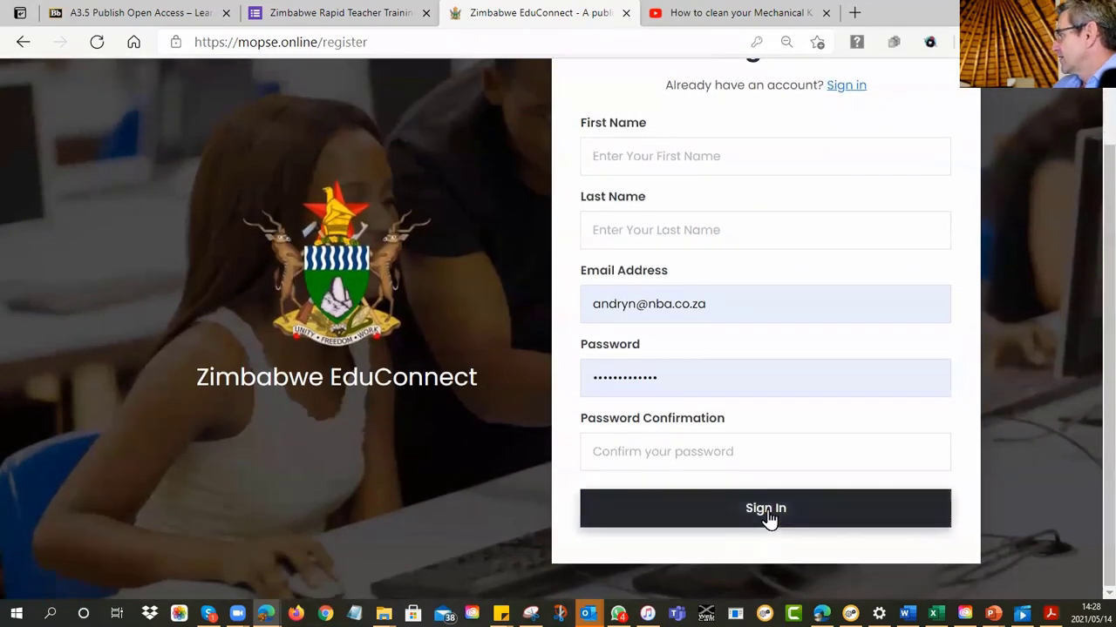
left_click(765, 509)
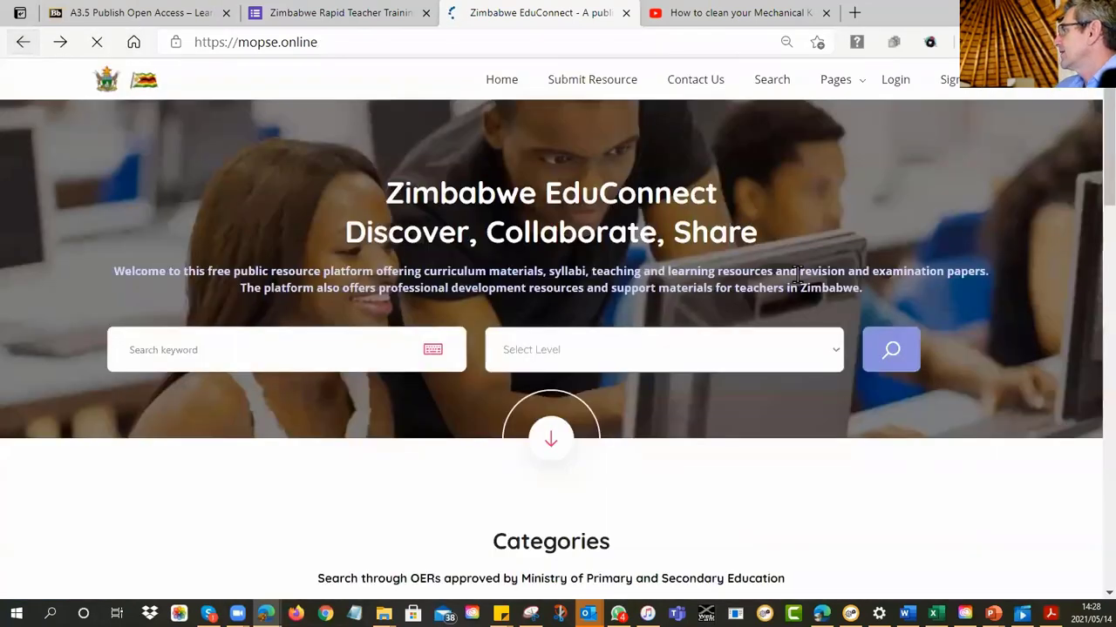
Step: Go to the existing-account Sign In page and sign in with the saved email and password
left_click(896, 80)
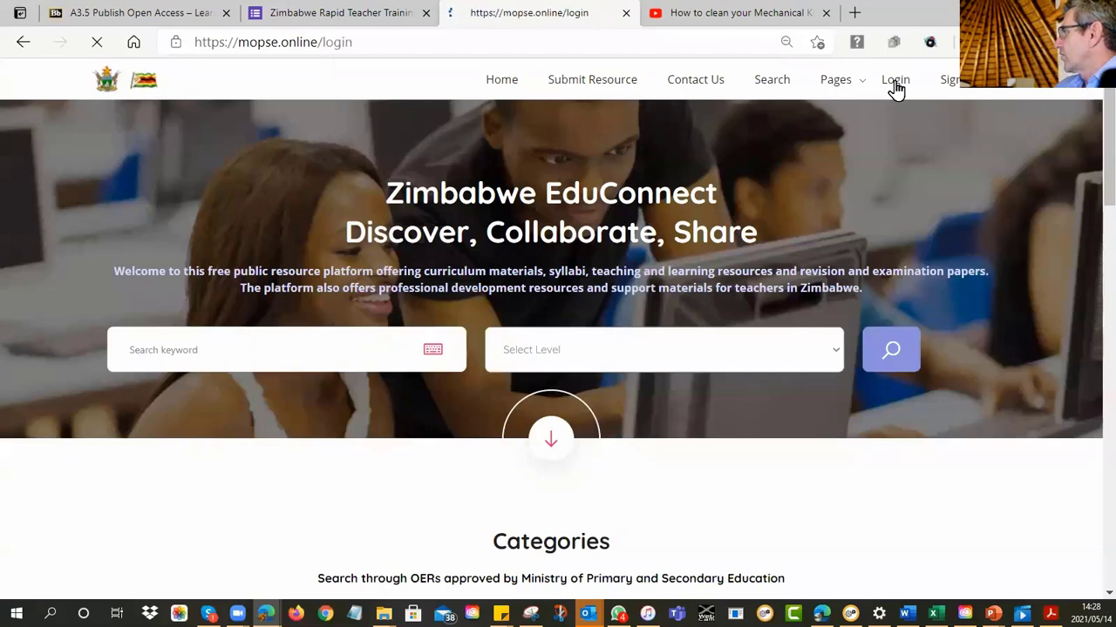
left_click(894, 80)
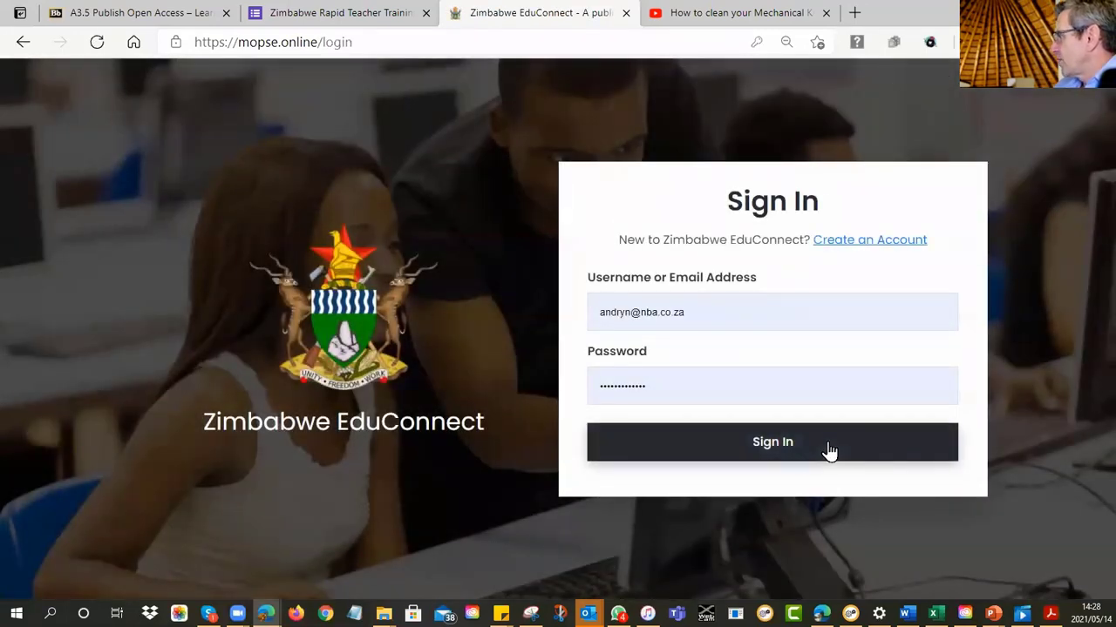
left_click(772, 442)
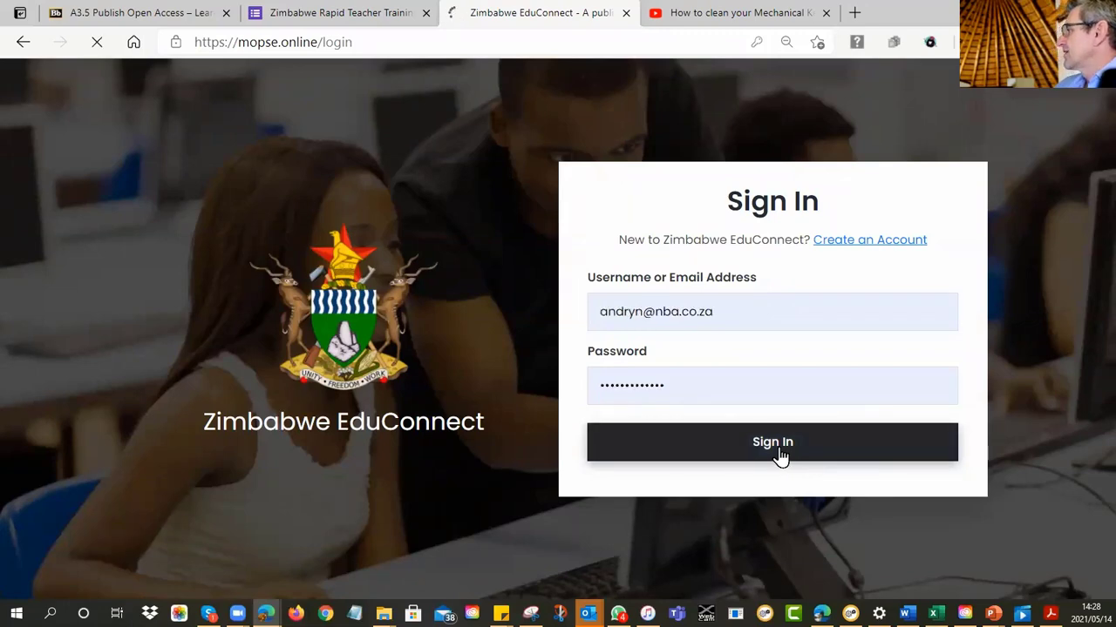
left_click(772, 443)
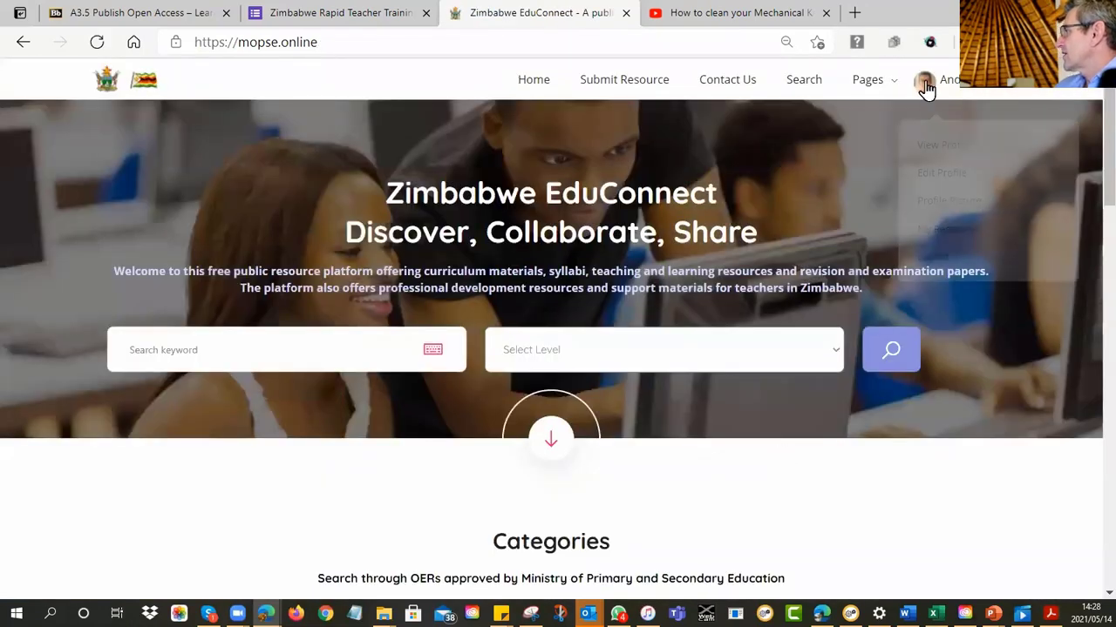
left_click(923, 80)
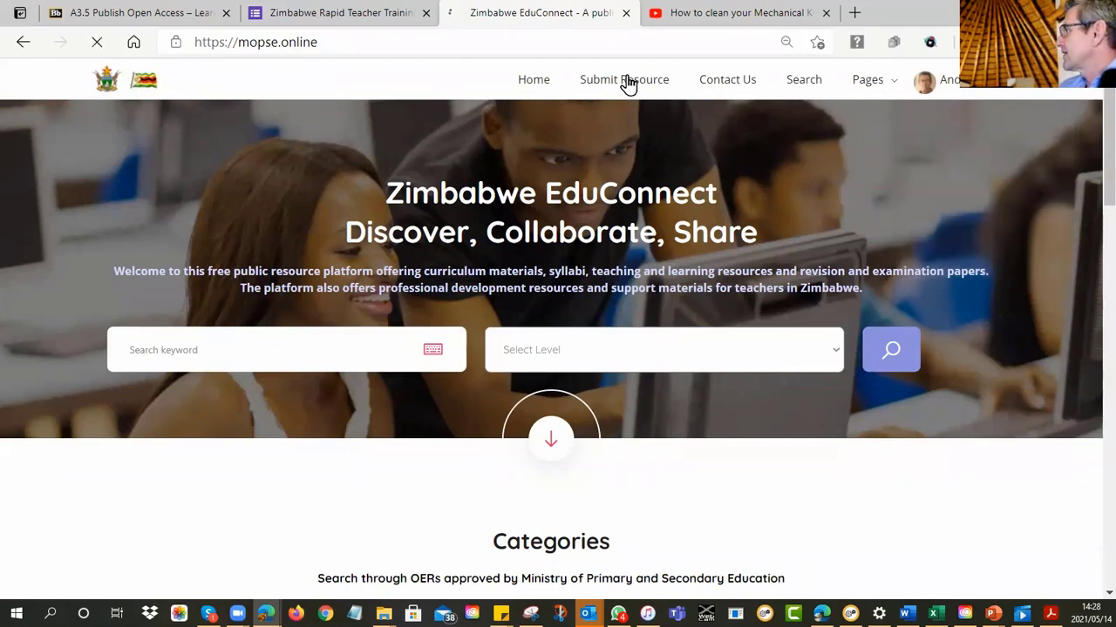
Step: On the submission form enter the title 'Forms of Water' and the author name
left_click(624, 81)
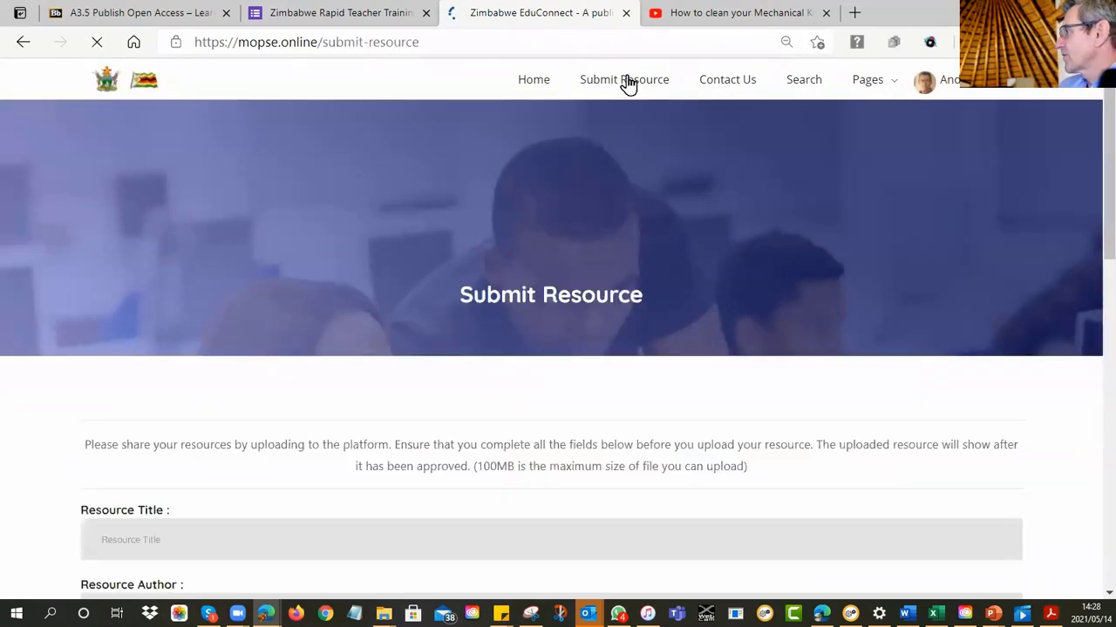
scroll("down", 3)
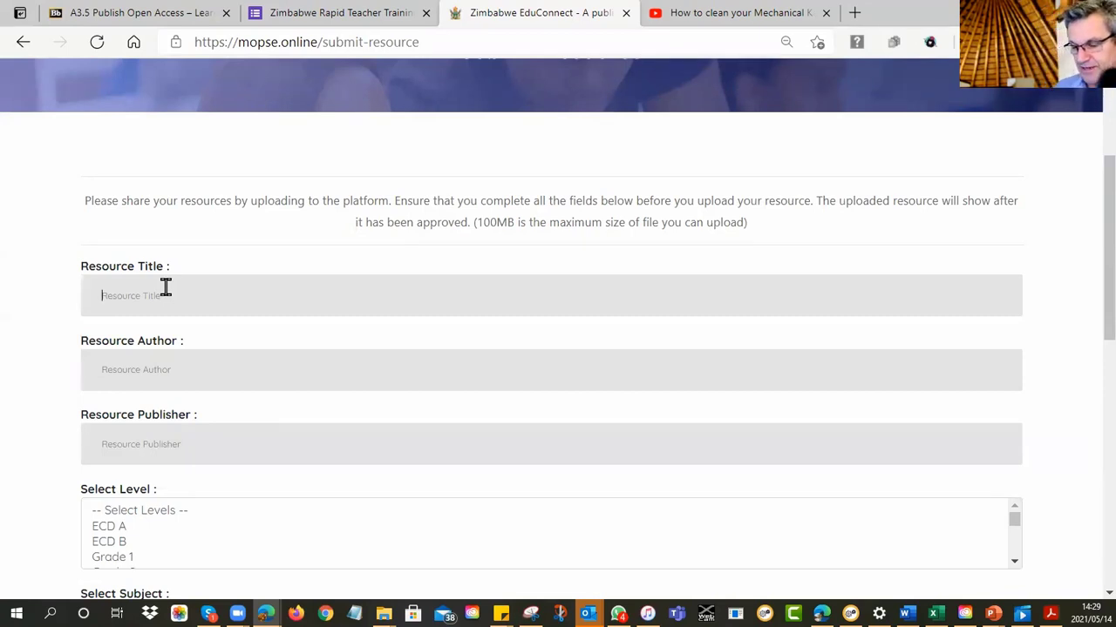
type("Forms of")
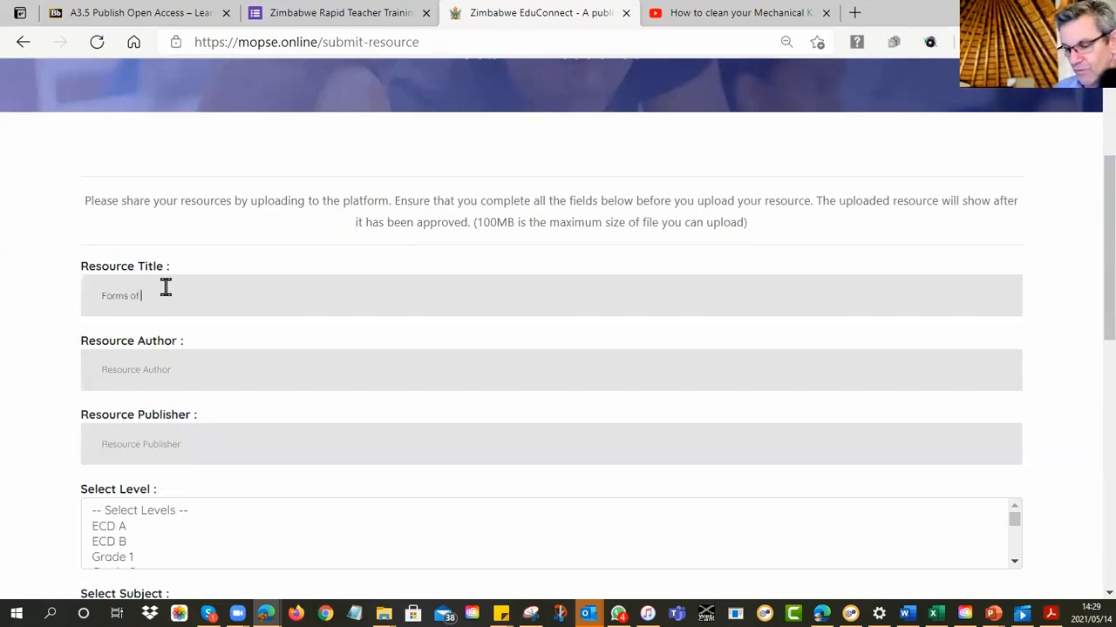
type("Water")
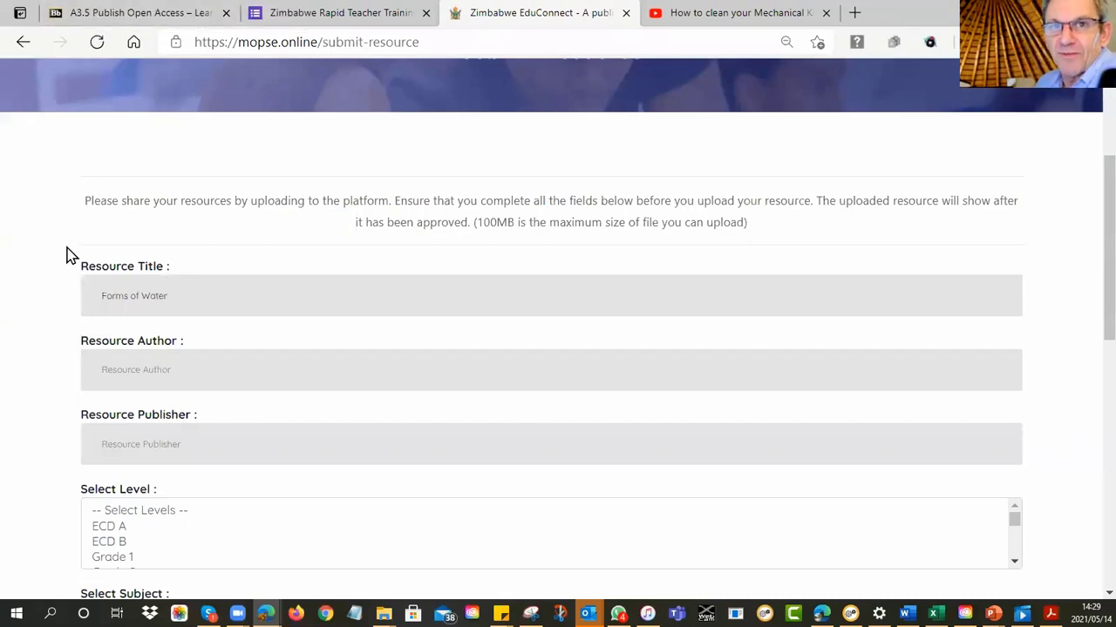
mouse_move(397, 376)
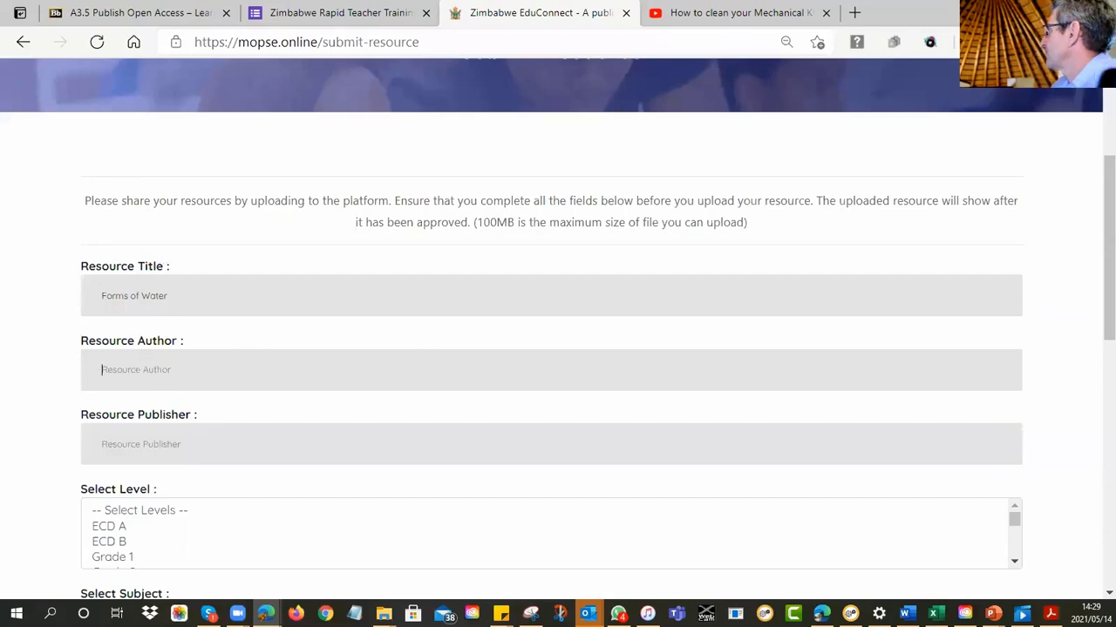
left_click(931, 42)
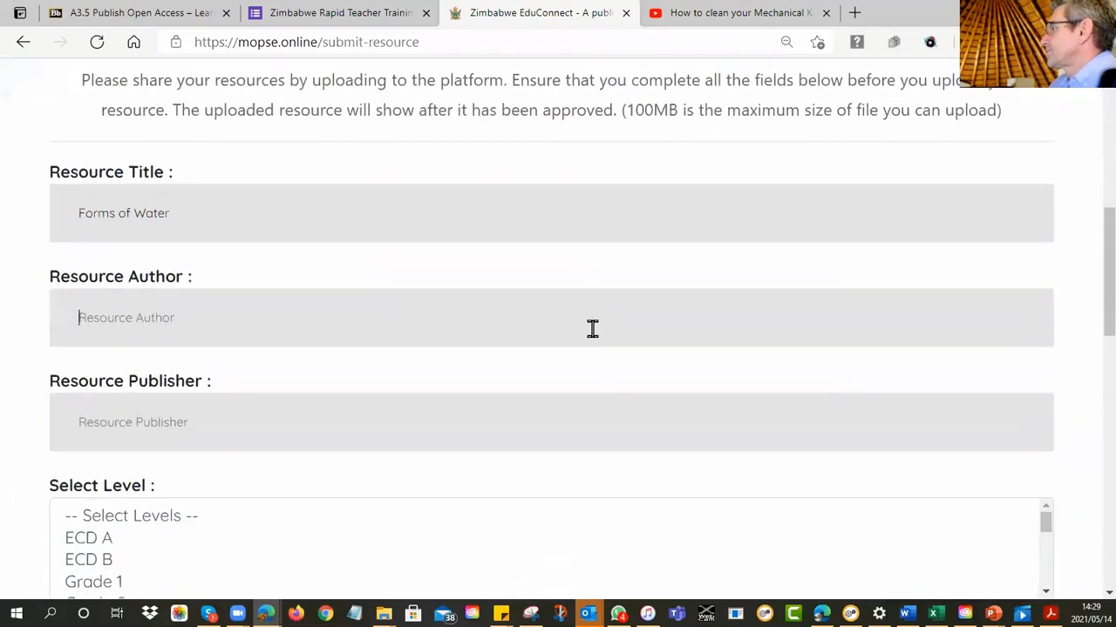
left_click(931, 42)
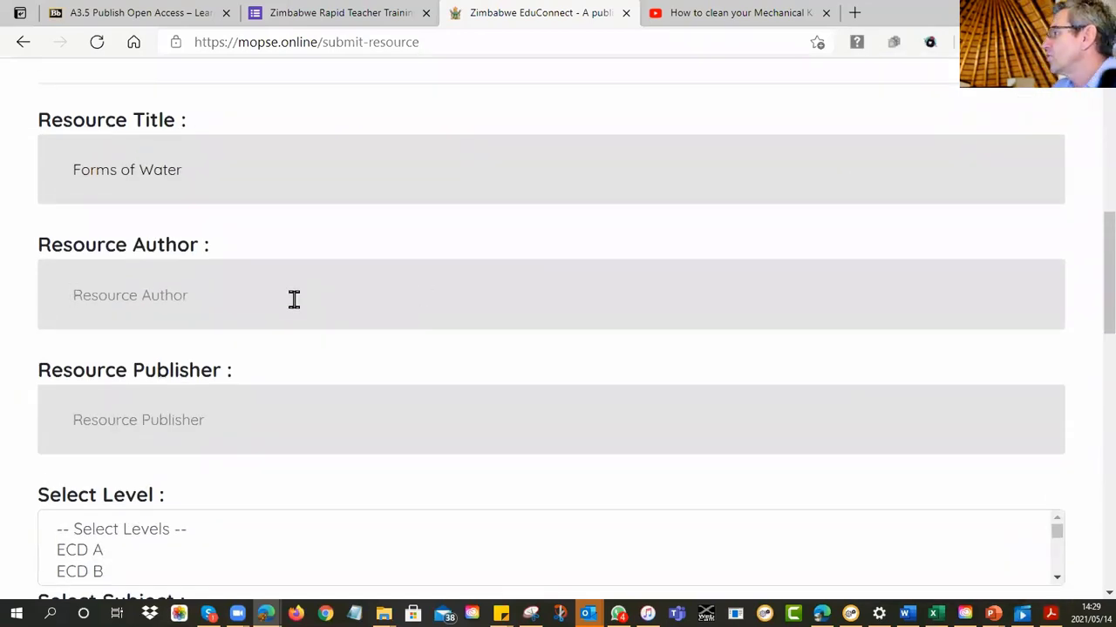
type("Andrew Moore")
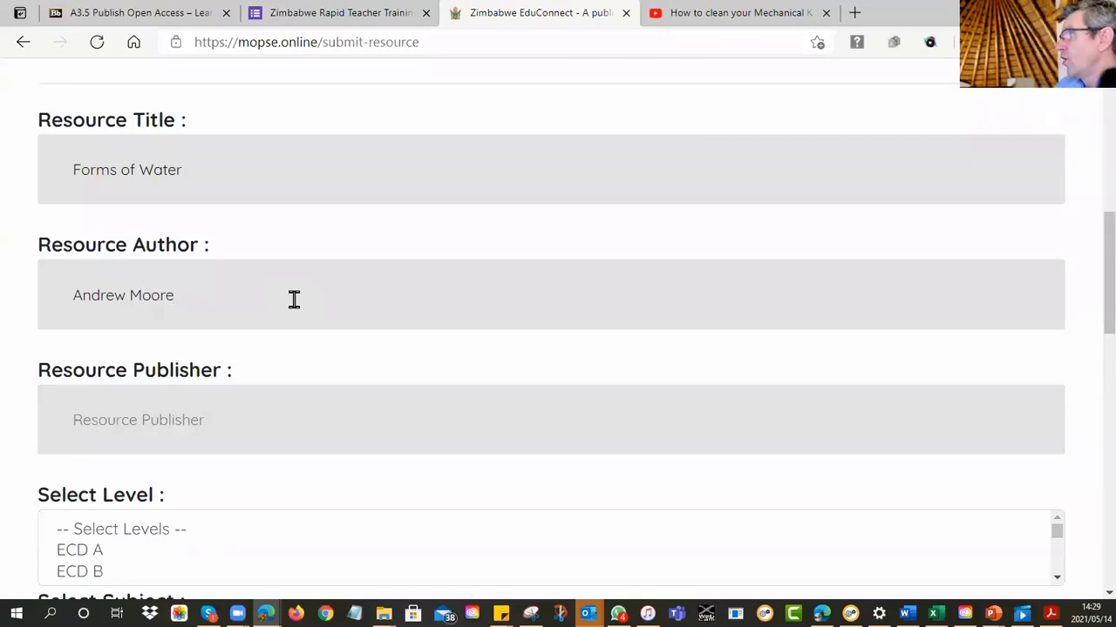
Step: Replace Hillcrest High School with MoPSE in the Resource Publisher field
double_click(122, 294)
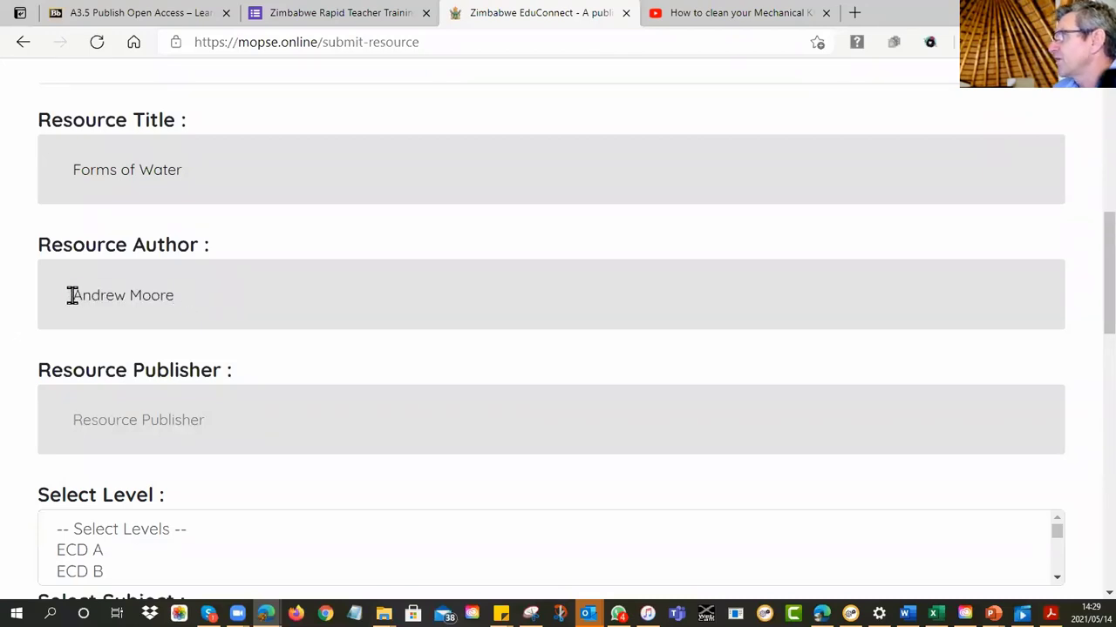
double_click(122, 295)
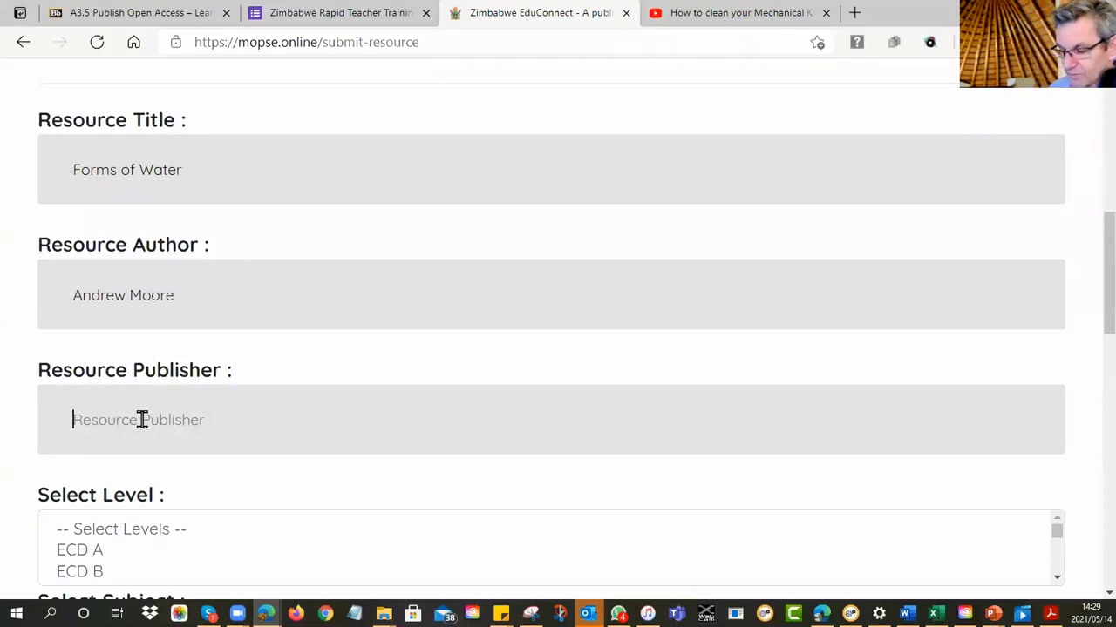
type("Hillcrest High Sc")
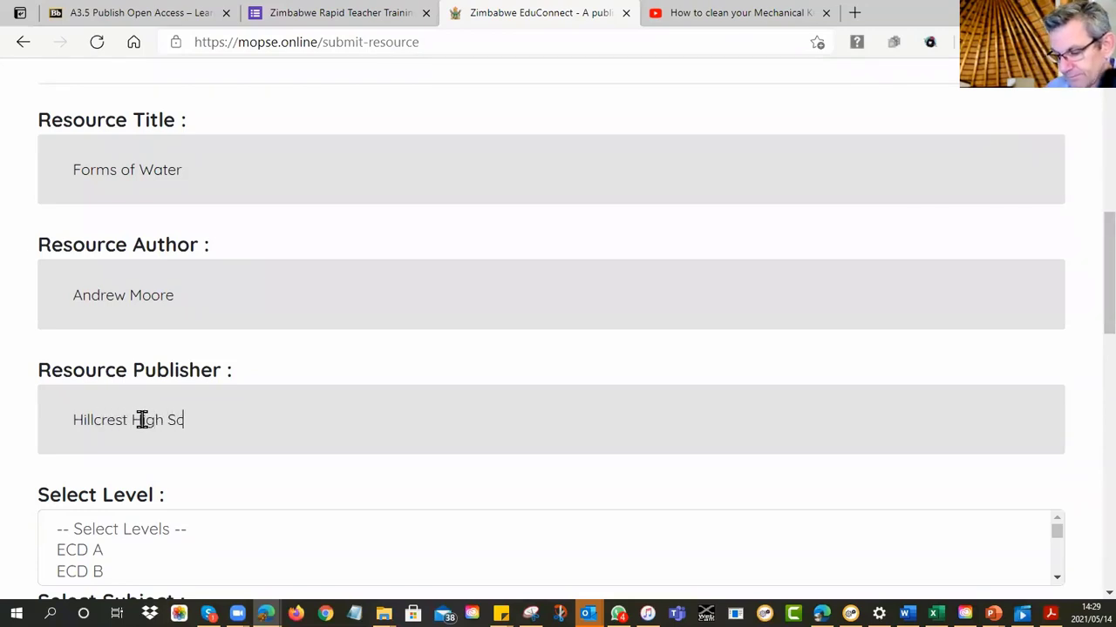
type("hool")
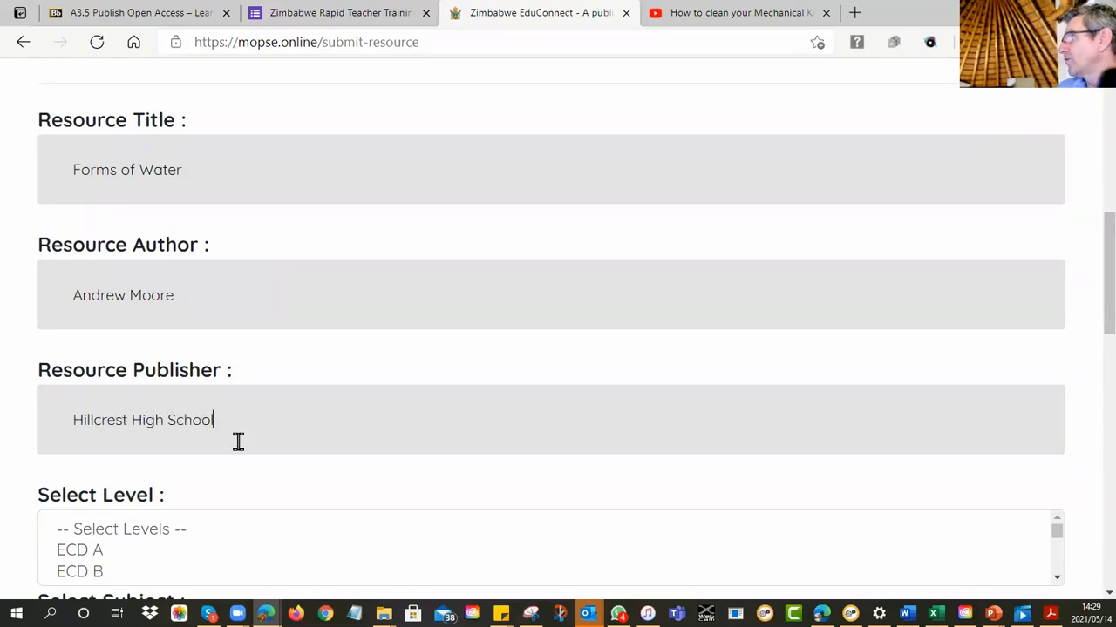
mouse_move(227, 412)
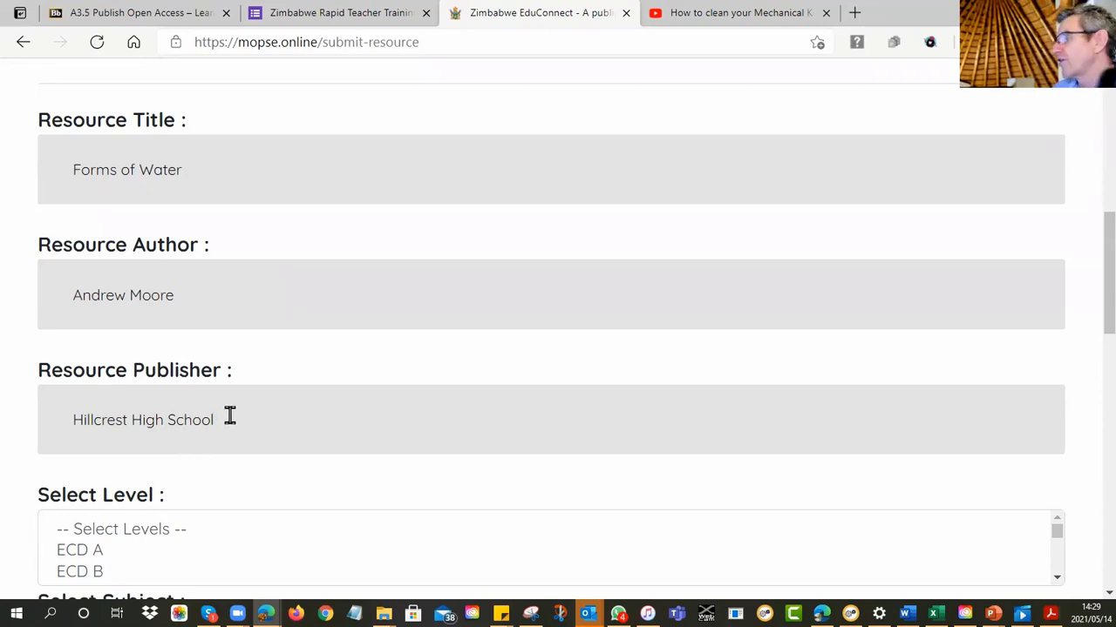
type("MoPSE")
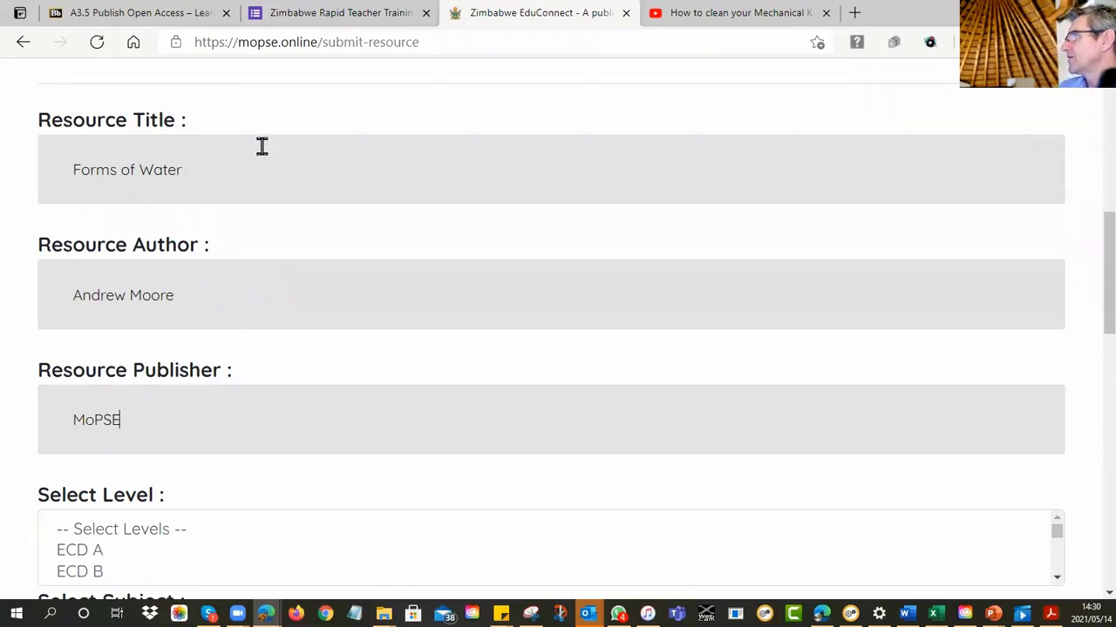
mouse_move(279, 300)
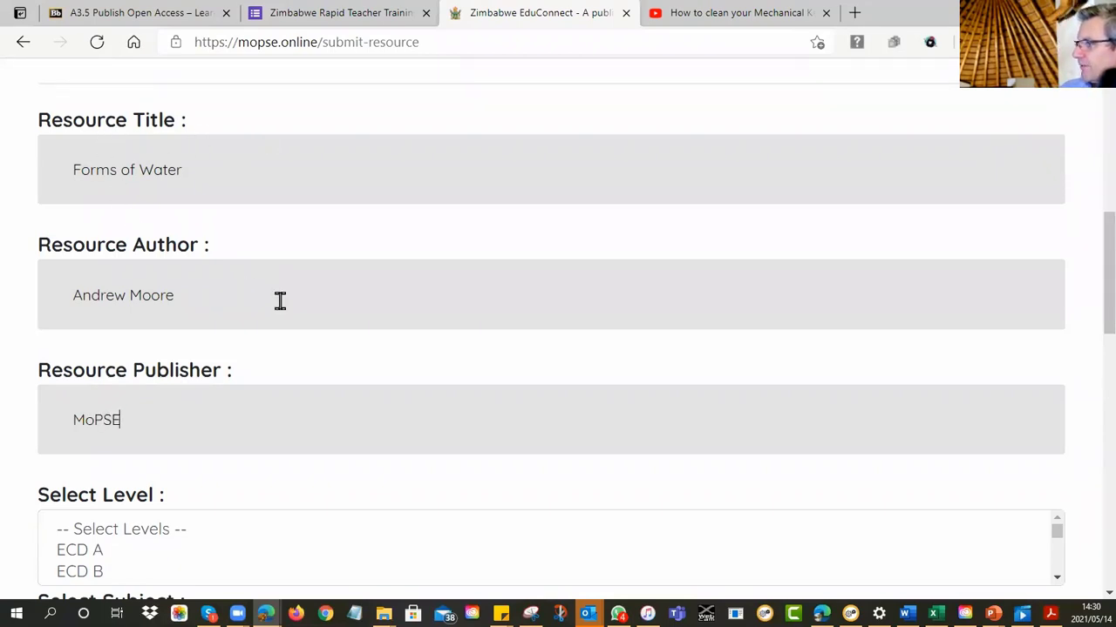
Step: Select Grade 2 as the level and Mathematics and Science as the subject
scroll("down", 3)
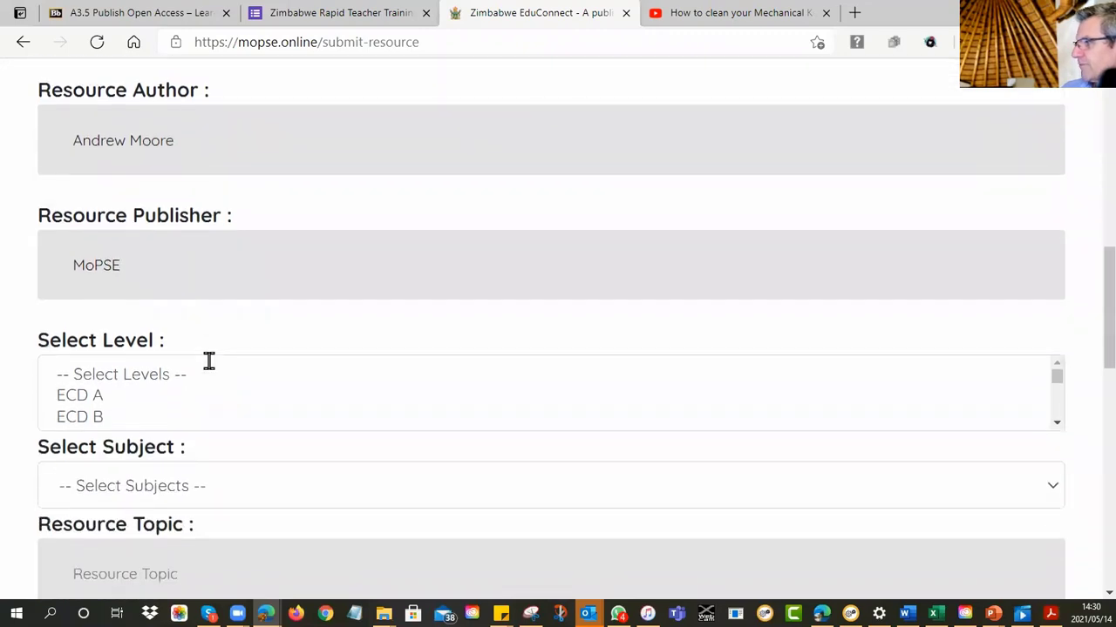
scroll("down", 3)
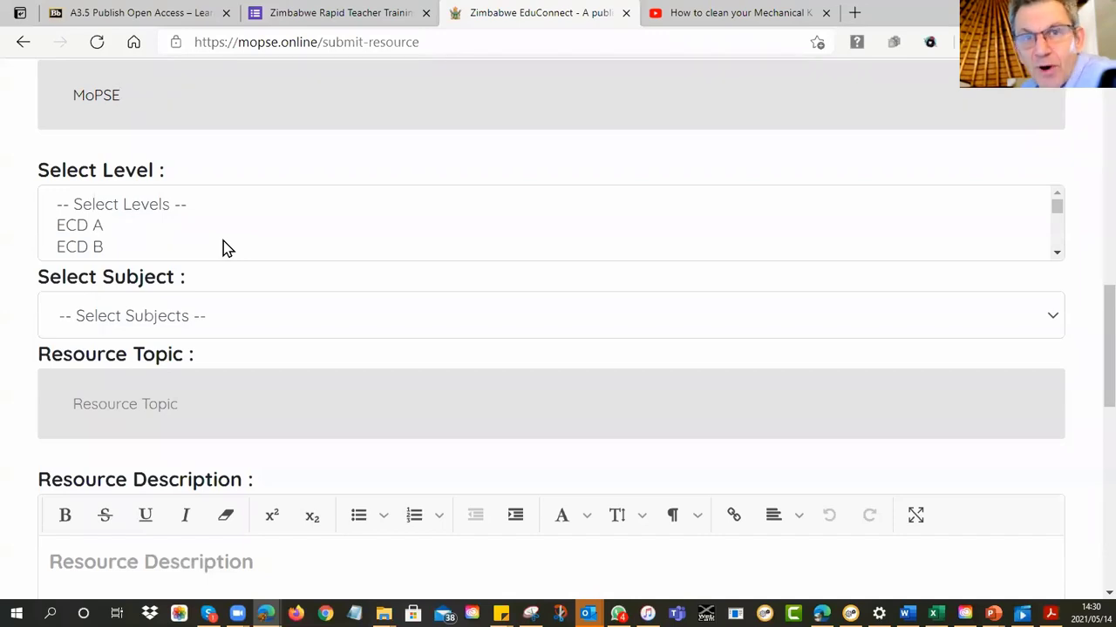
left_click(81, 225)
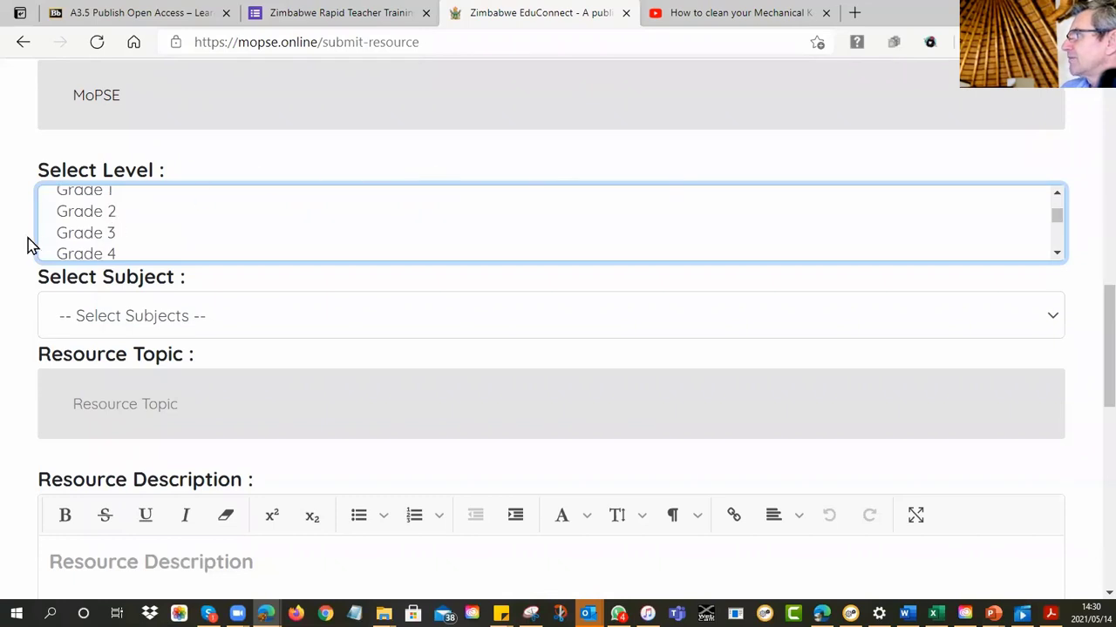
left_click(85, 211)
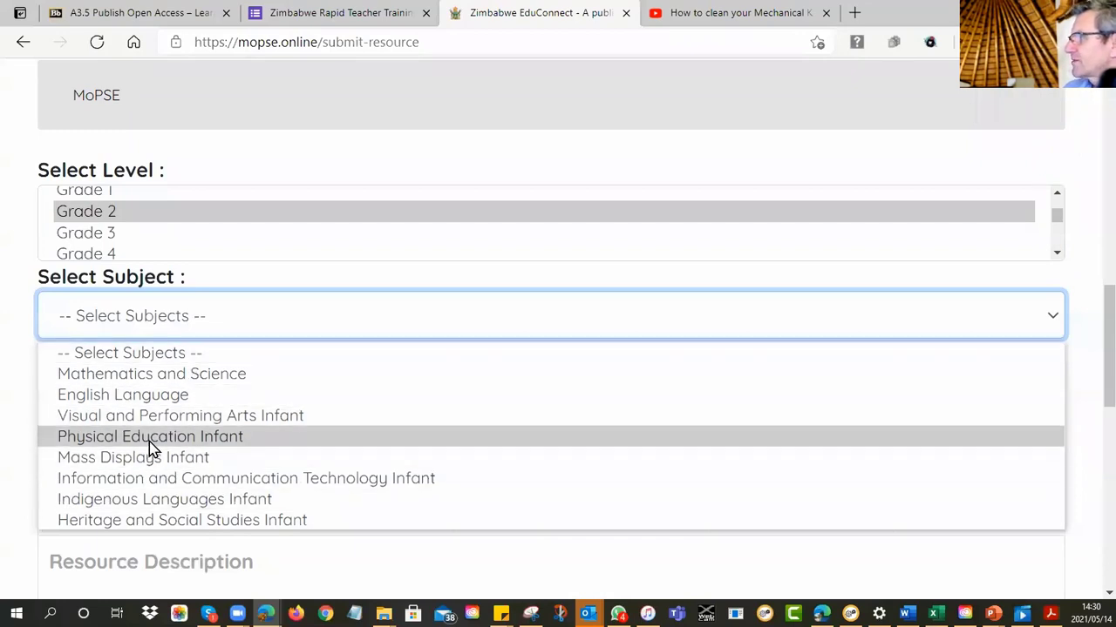
left_click(150, 373)
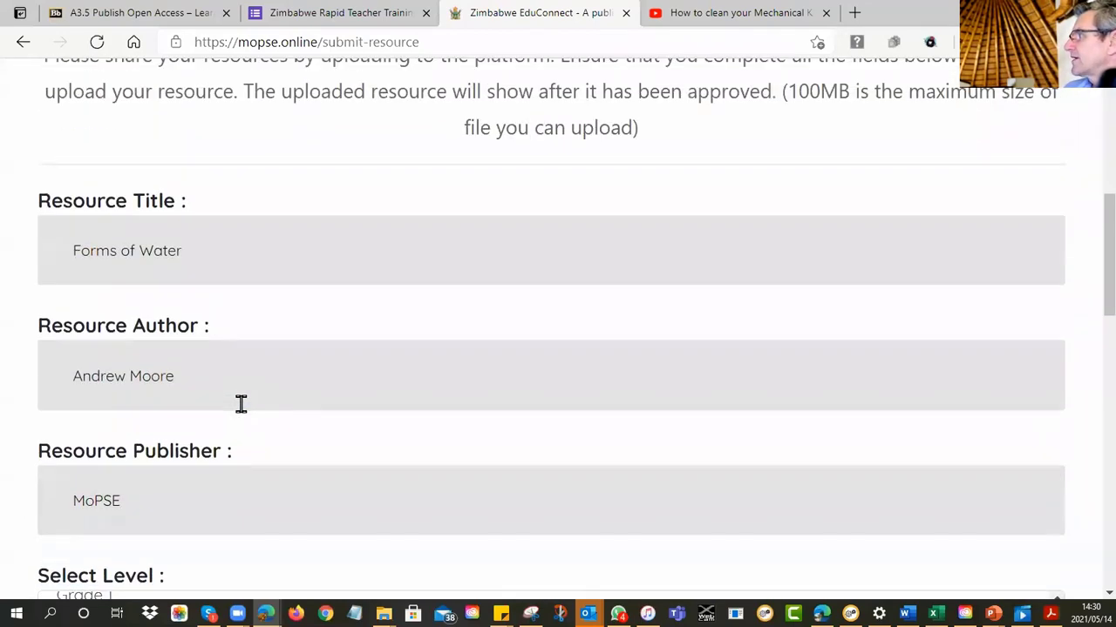
Step: Start the Resource Topic 'Energy and Power', checking spelling suggestions for the mistyped word
scroll("down", 3)
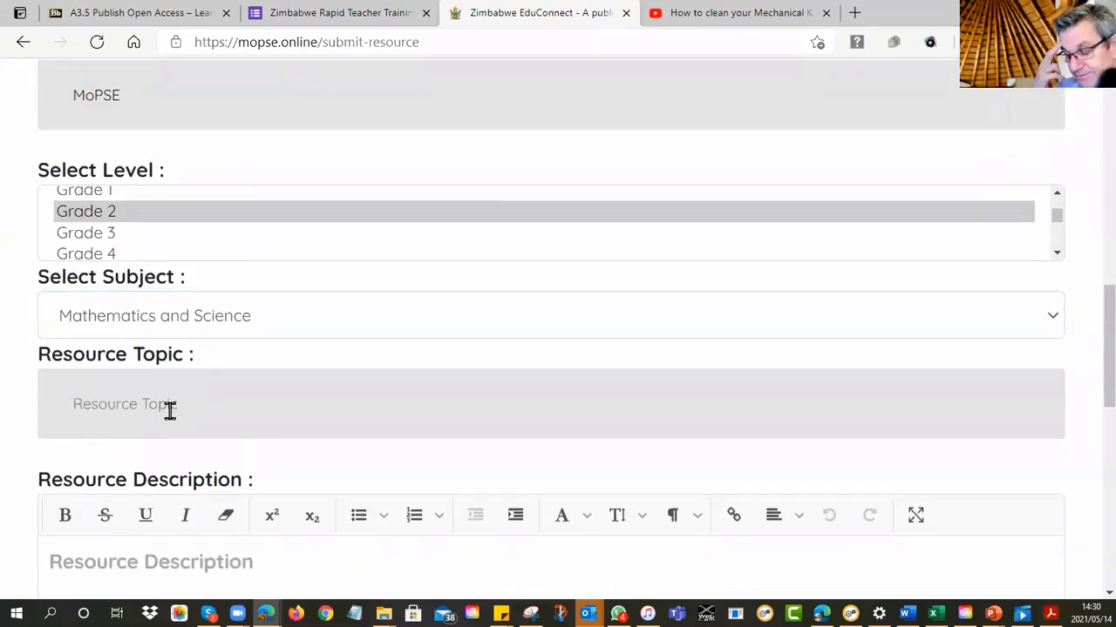
left_click(122, 404)
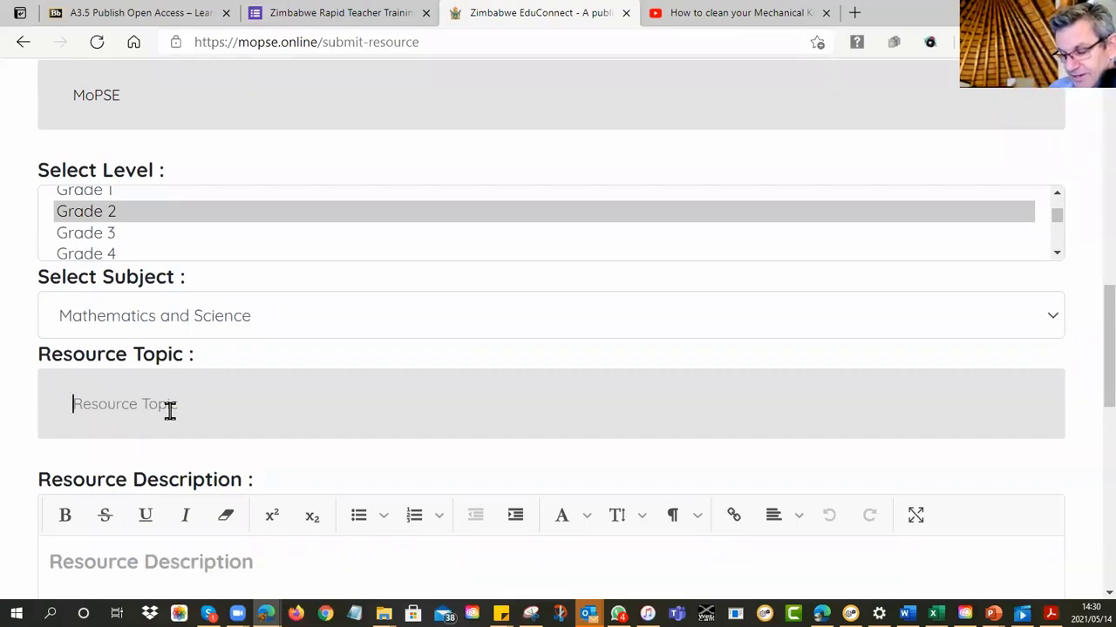
type("Energeu and Power")
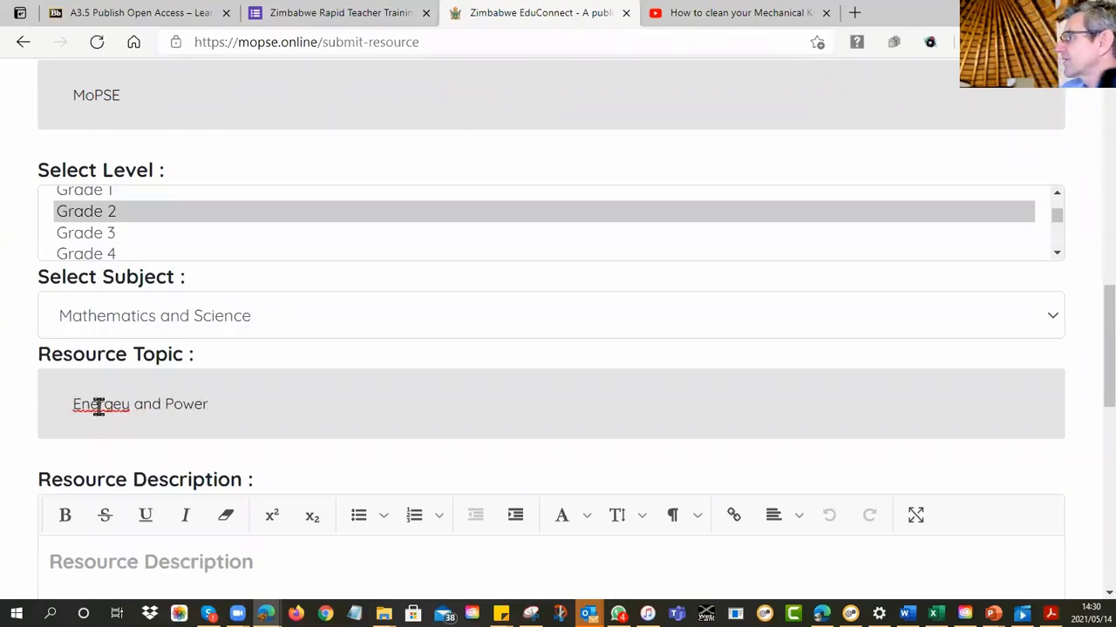
right_click(101, 405)
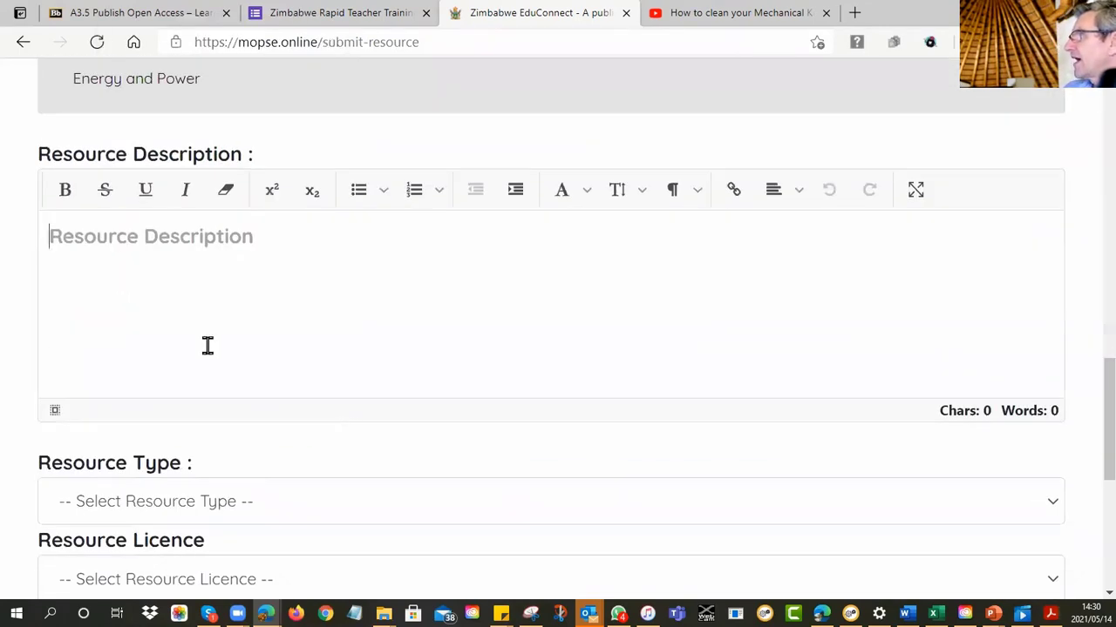
Step: Write the description that the worksheet has students identify water forms: Solid (ice), Liq..
type("W")
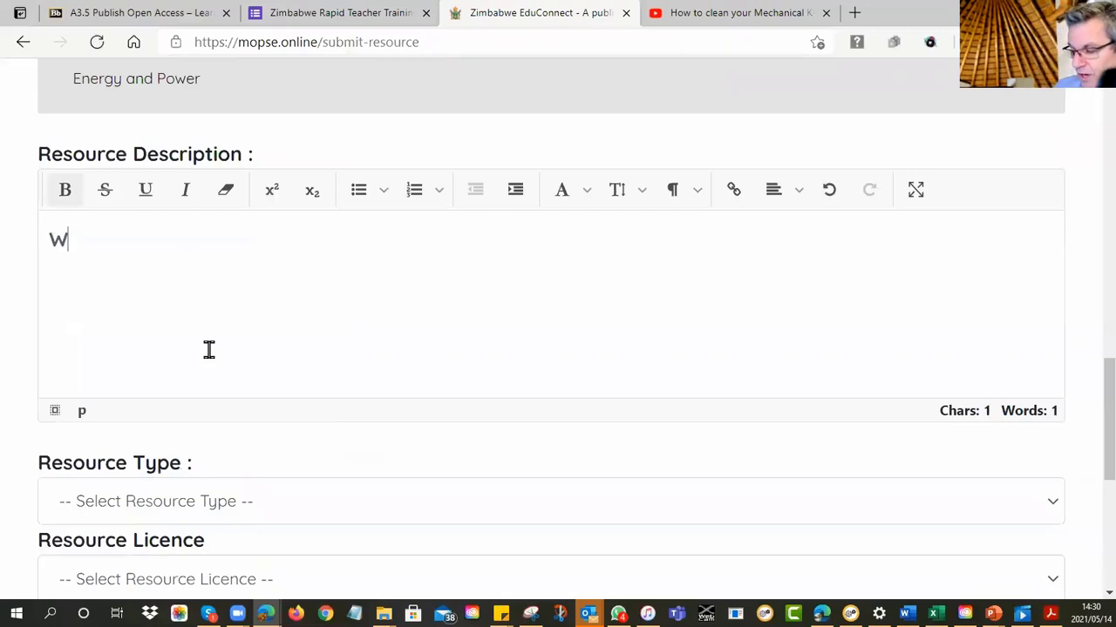
type("orksheet to help")
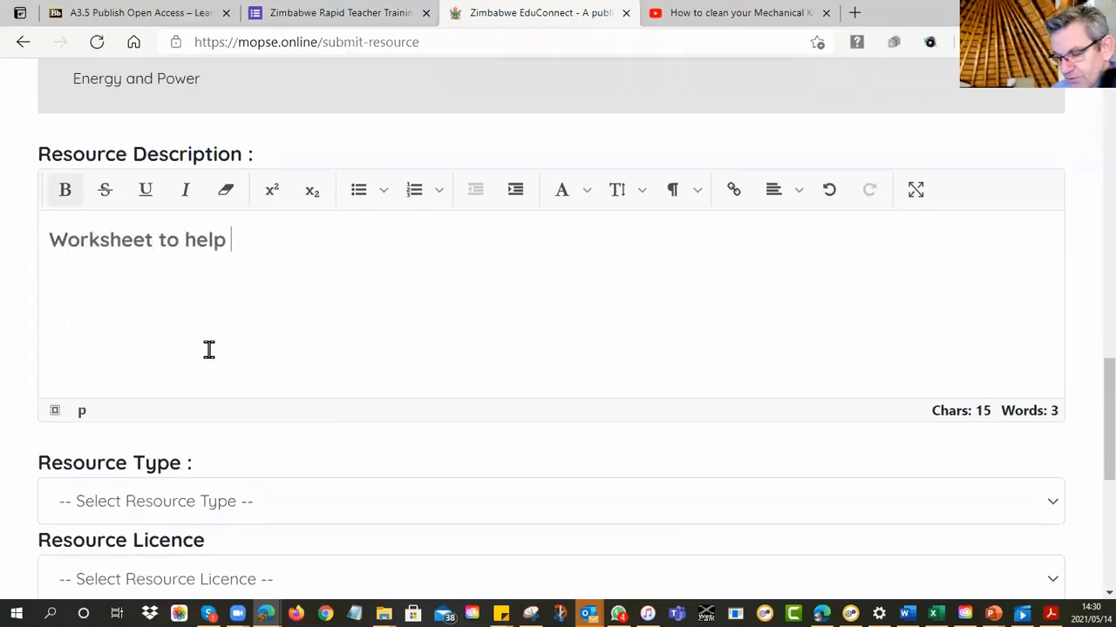
type("student identify di")
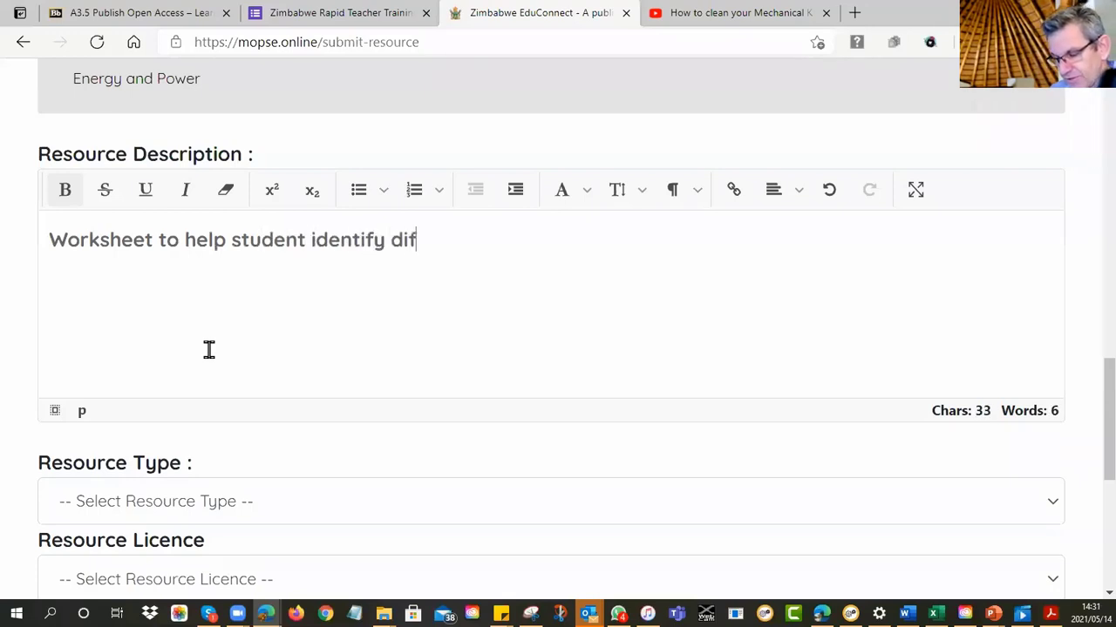
type("ferent type")
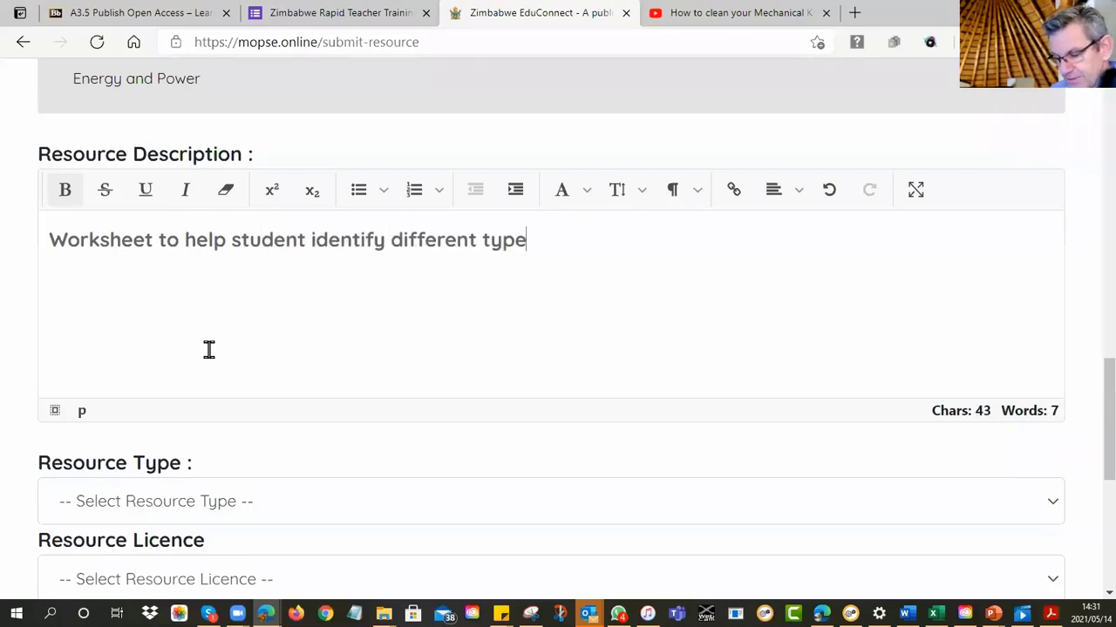
type("s of water")
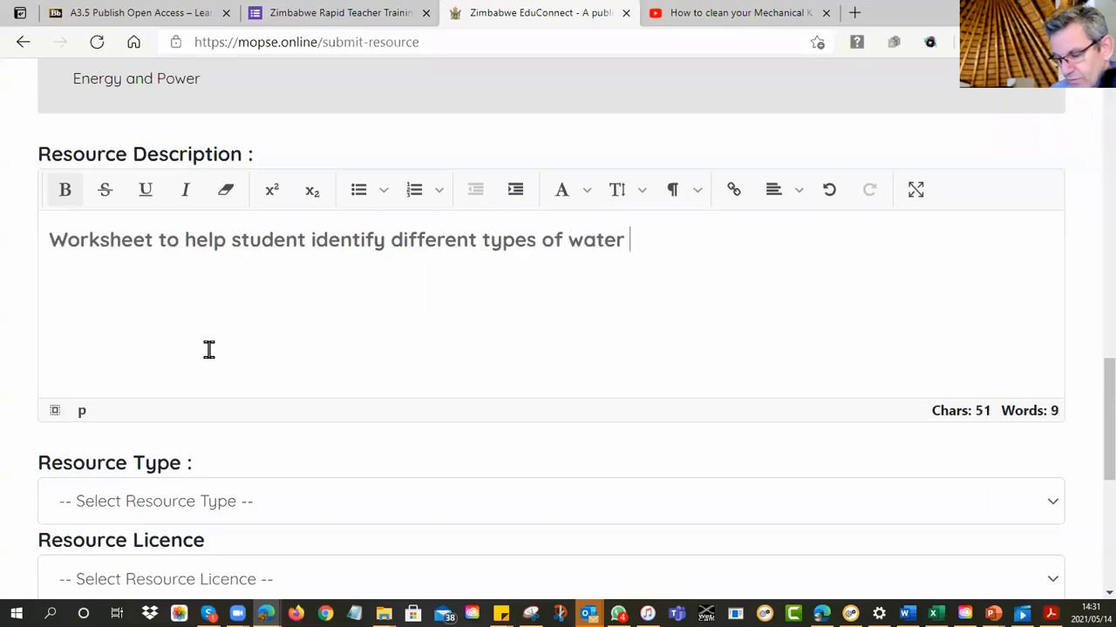
type("forms:")
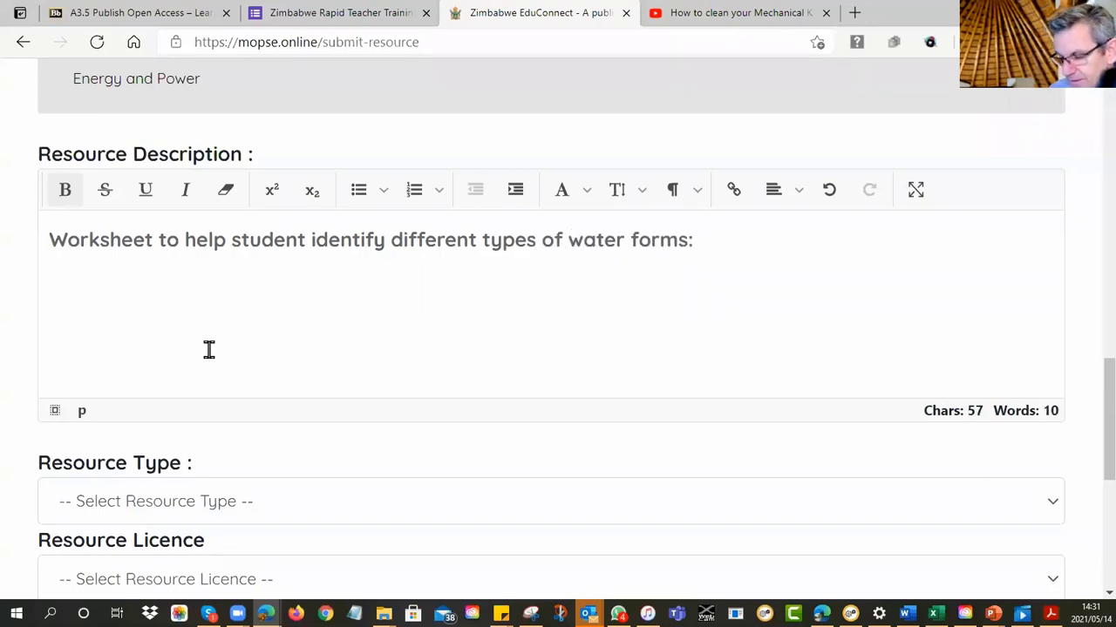
type("So")
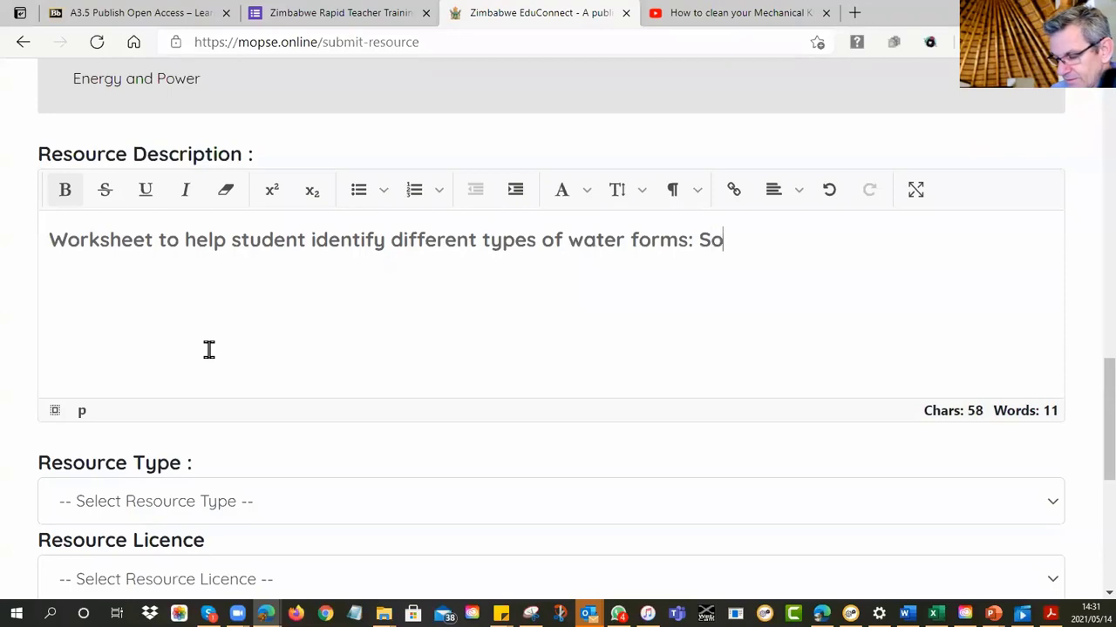
type("lid (ice")
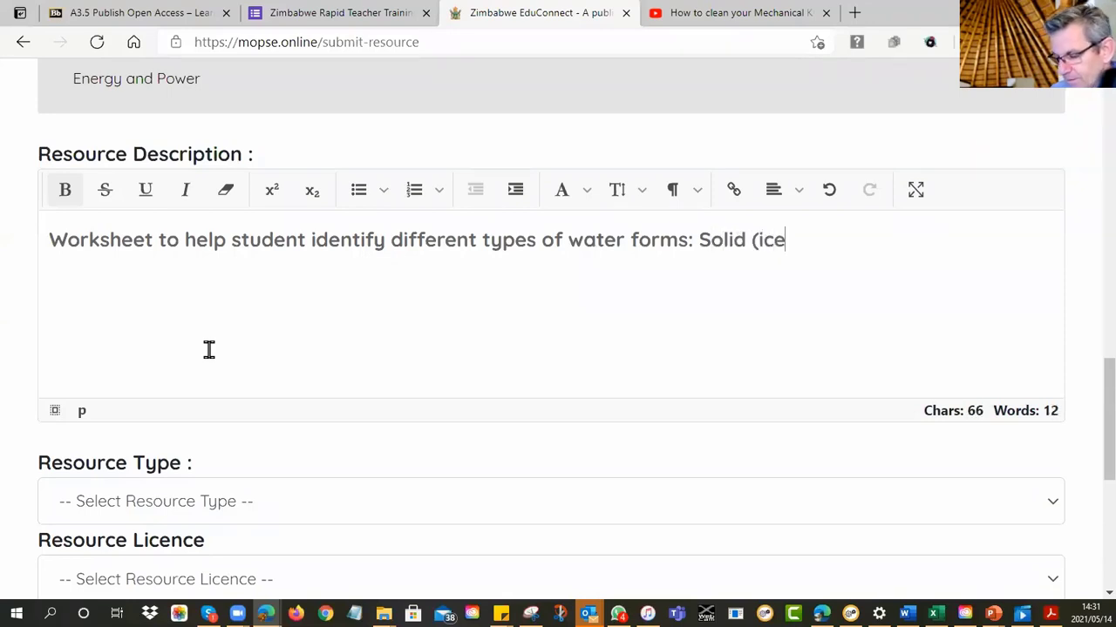
type("),")
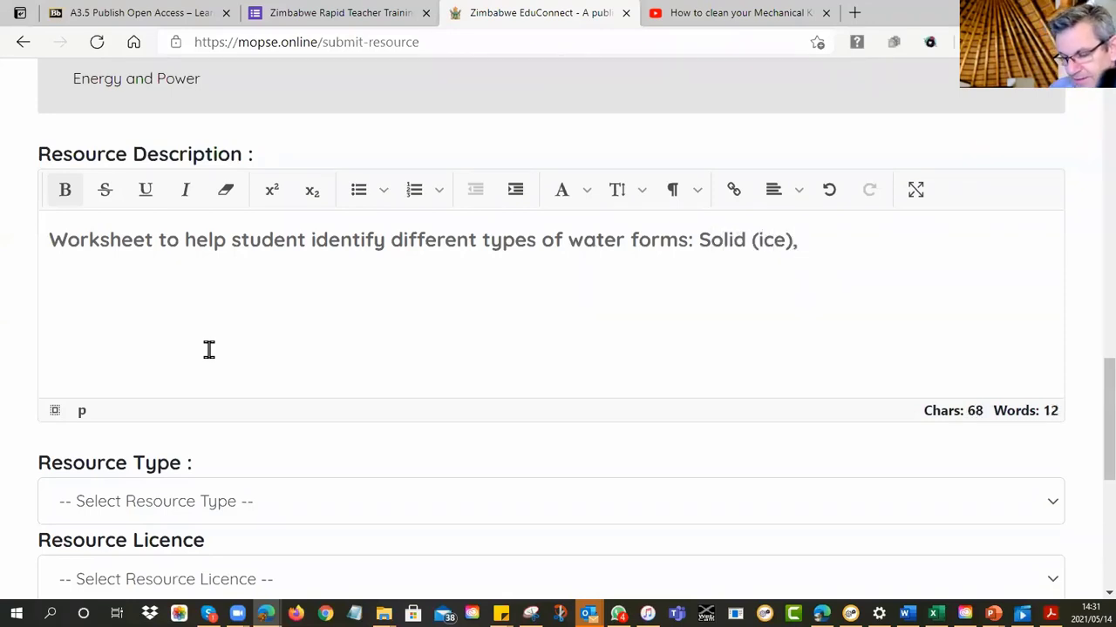
type("Liq")
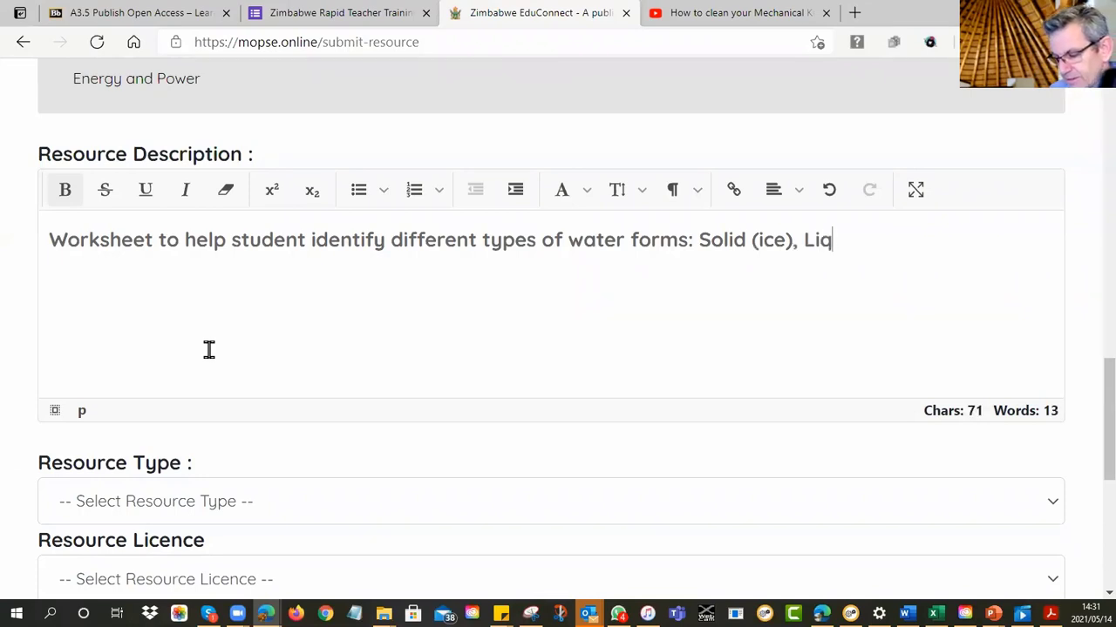
type("ua")
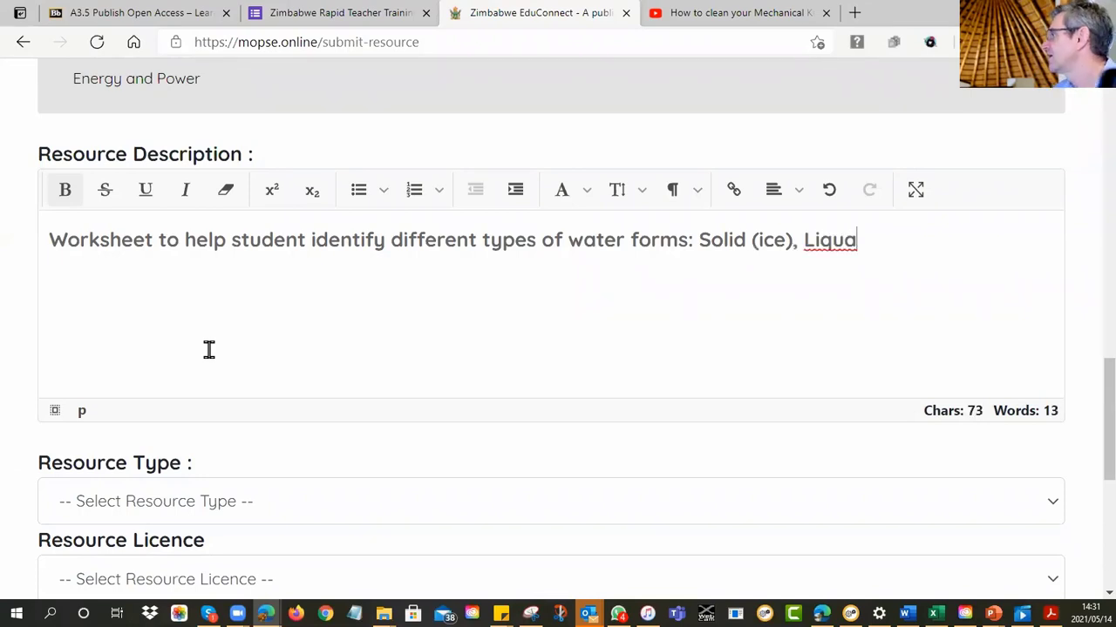
type("rd")
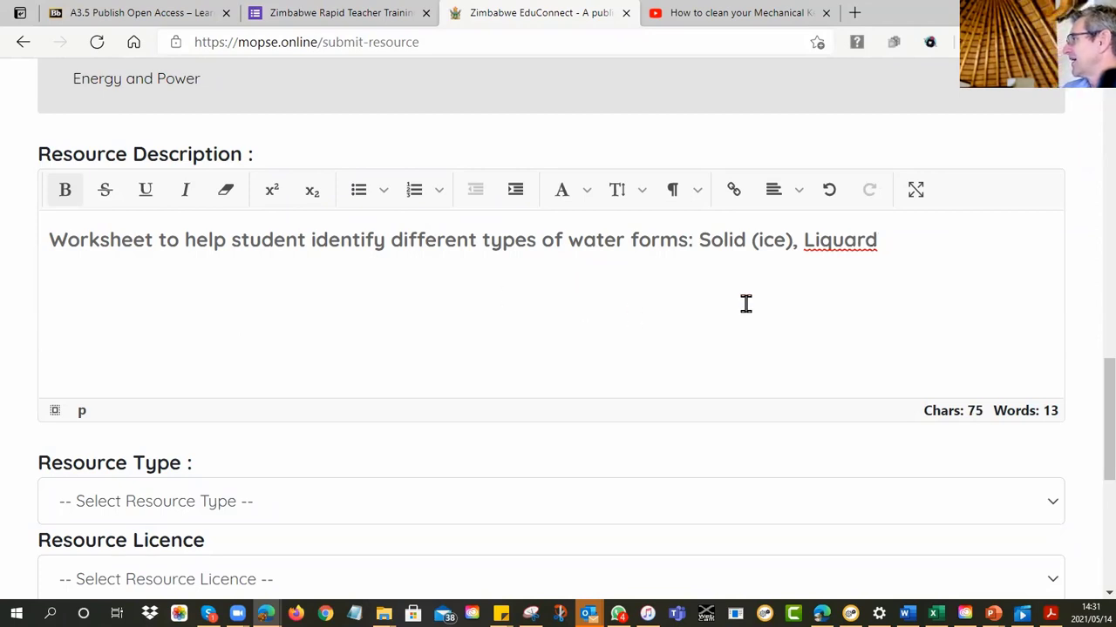
Step: Check spelling on Liqard, delete the mistyped ending and finish with (water) and gas (steam)
right_click(840, 241)
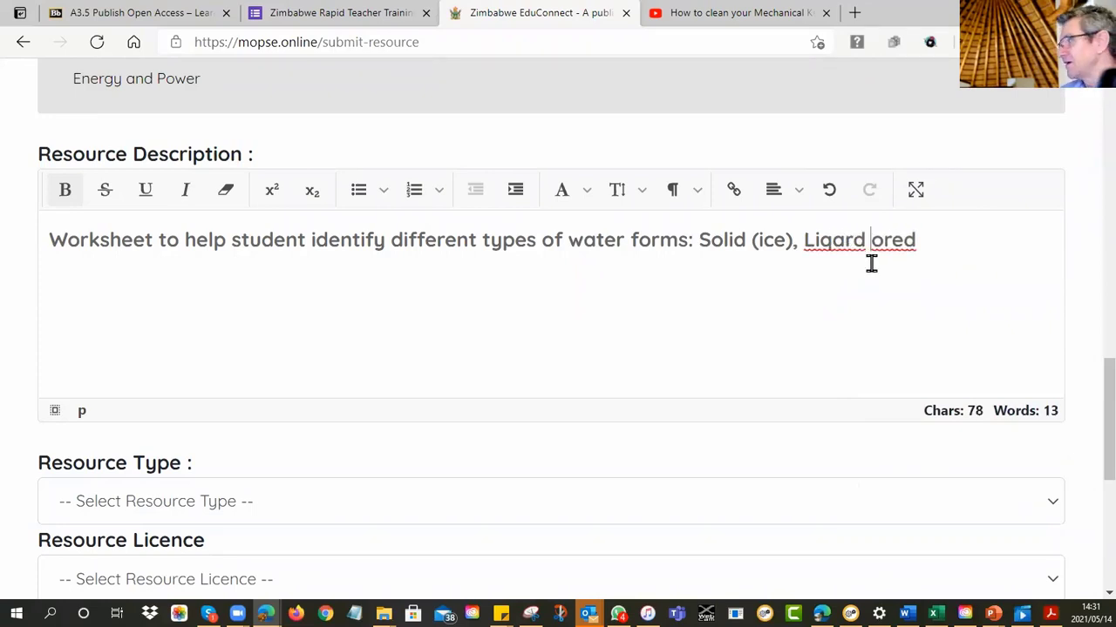
right_click(833, 240)
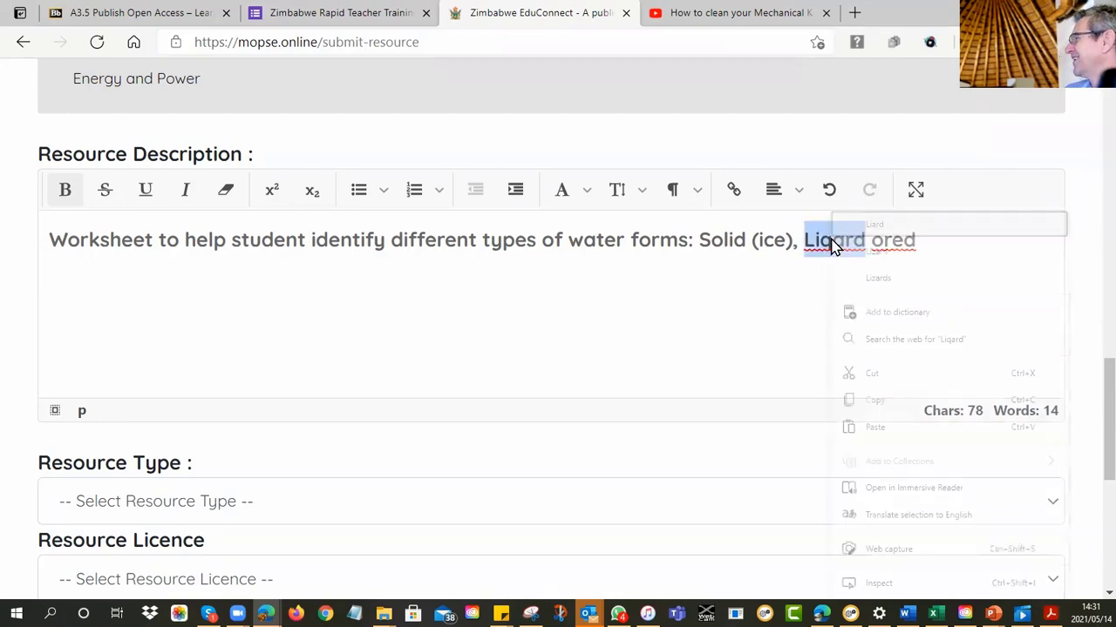
left_click(955, 244)
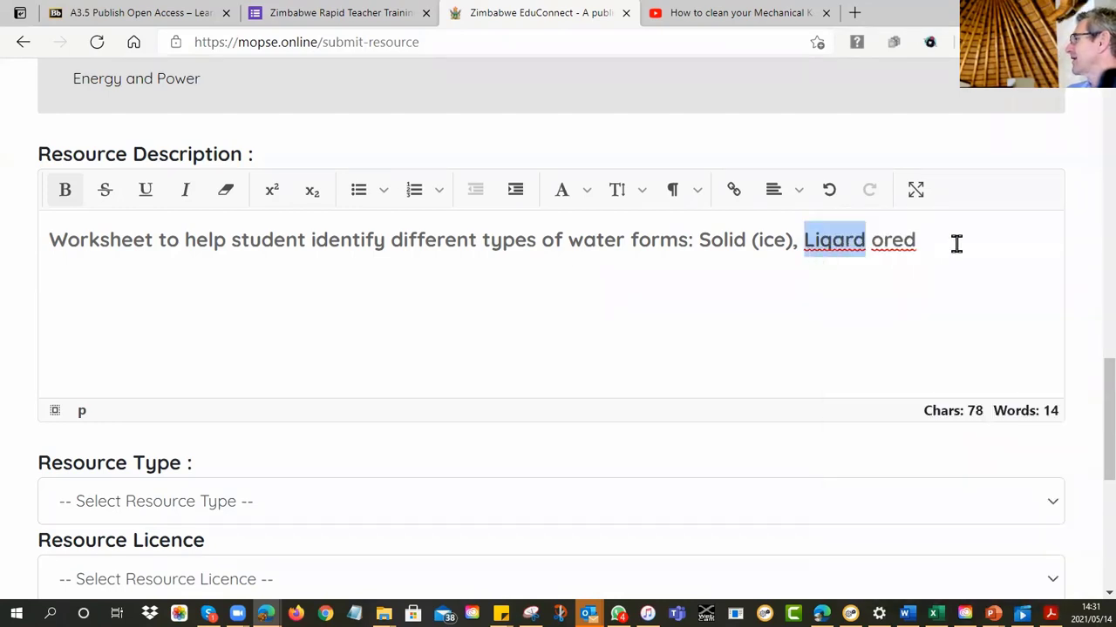
key("Delete")
type("(wa")
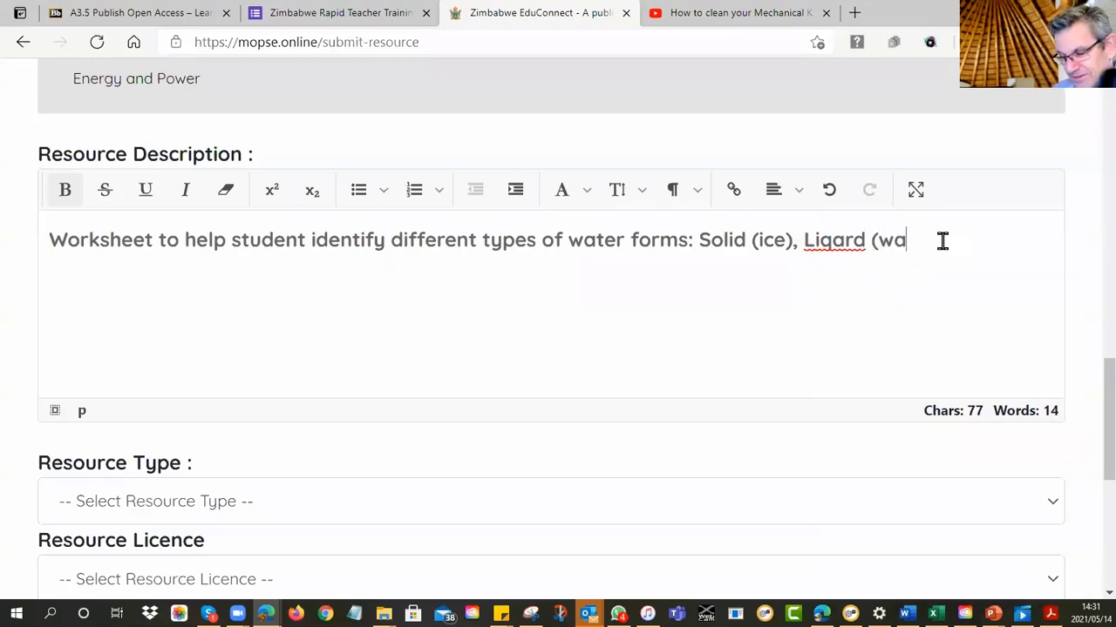
type("ter)")
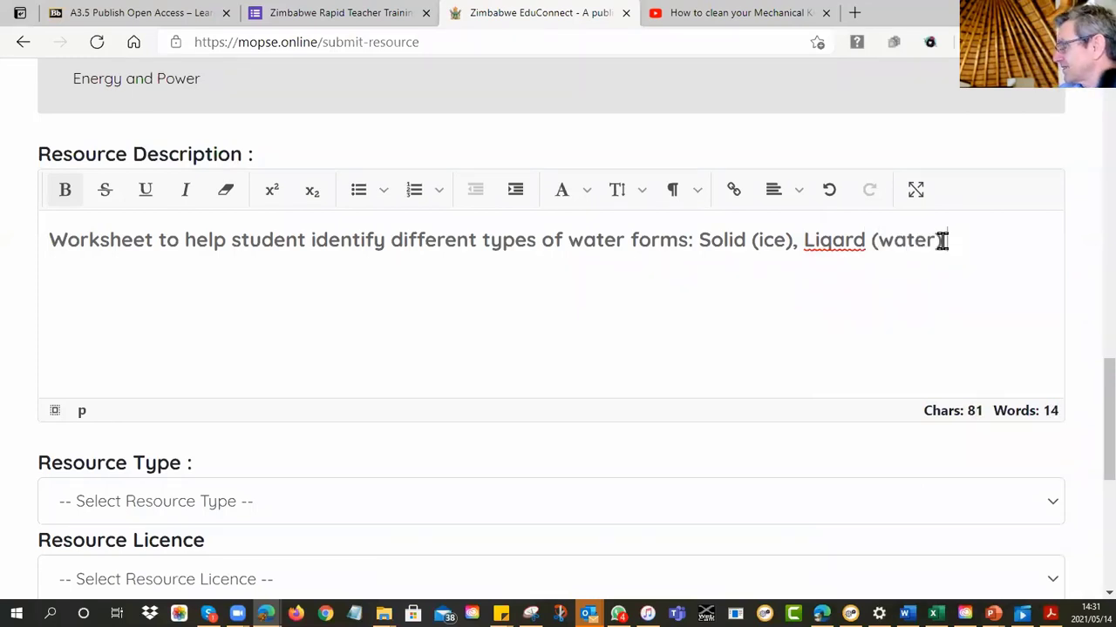
type("and")
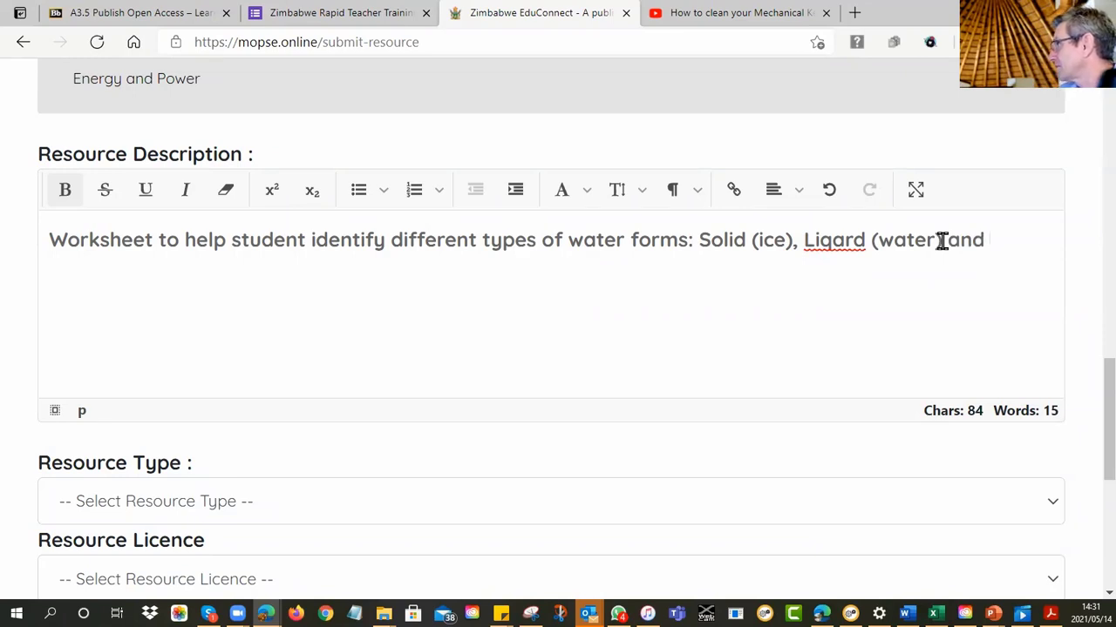
type("gas")
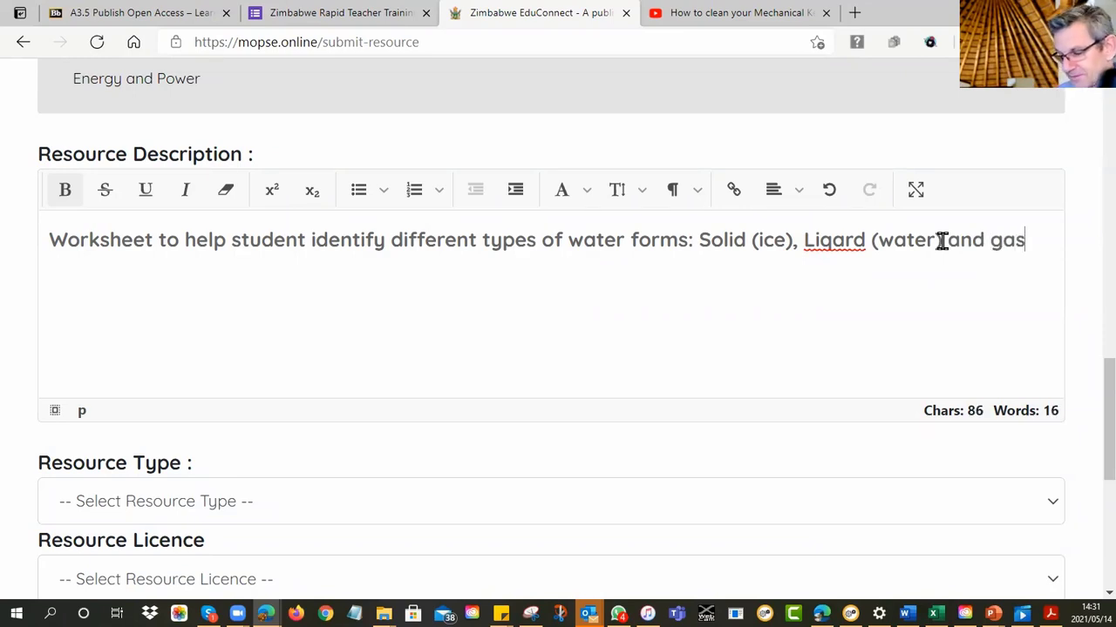
type("(steam")
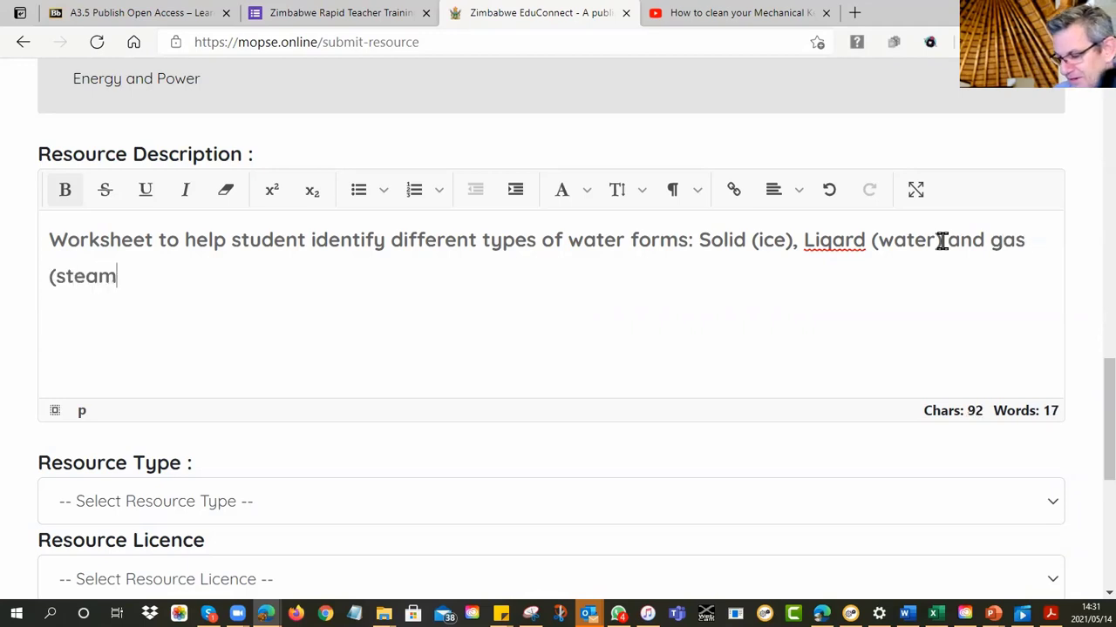
type(")")
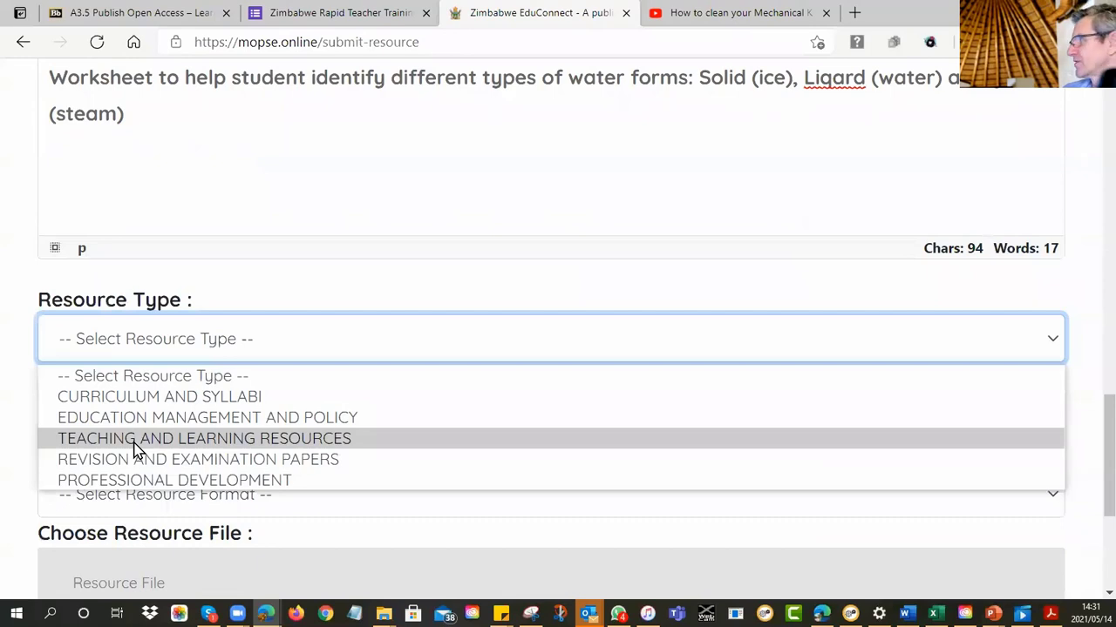
mouse_move(146, 445)
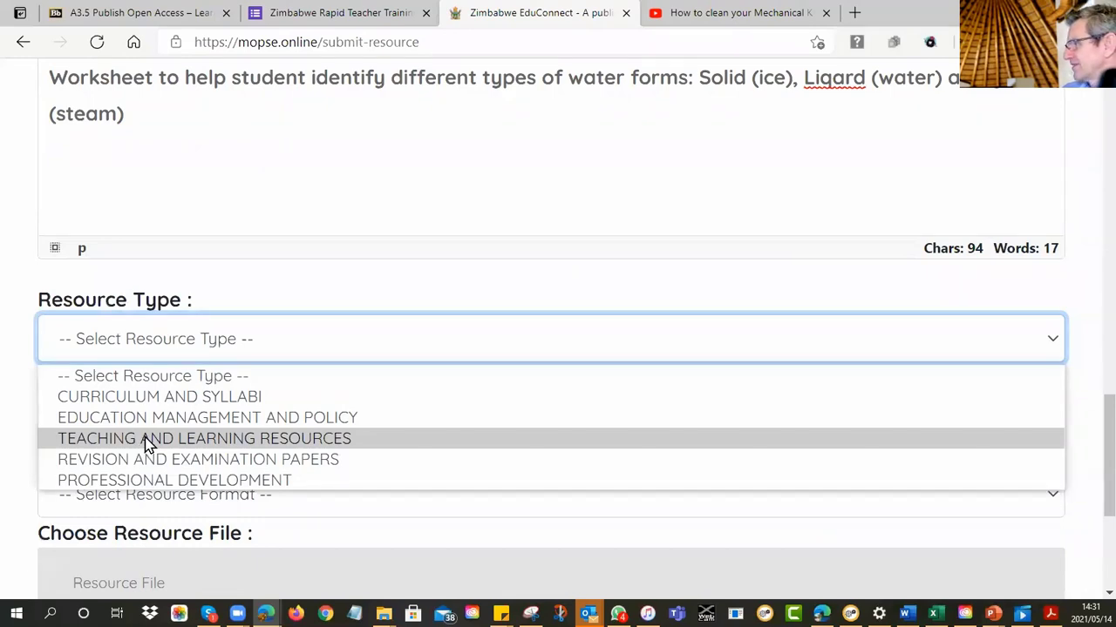
Step: Set type TEACHING AND LEARNING RESOURCES, licence CC BY and format Document
left_click(204, 439)
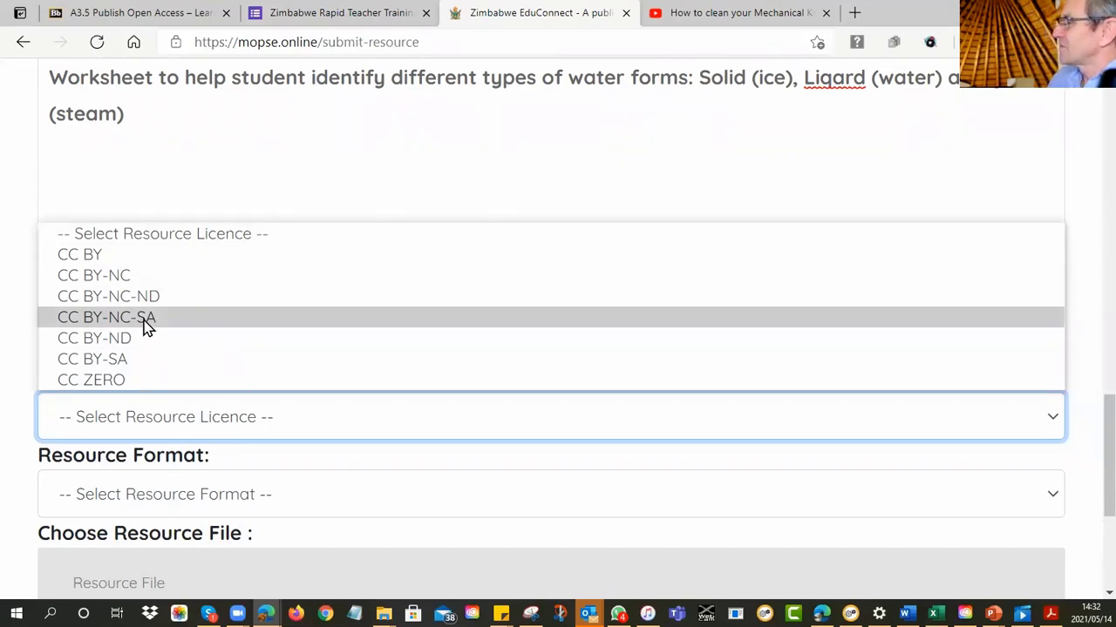
left_click(80, 254)
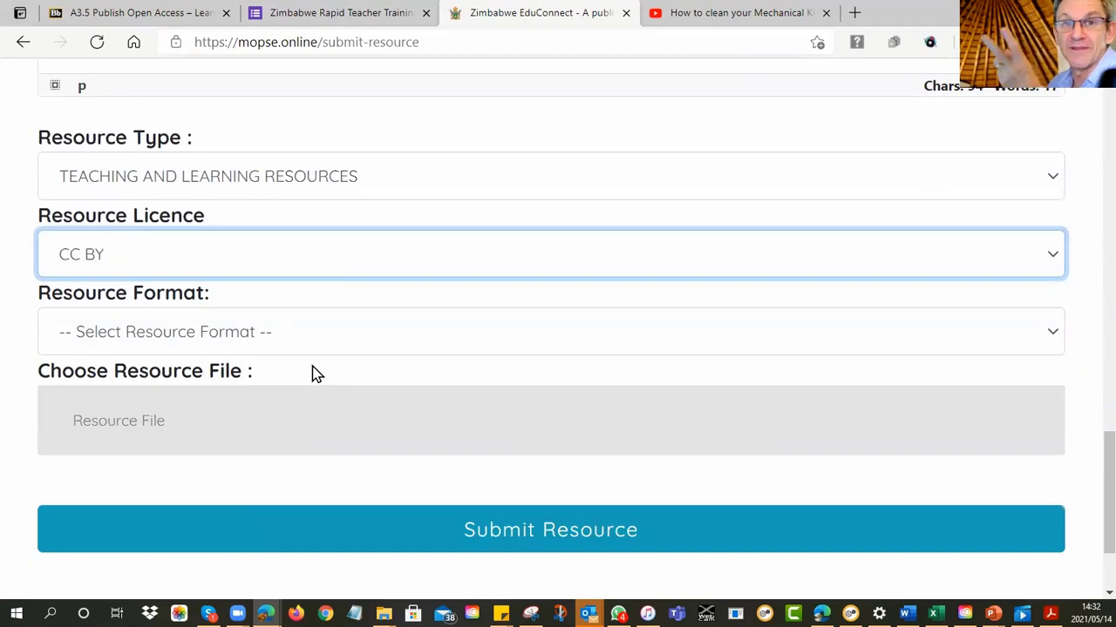
left_click(551, 331)
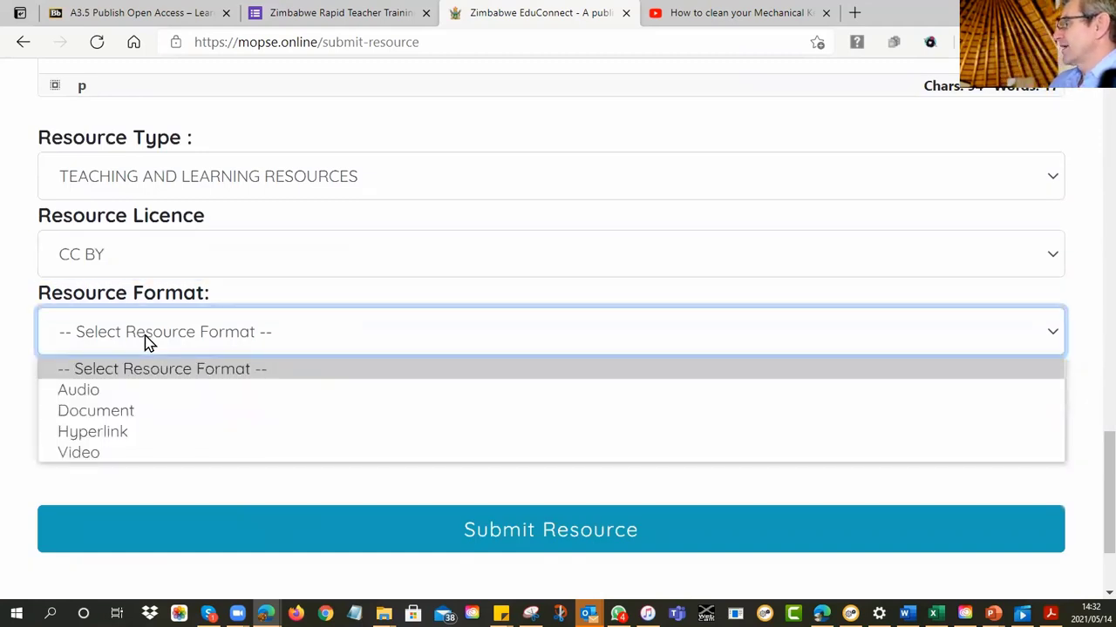
left_click(94, 411)
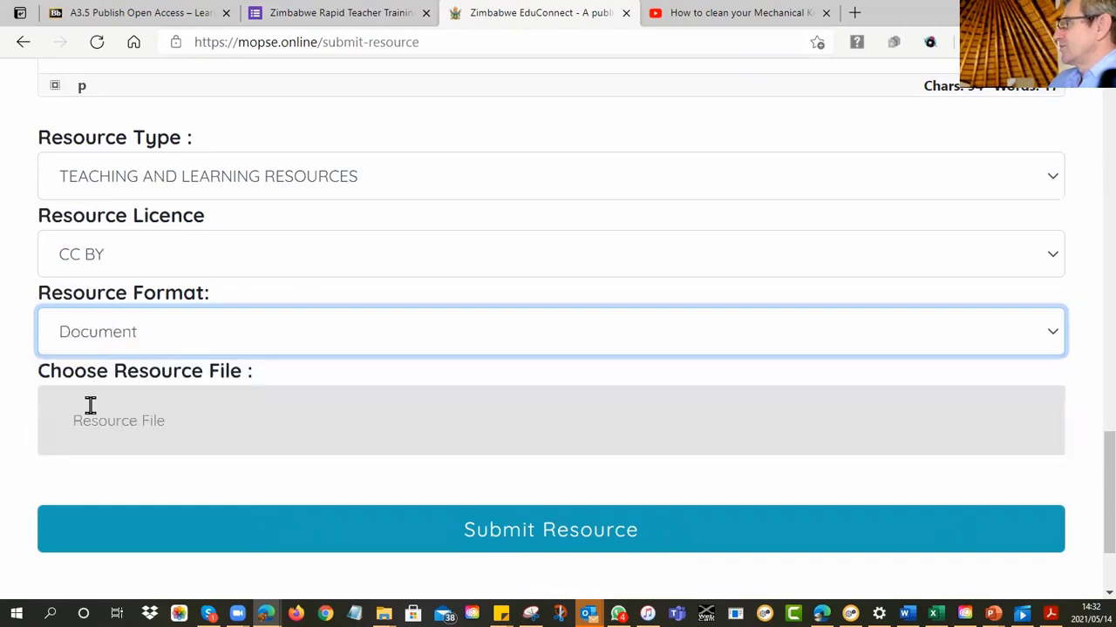
Step: Open the Upload your file dialog from the Resource File field
left_click(119, 420)
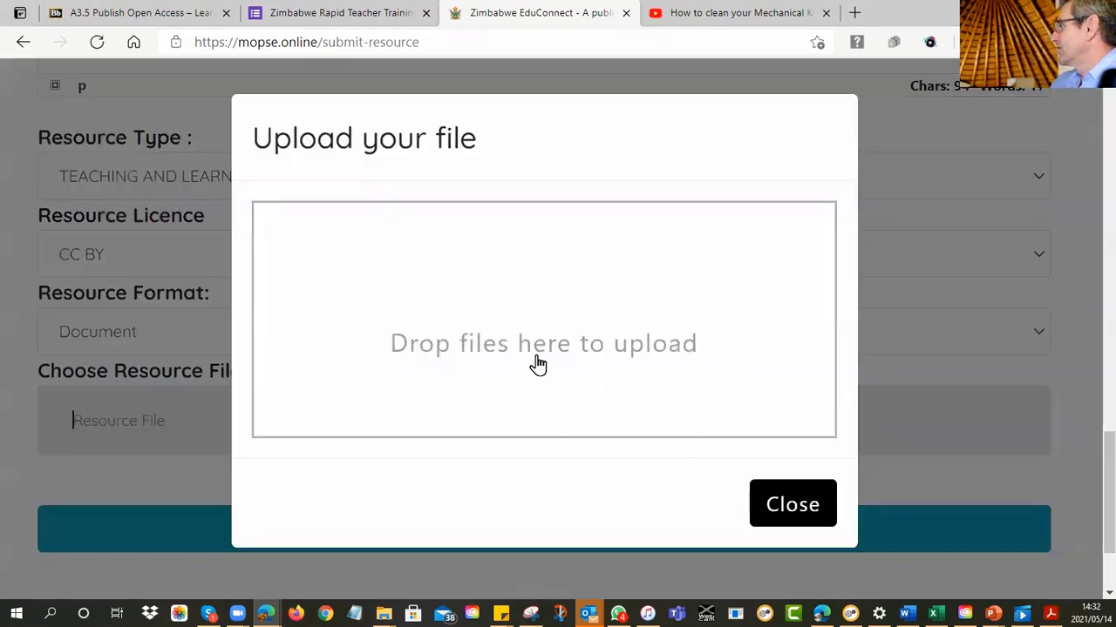
mouse_move(853, 376)
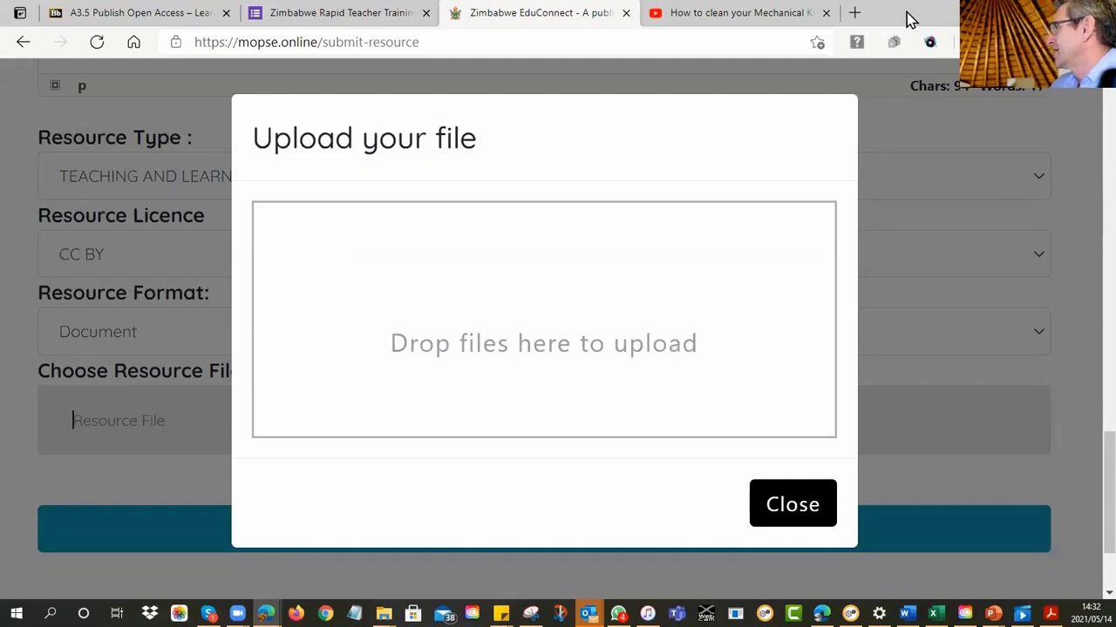
mouse_move(570, 432)
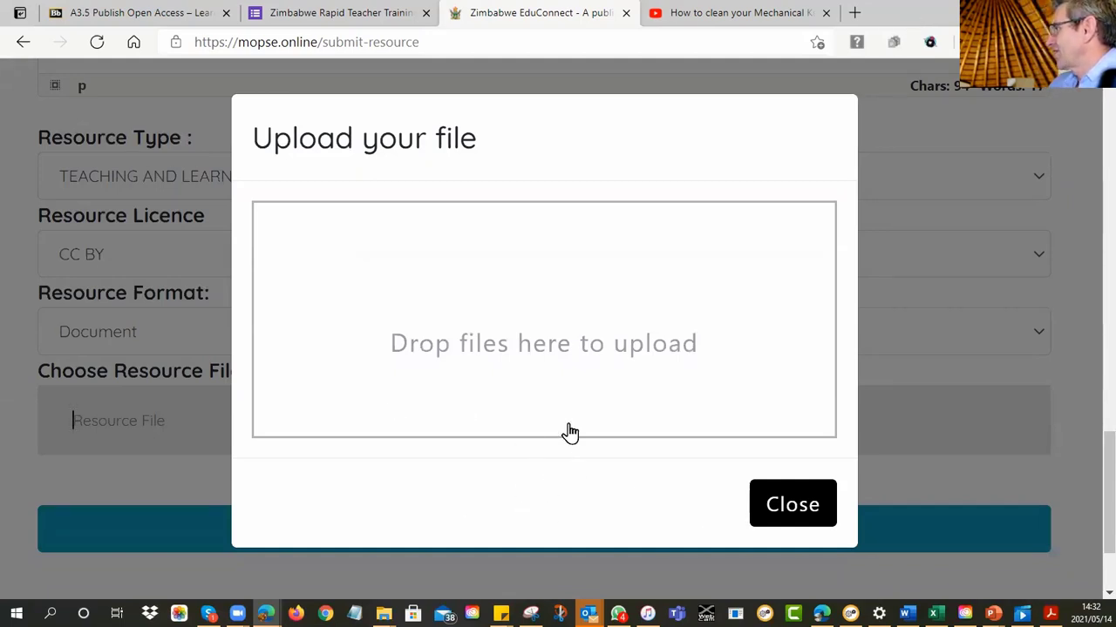
mouse_move(1063, 506)
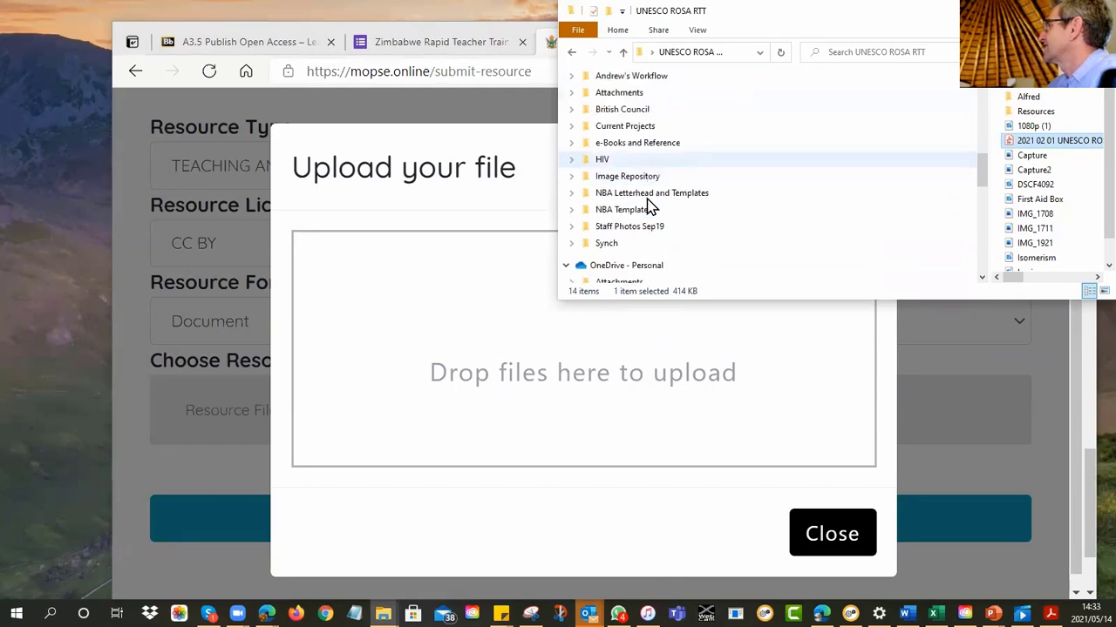
Step: Browse File Explorer through Documents and Downloads to the worksheet document for upload
scroll("down", 3)
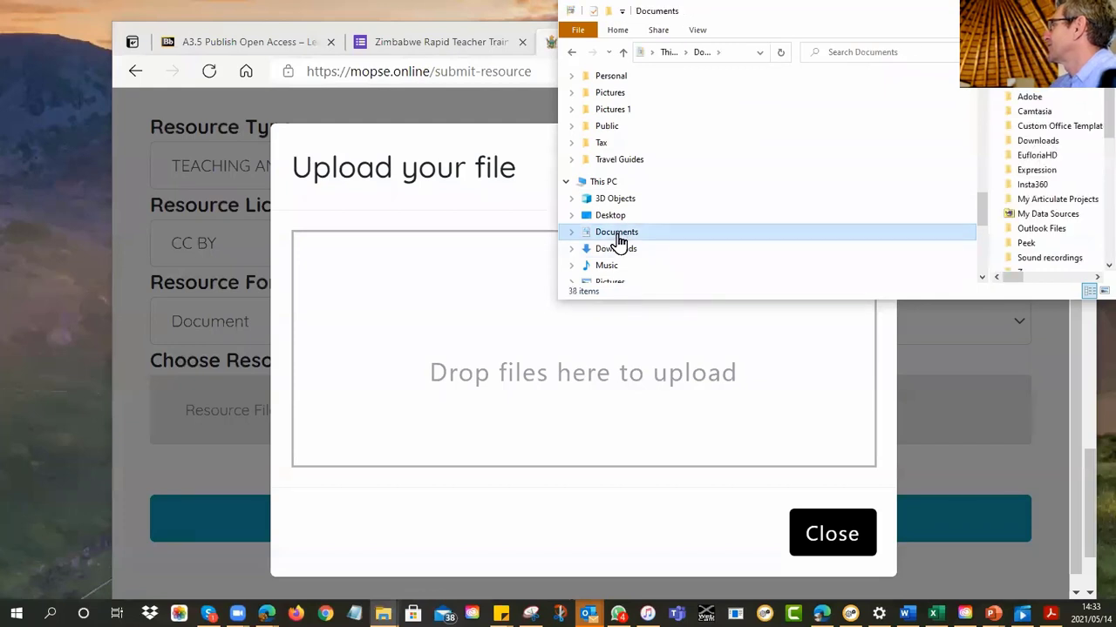
left_click(618, 230)
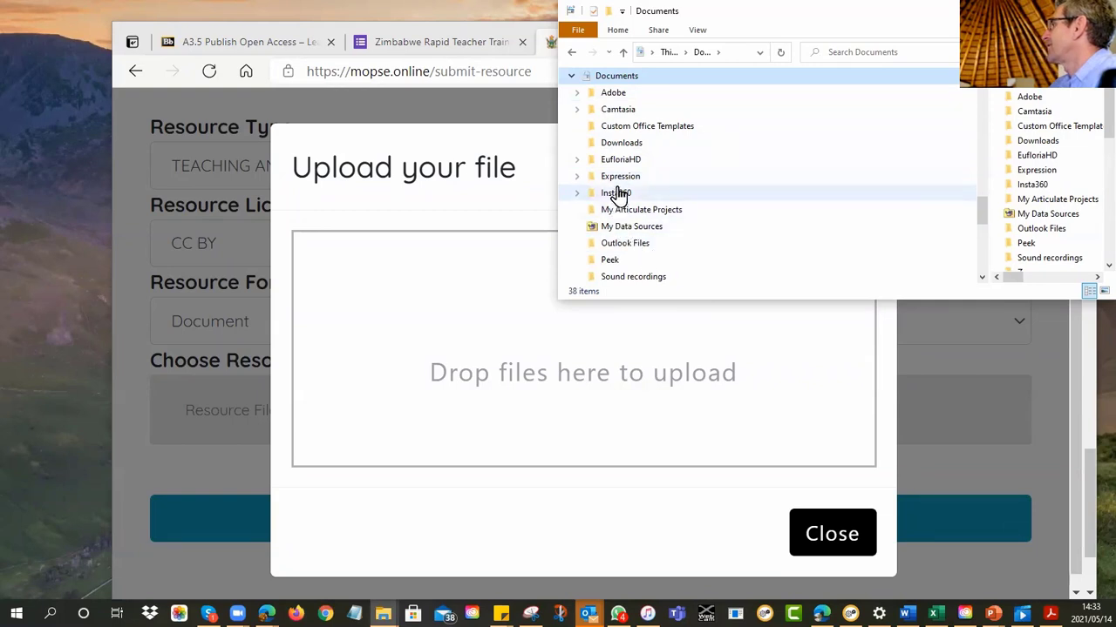
left_click(621, 143)
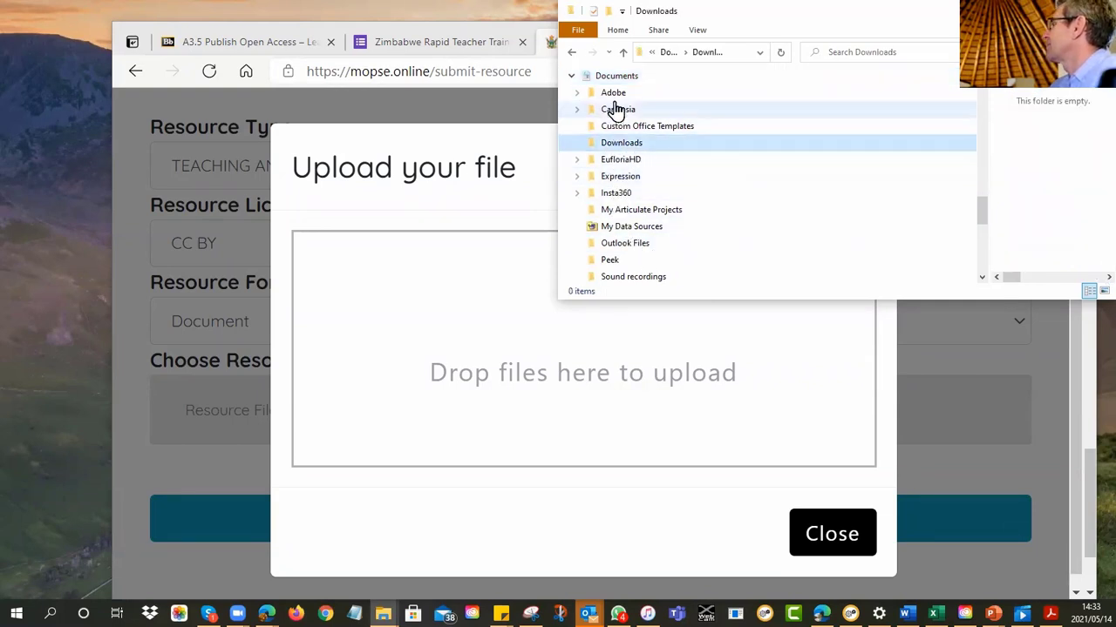
left_click(614, 92)
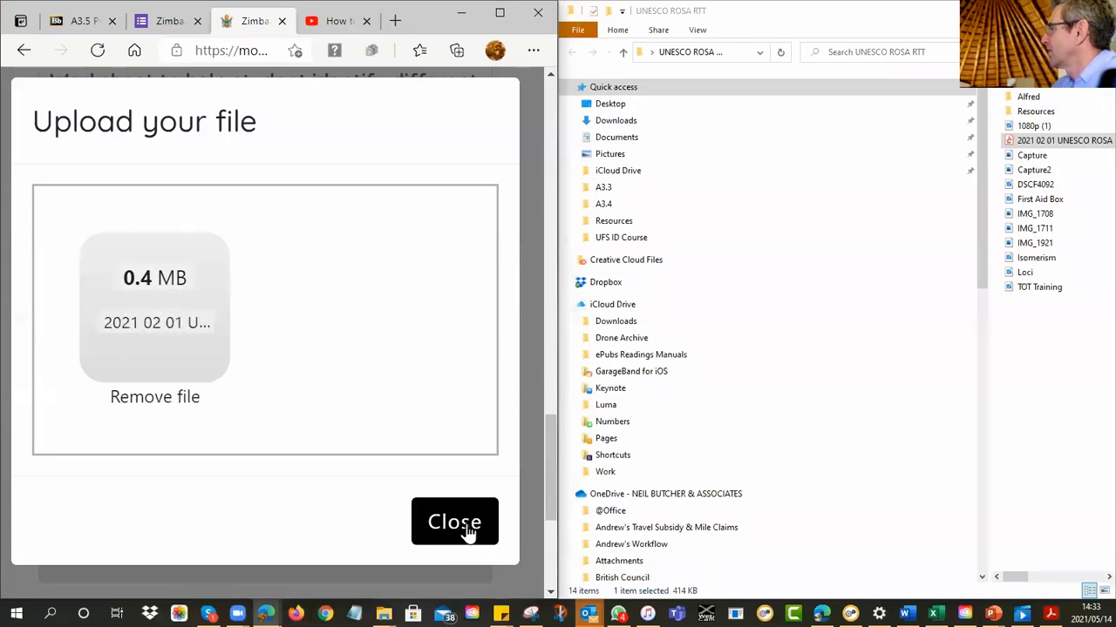
Step: Close the upload box so the 0.4 MB file's storage link fills the resource file field
left_click(453, 521)
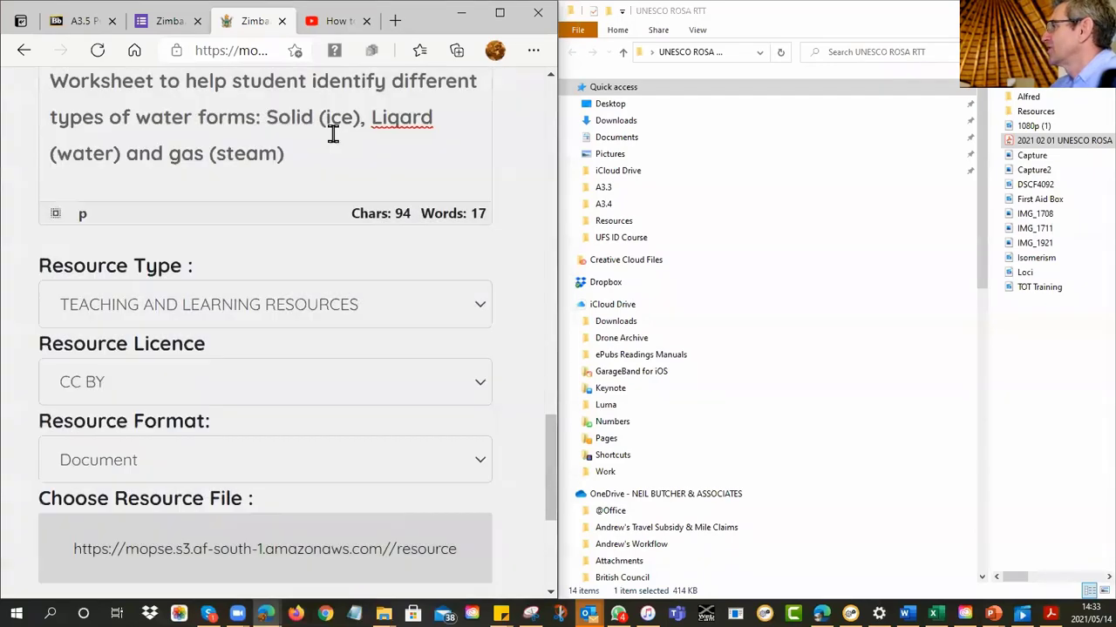
scroll("down", 3)
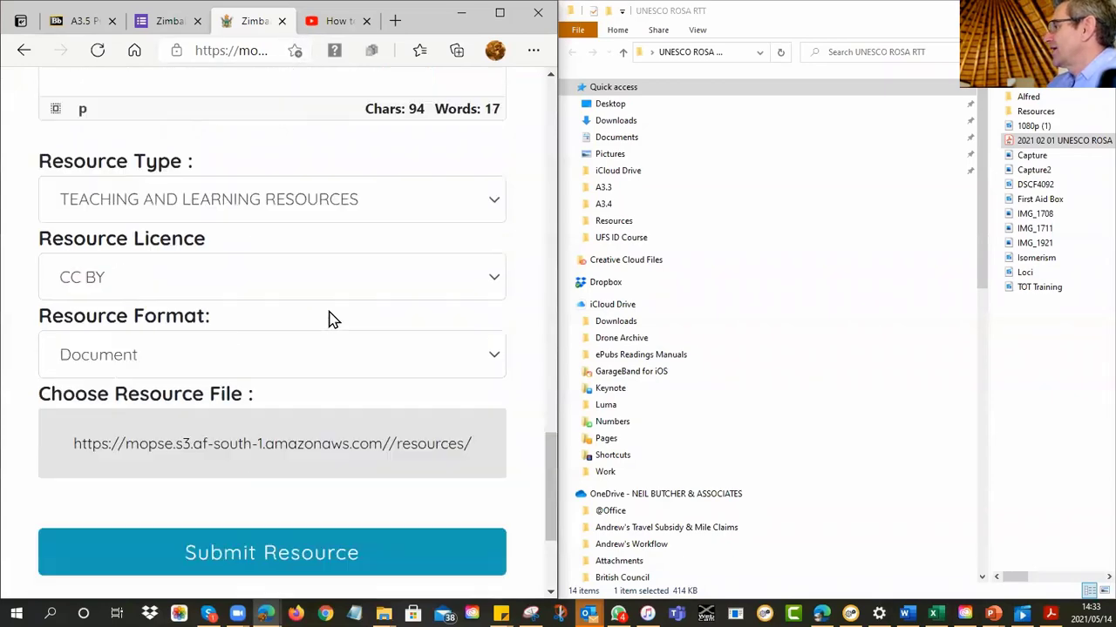
scroll("down", 3)
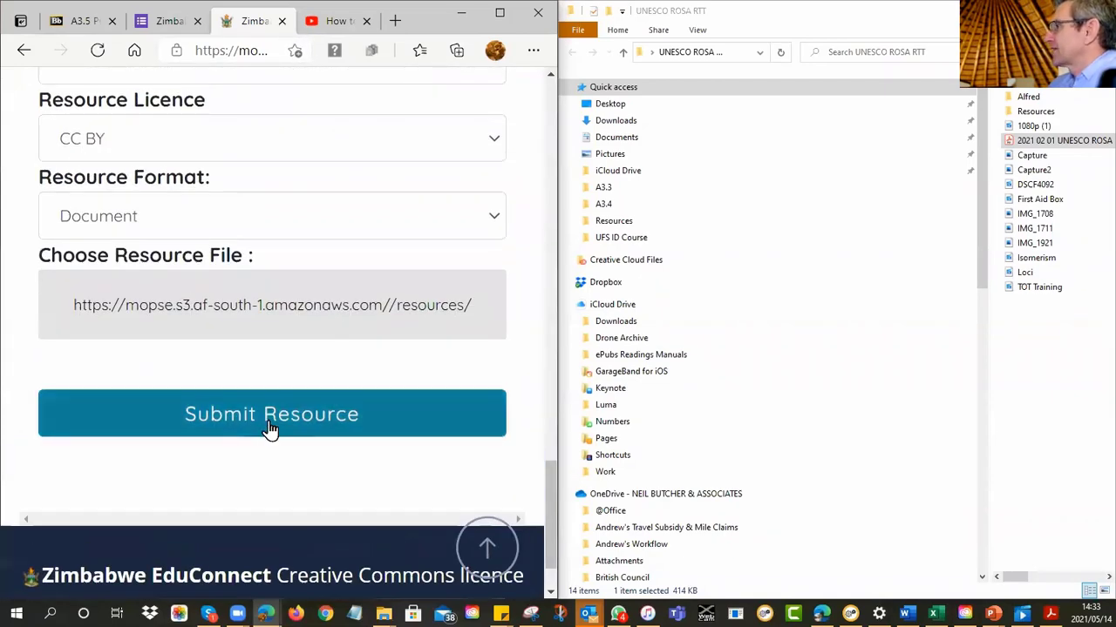
Step: Switch Resource Format to Hyperlink and enter the copied YouTube video URL
left_click(272, 377)
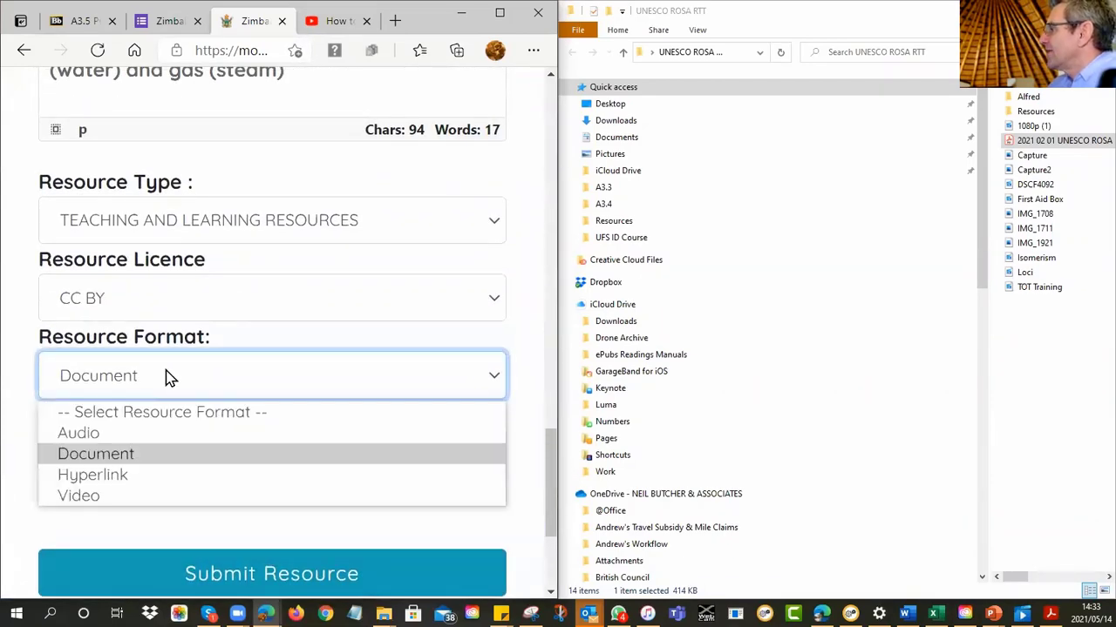
mouse_move(96, 474)
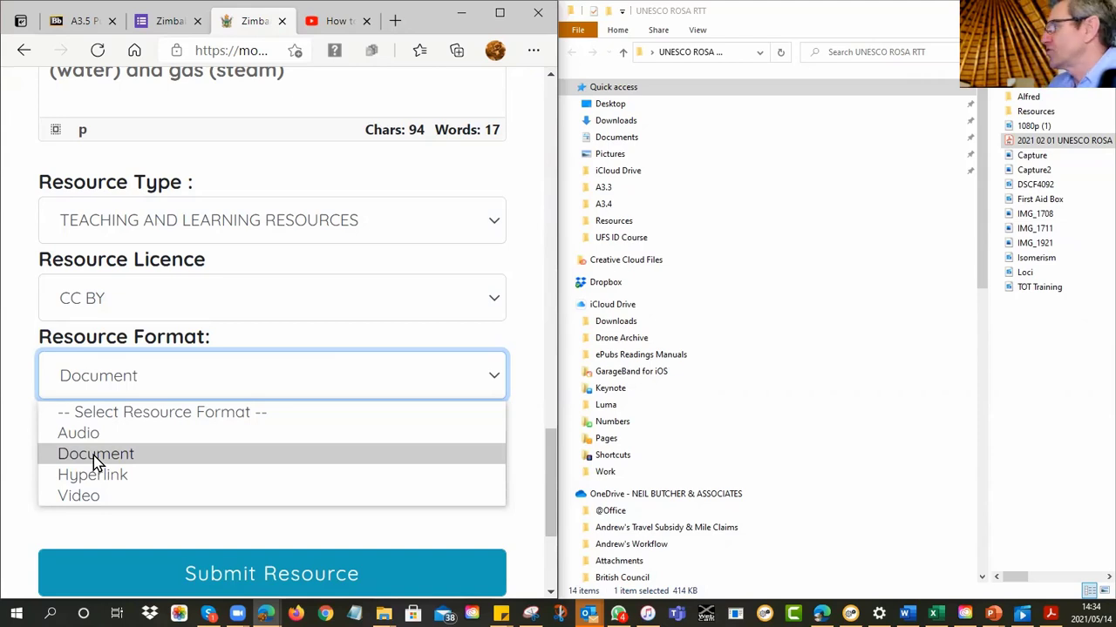
left_click(93, 474)
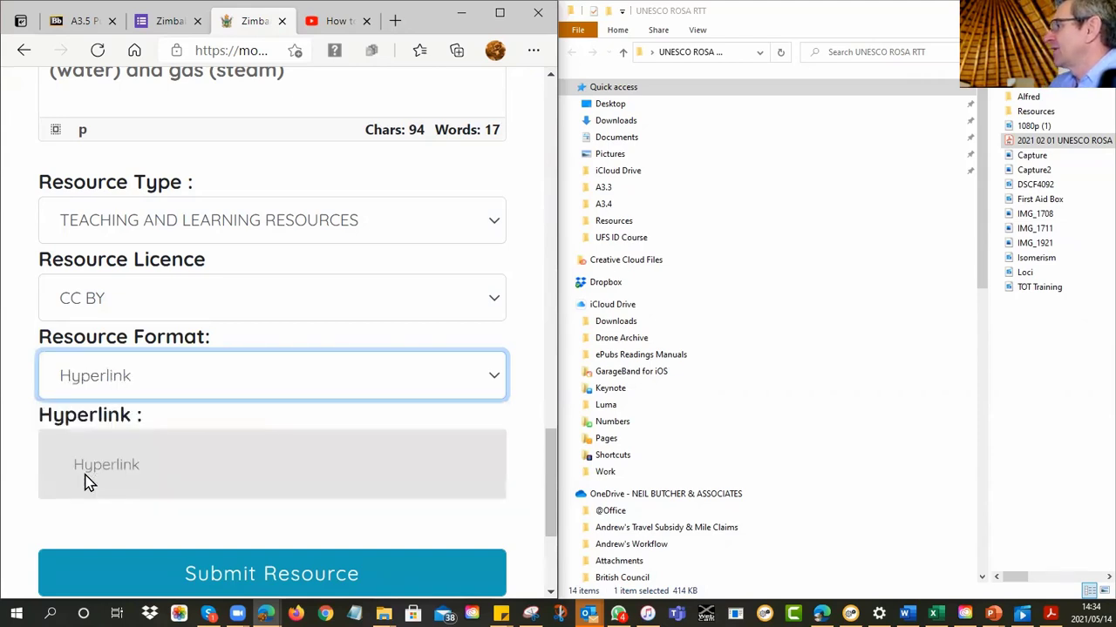
left_click(338, 21)
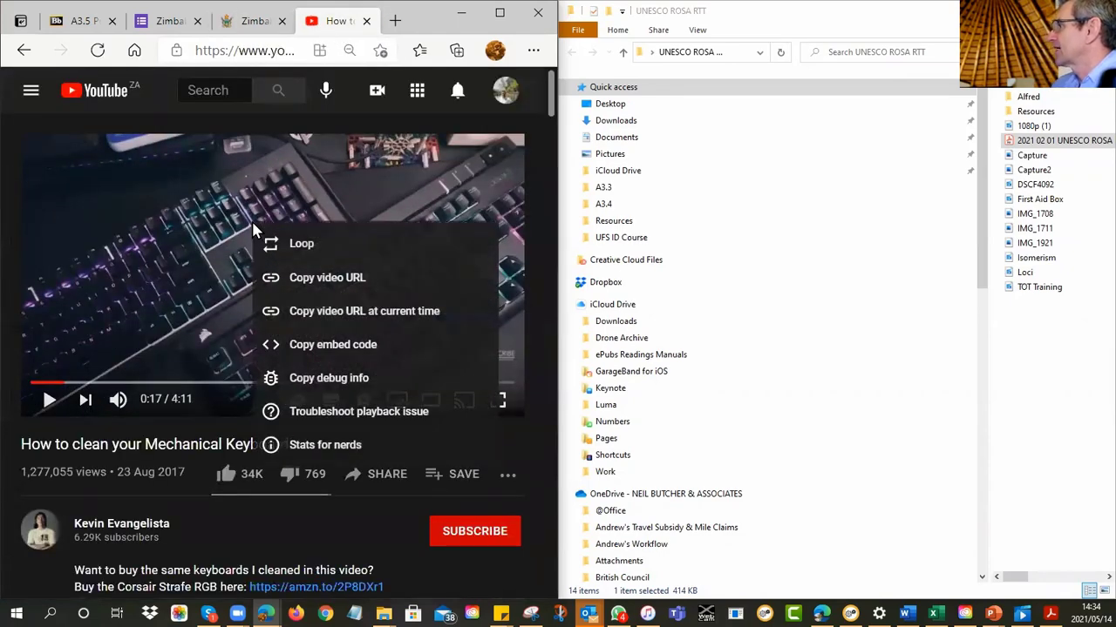
mouse_move(323, 282)
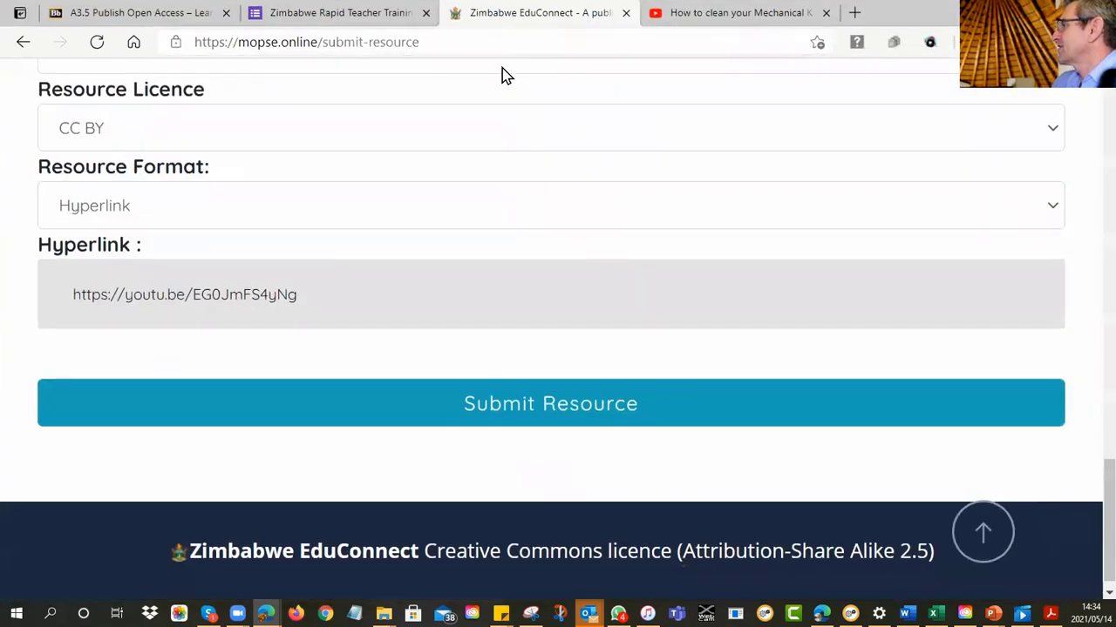
Step: Review the completed form, then return to the YouTube video page
scroll("up", 3)
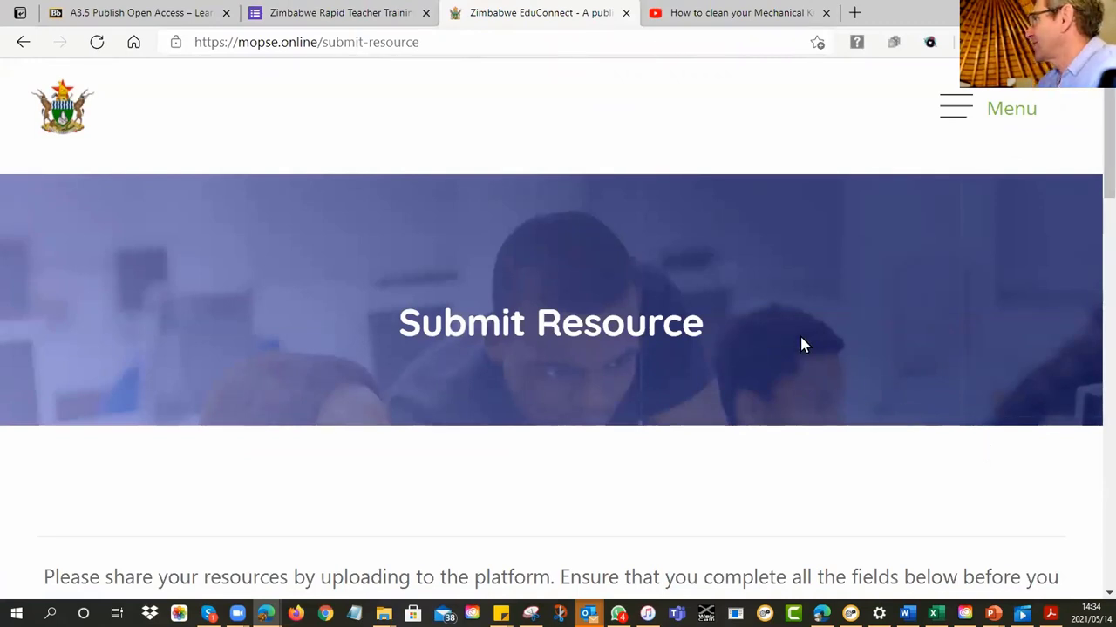
scroll("down", 3)
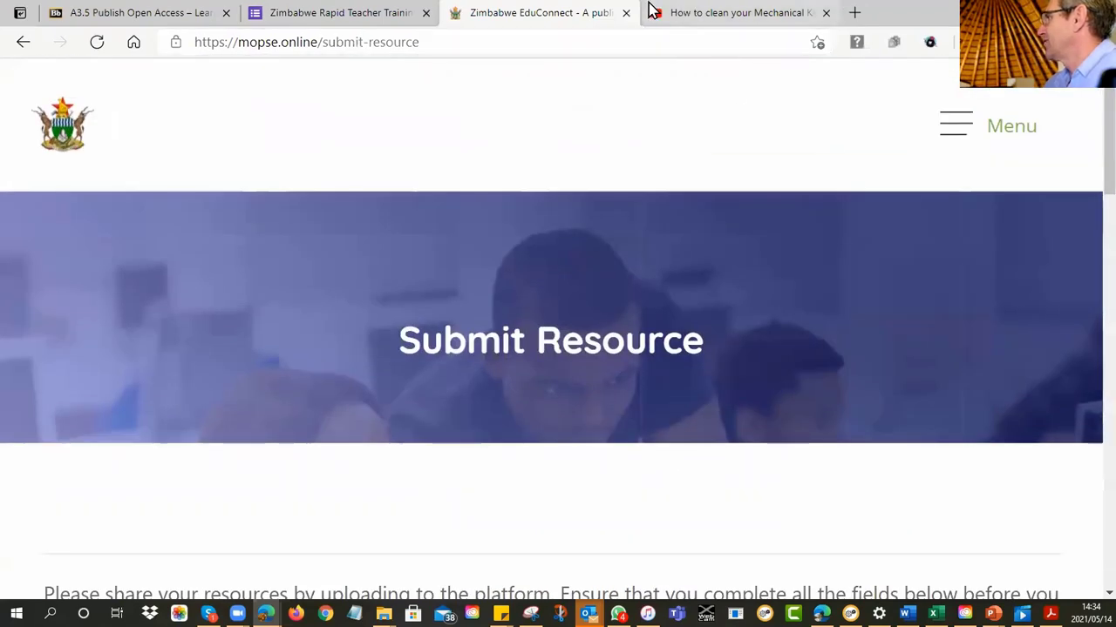
left_click(540, 12)
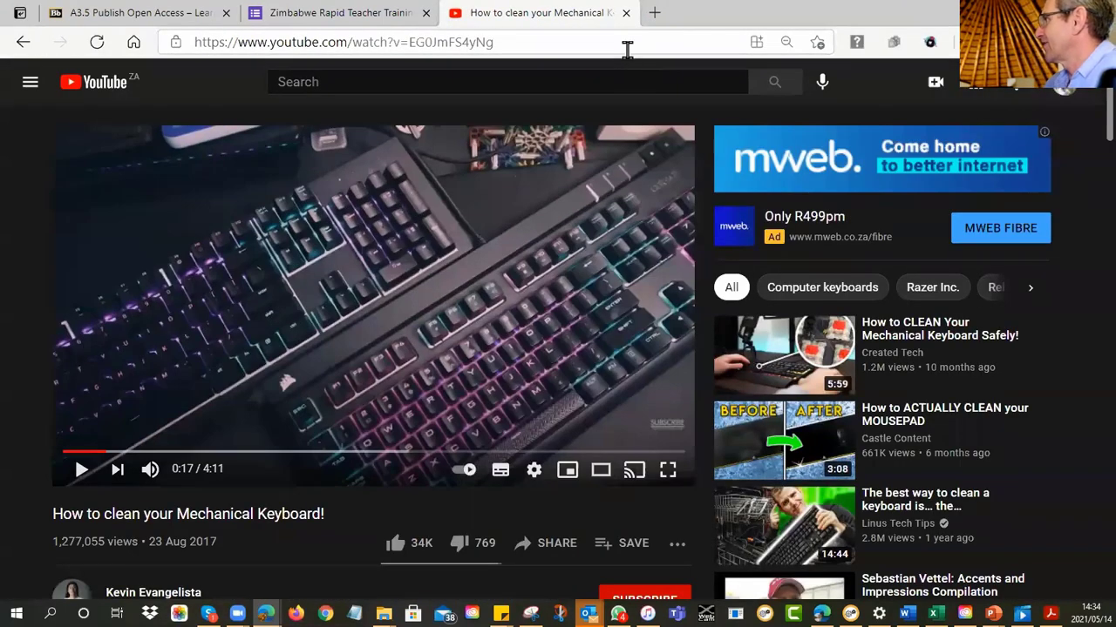
mouse_move(626, 14)
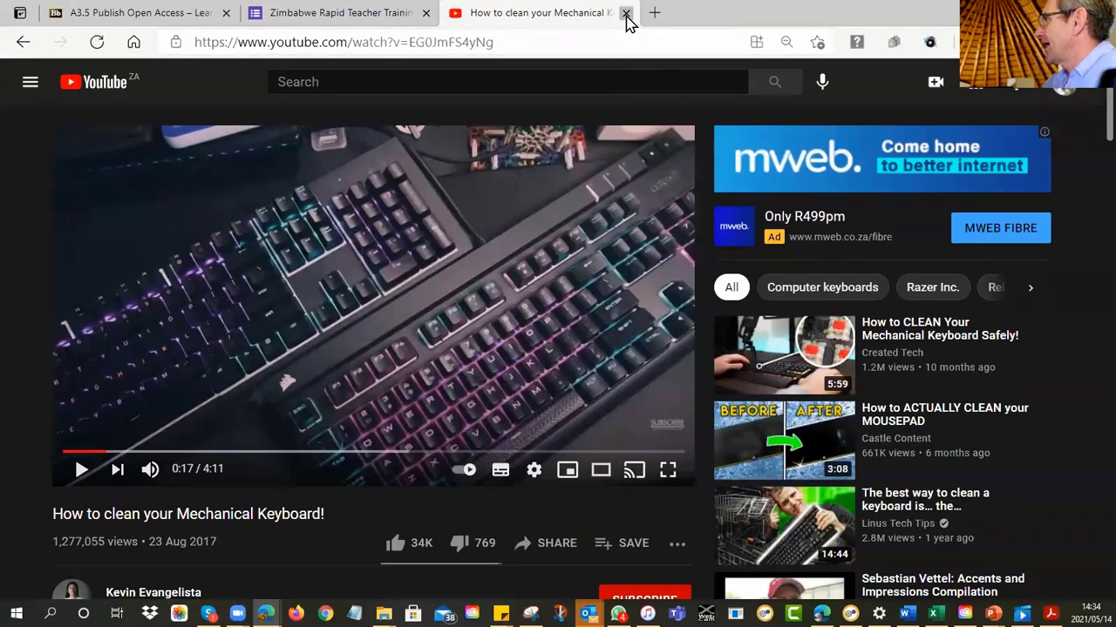
Step: Close the YouTube page and open the UNESCO Harare / MoPSE Zimbabwe learning pathway on OER Africa
left_click(624, 12)
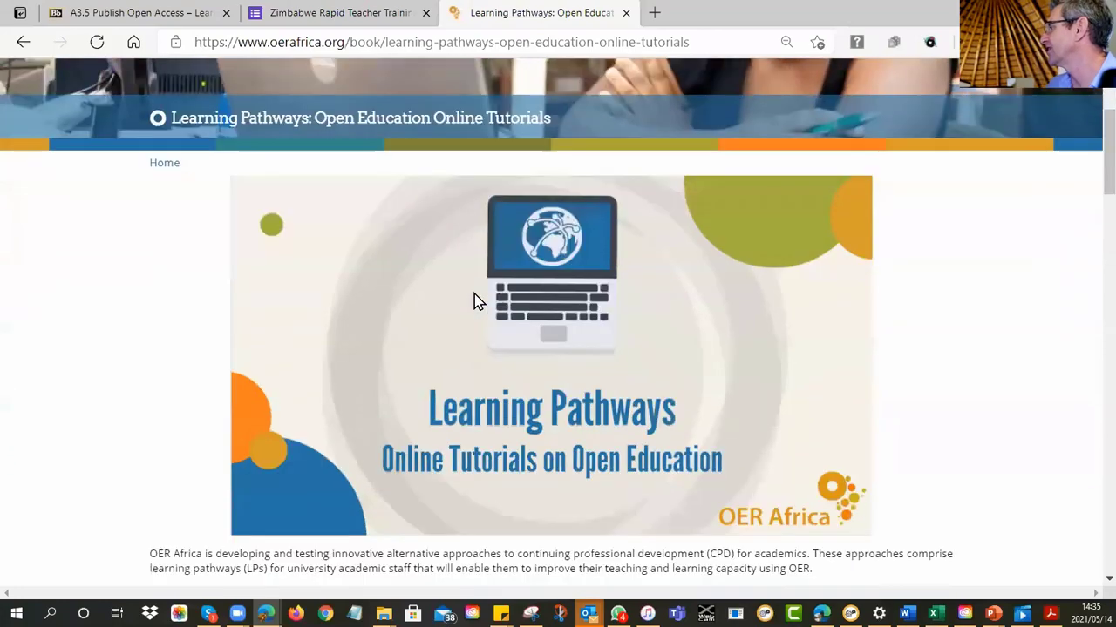
scroll("down", 3)
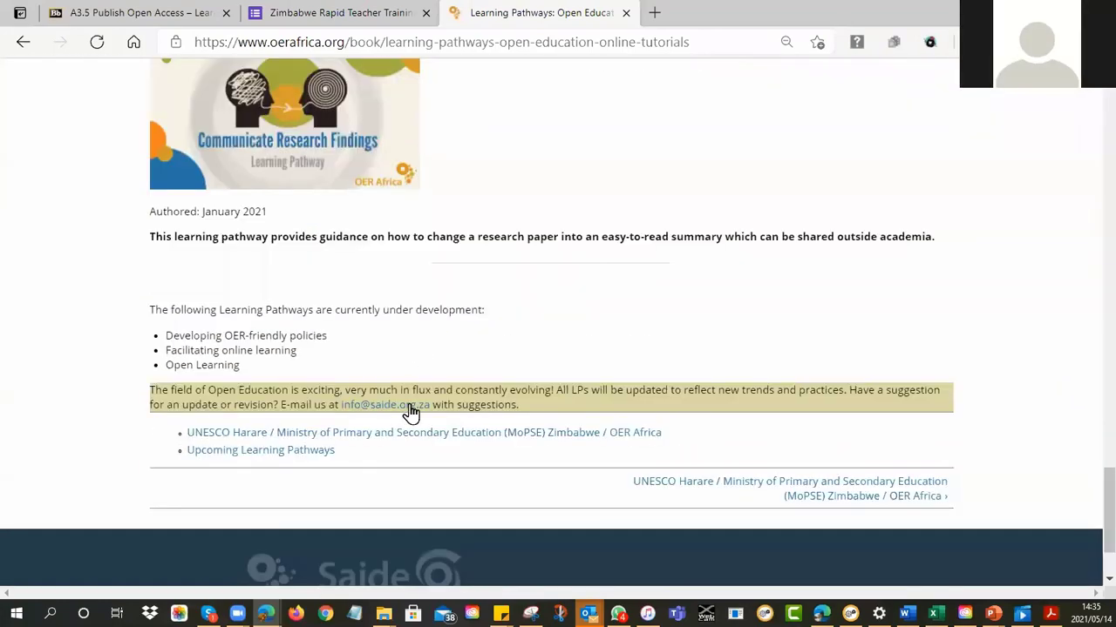
left_click(422, 433)
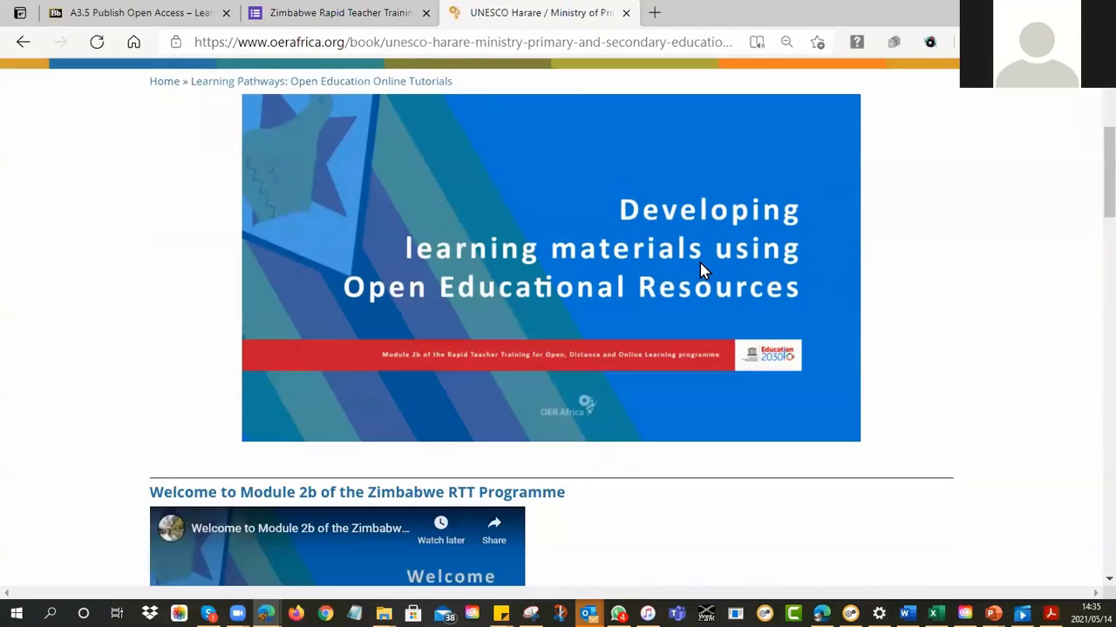
Step: Open Tutorial 4, Share your OER with others, and bring up options for its web address
scroll("down", 3)
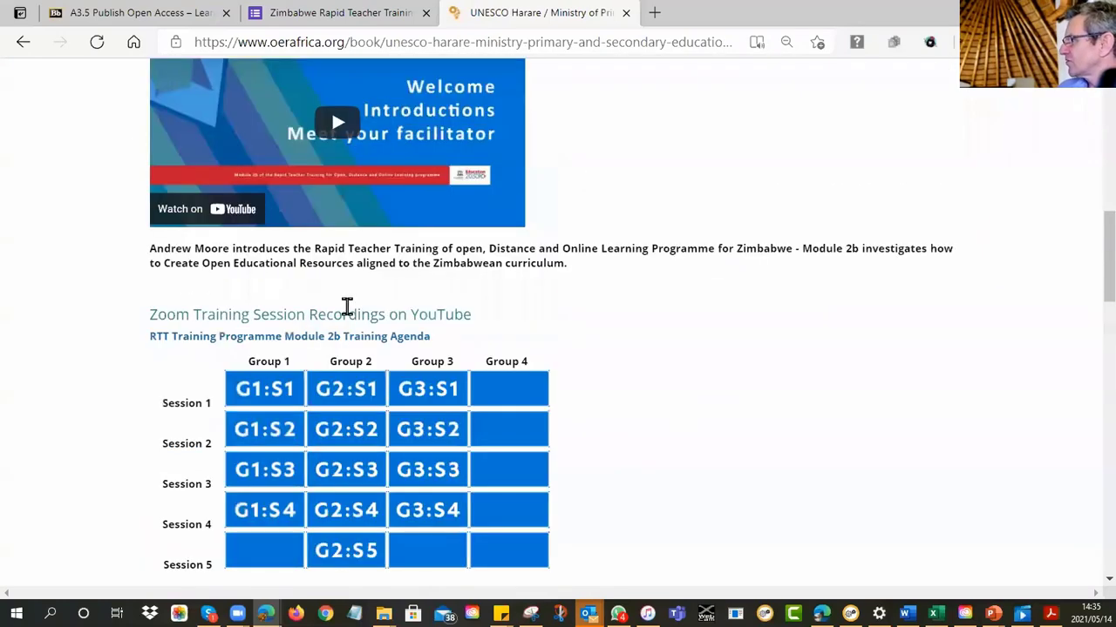
scroll("down", 3)
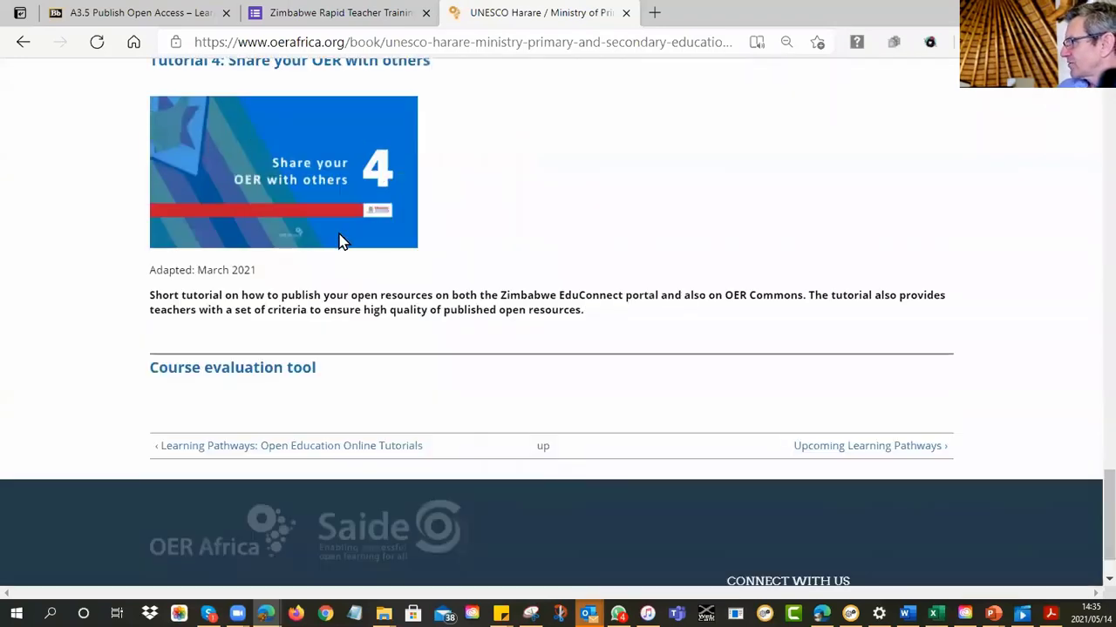
scroll("up", 3)
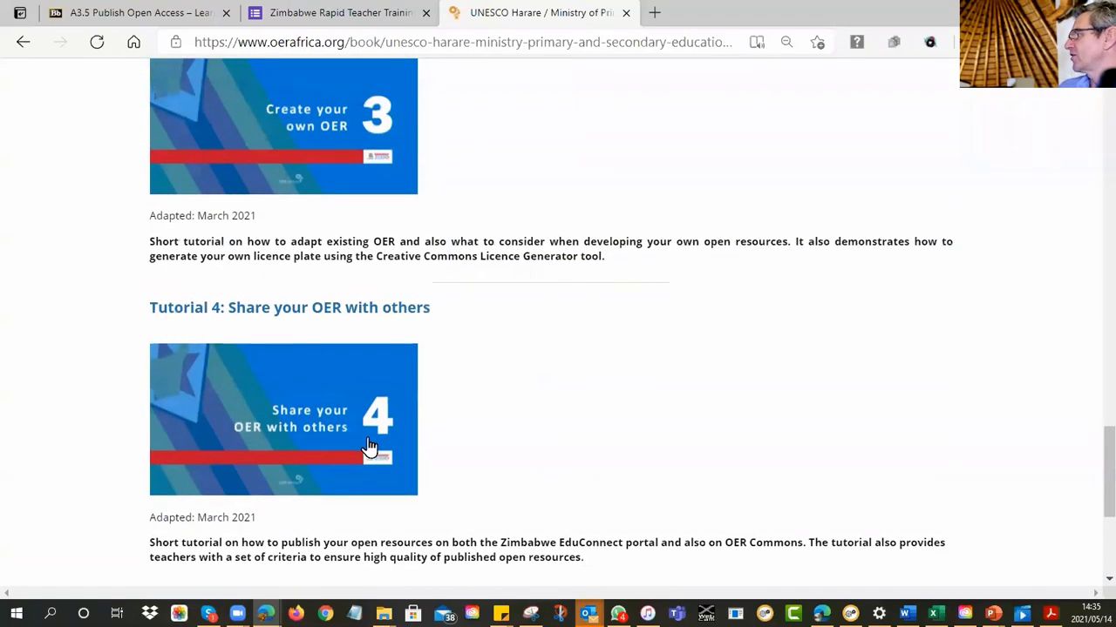
left_click(282, 418)
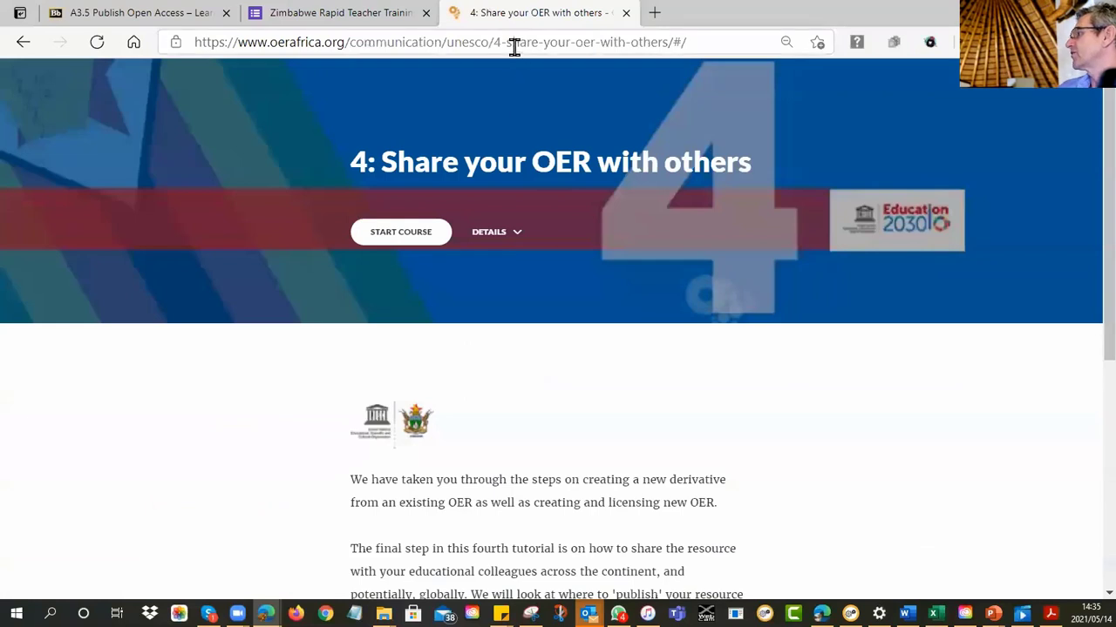
right_click(514, 41)
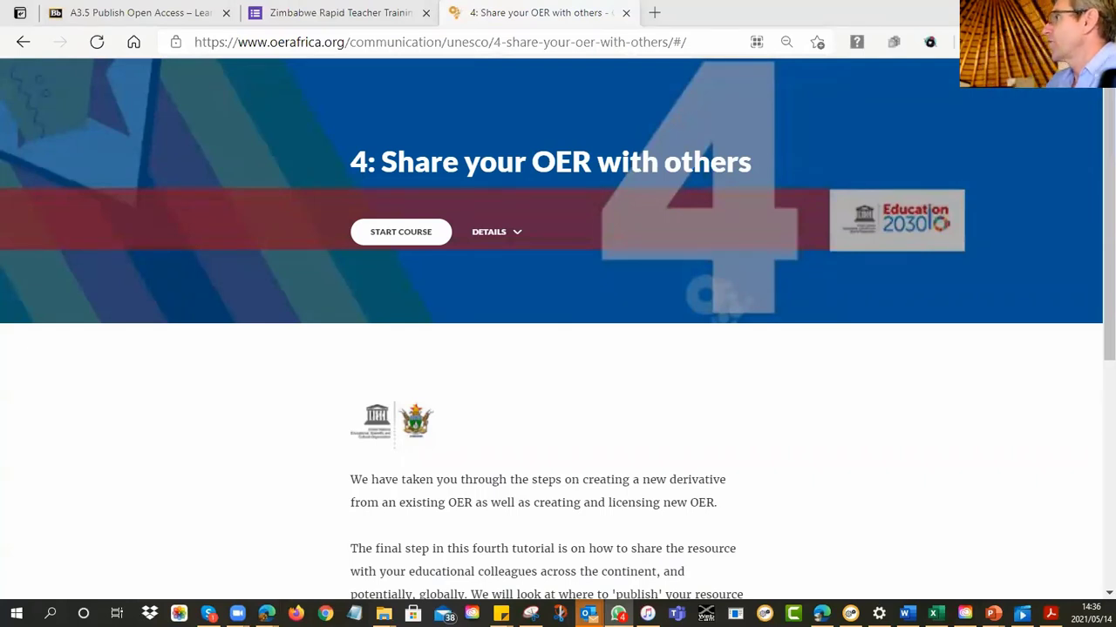
mouse_move(523, 33)
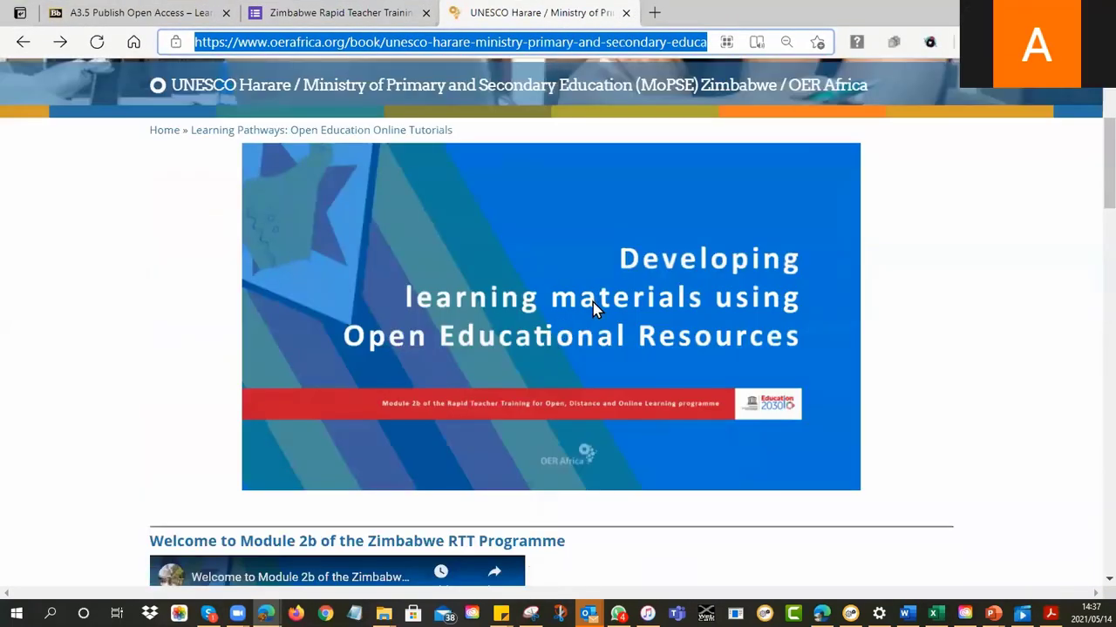
Step: View the Zimbabwe RTT G3:S4 Zoom recording on YouTube and return to the module page
scroll("down", 3)
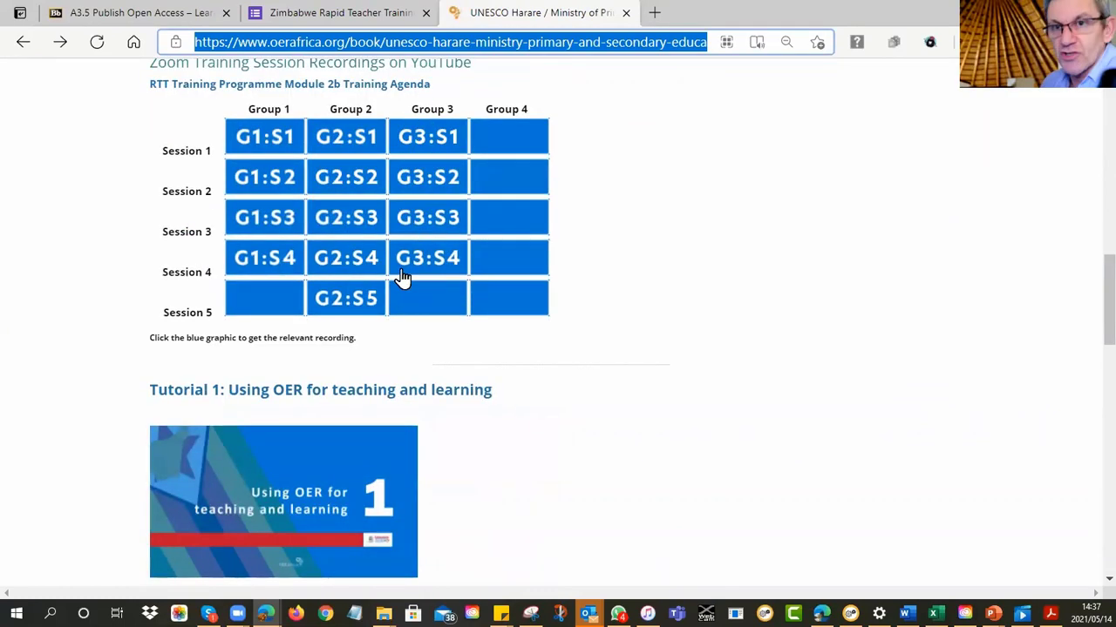
mouse_move(440, 174)
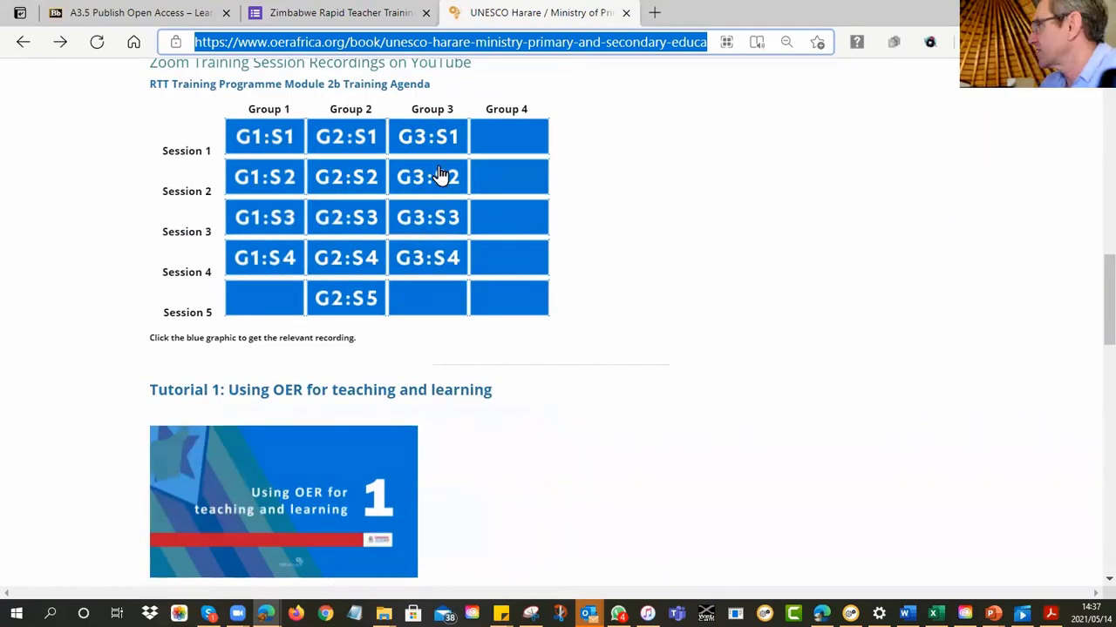
mouse_move(427, 237)
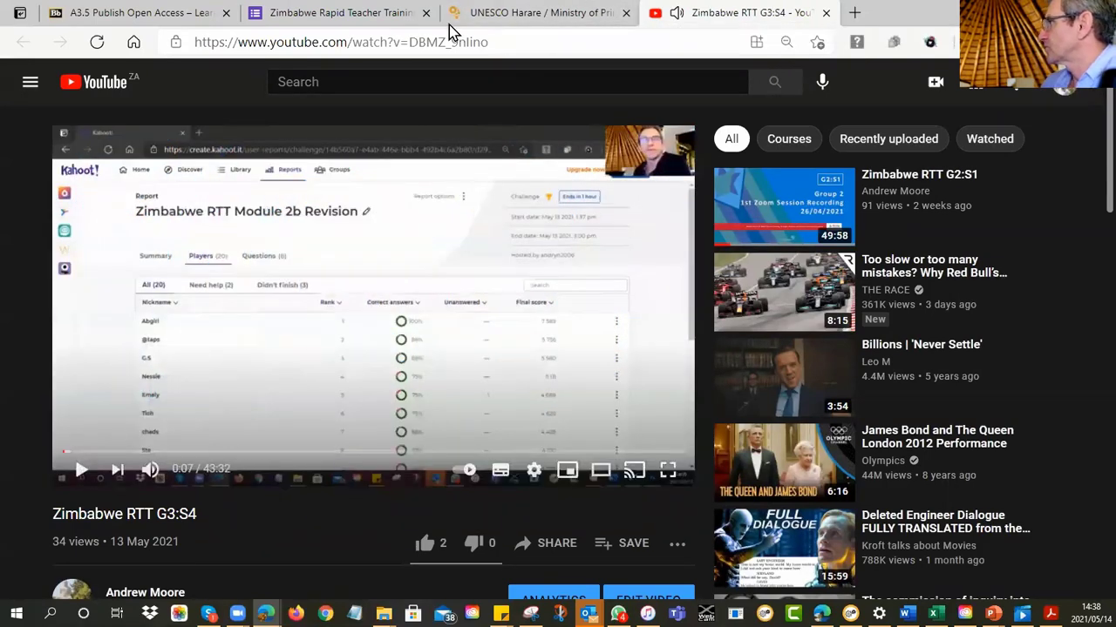
left_click(540, 12)
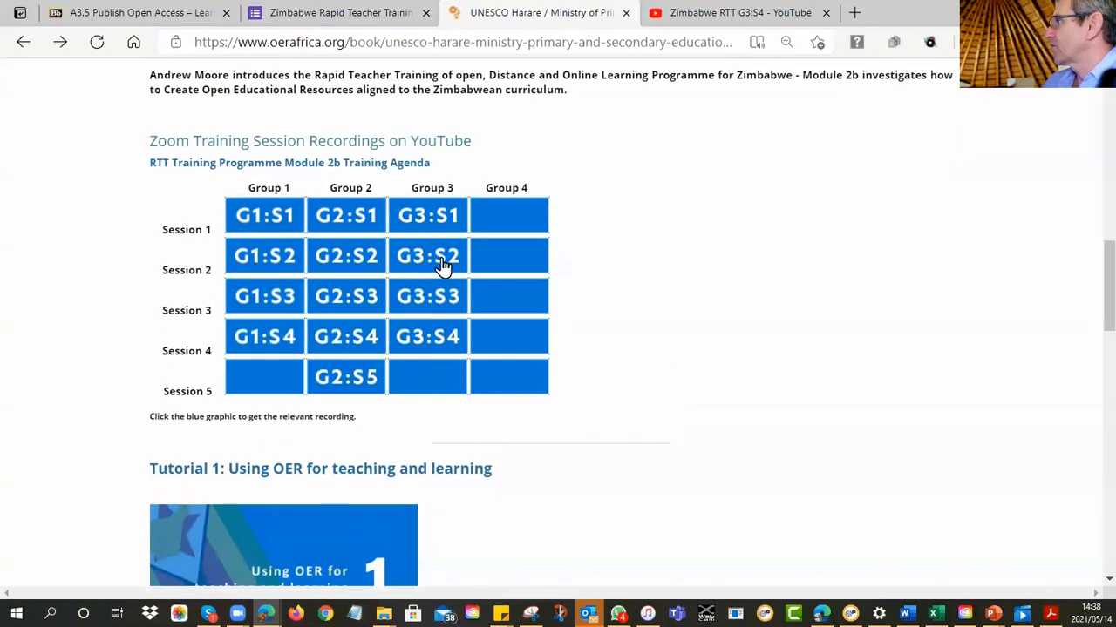
mouse_move(272, 171)
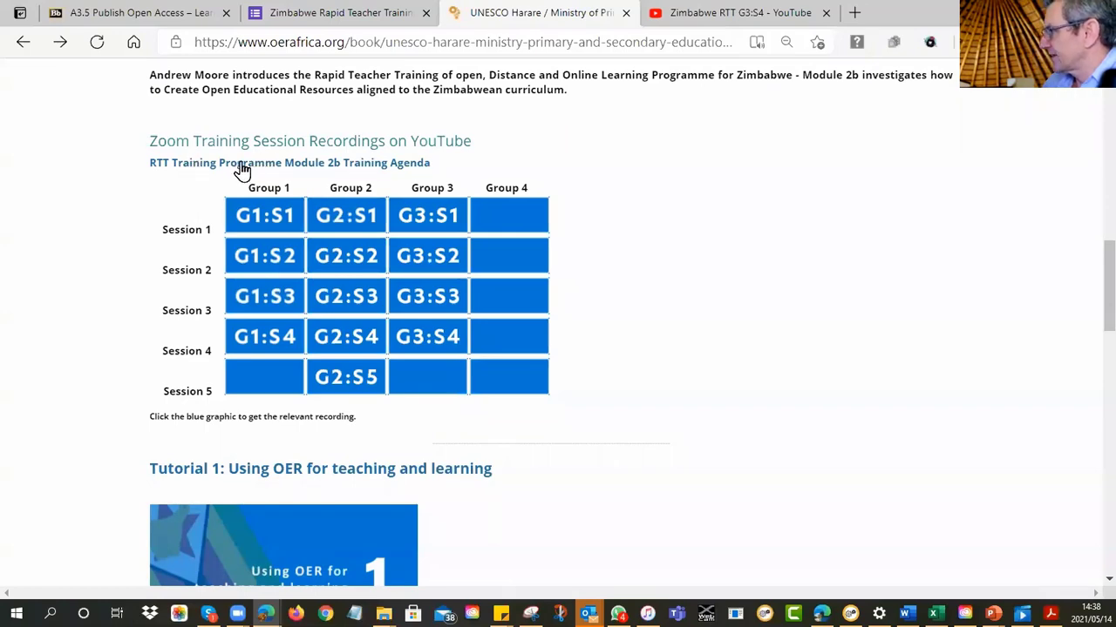
Step: Review the module page down to Tutorial 4 and select its web address for copying
scroll("down", 3)
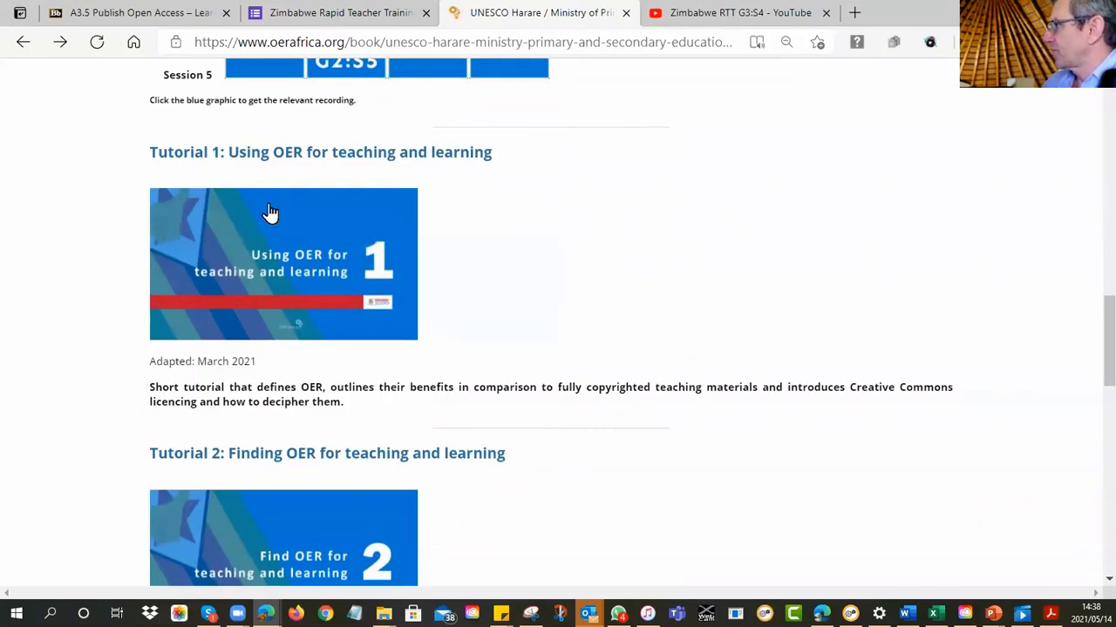
mouse_move(274, 254)
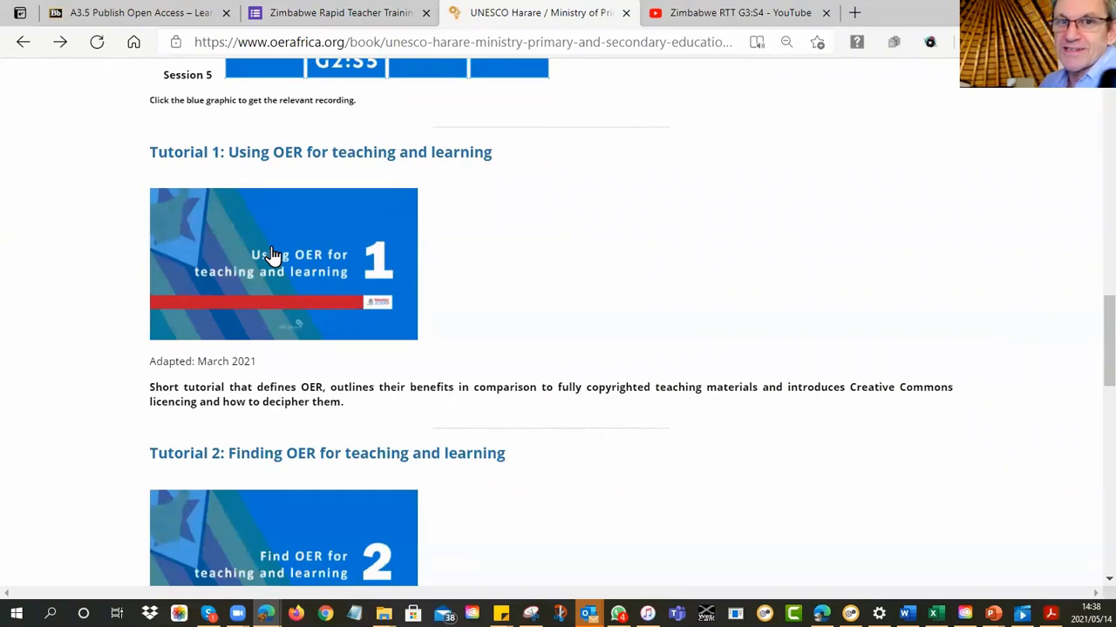
scroll("down", 3)
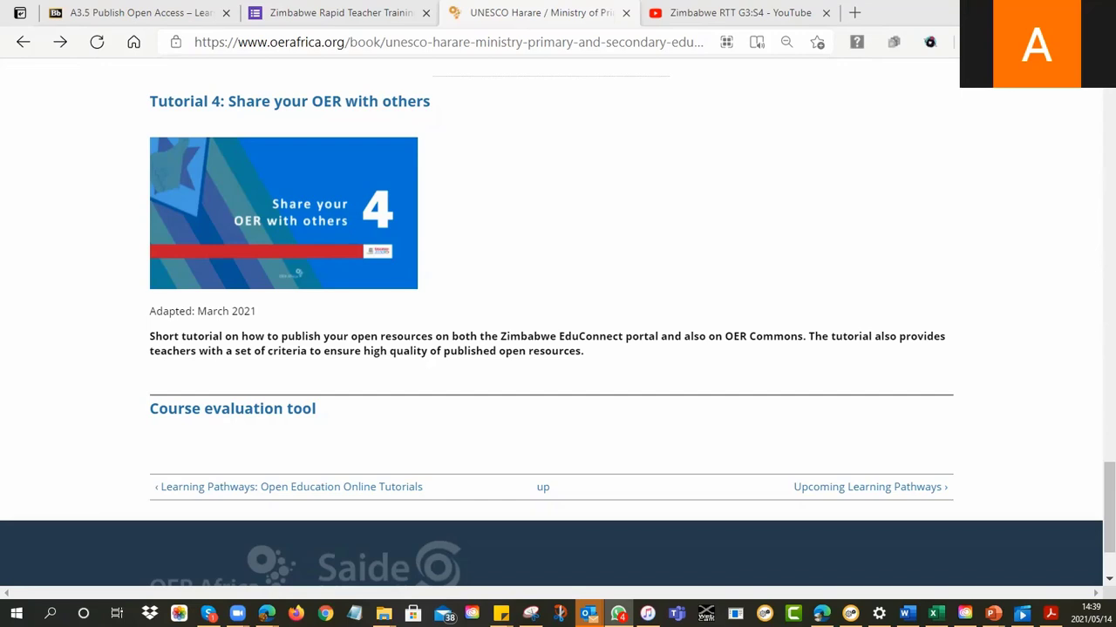
left_click(444, 42)
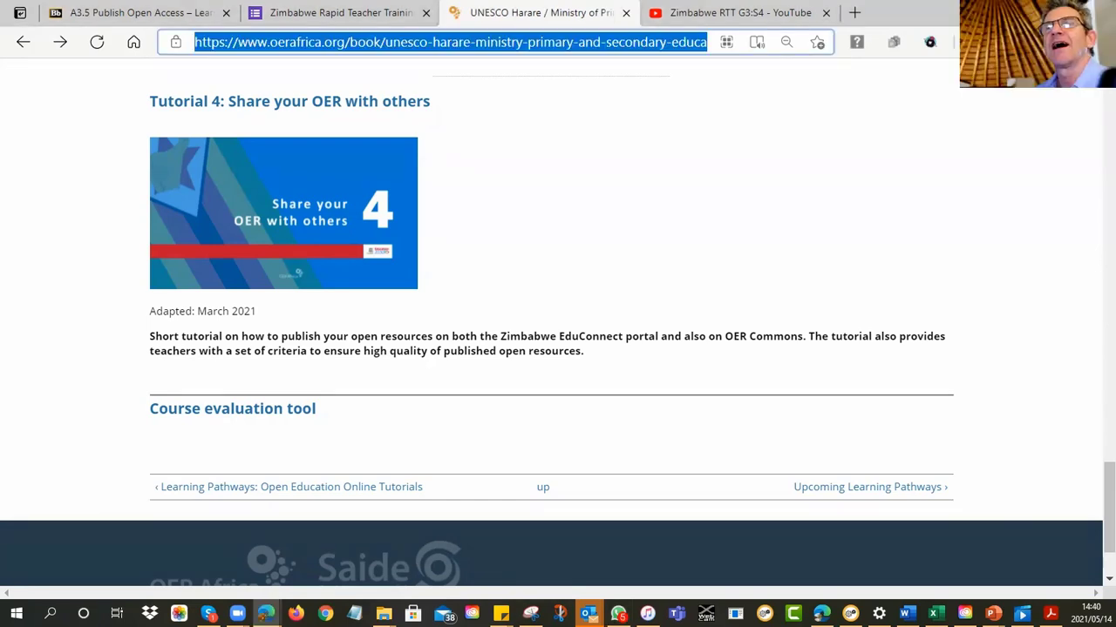